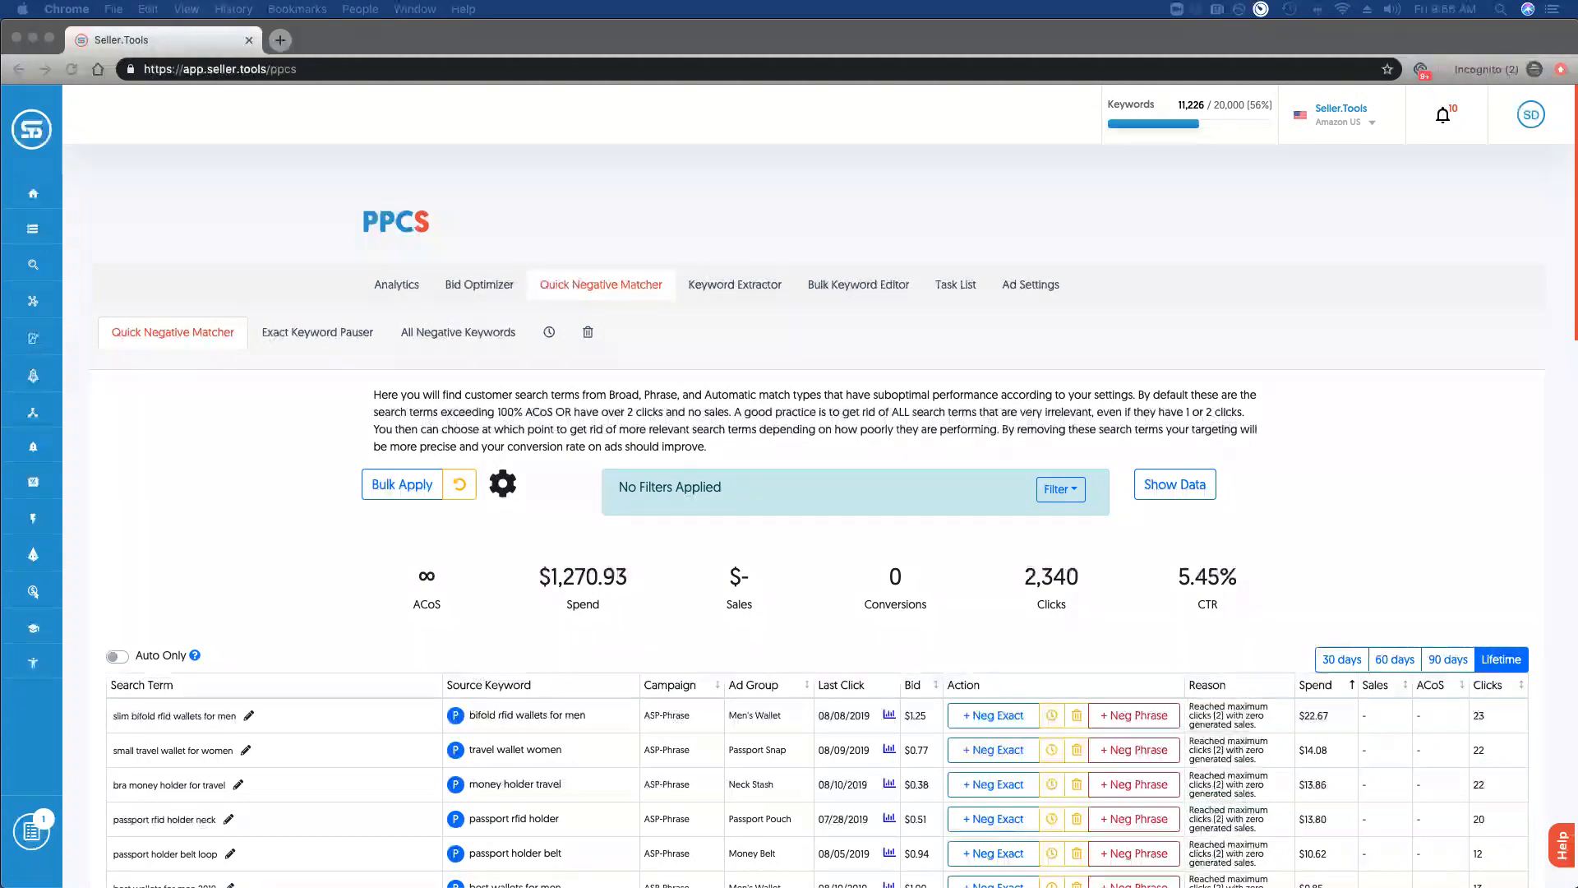
pyautogui.moveTo(284, 452)
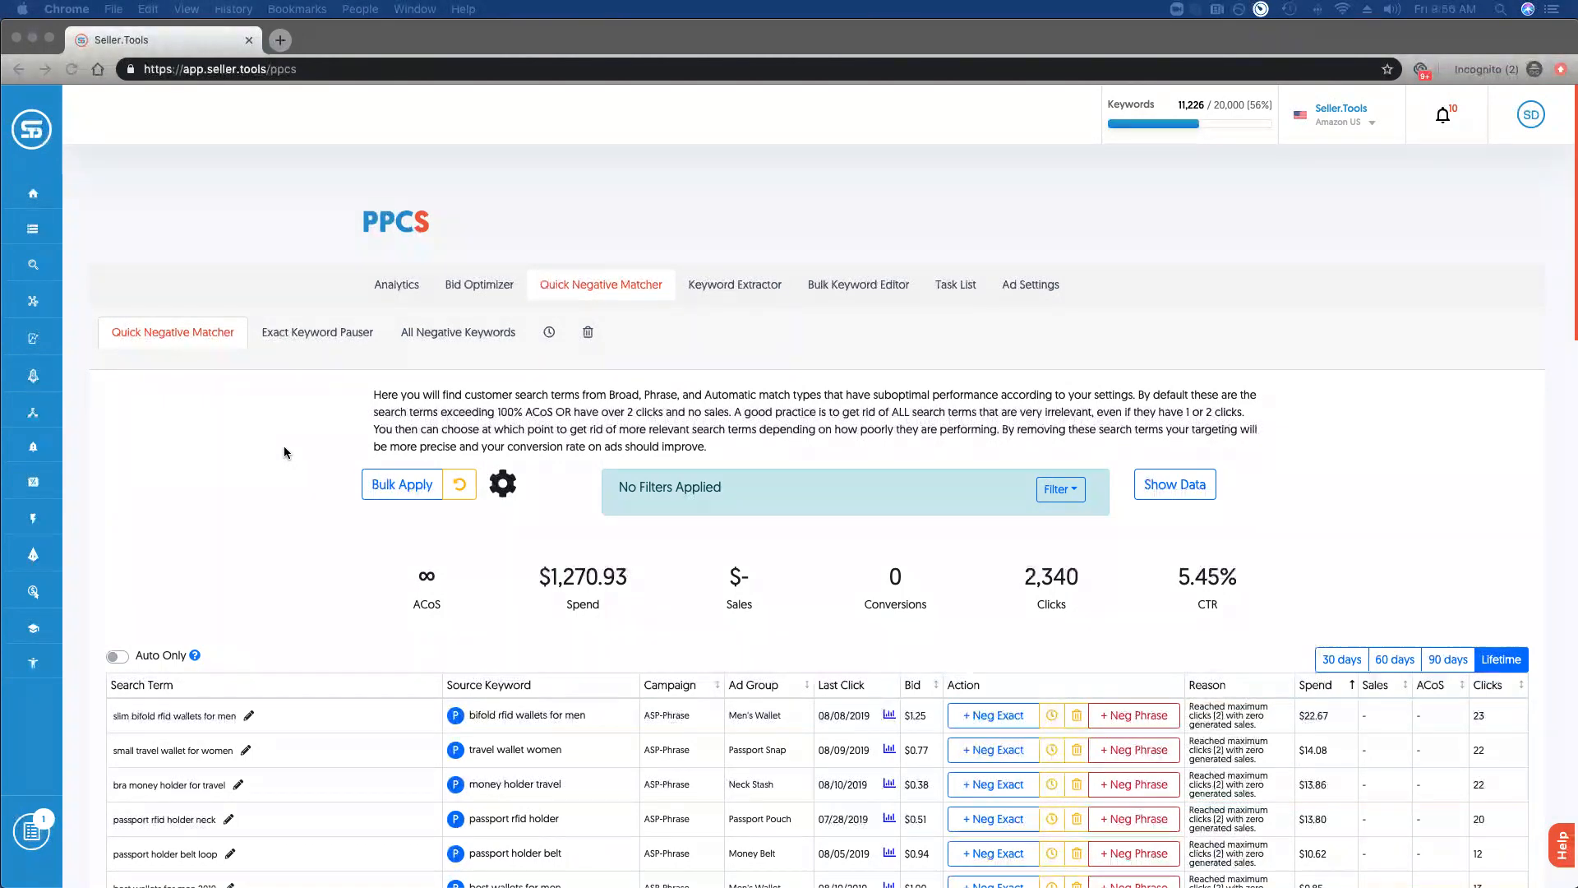
pyautogui.moveTo(503, 483)
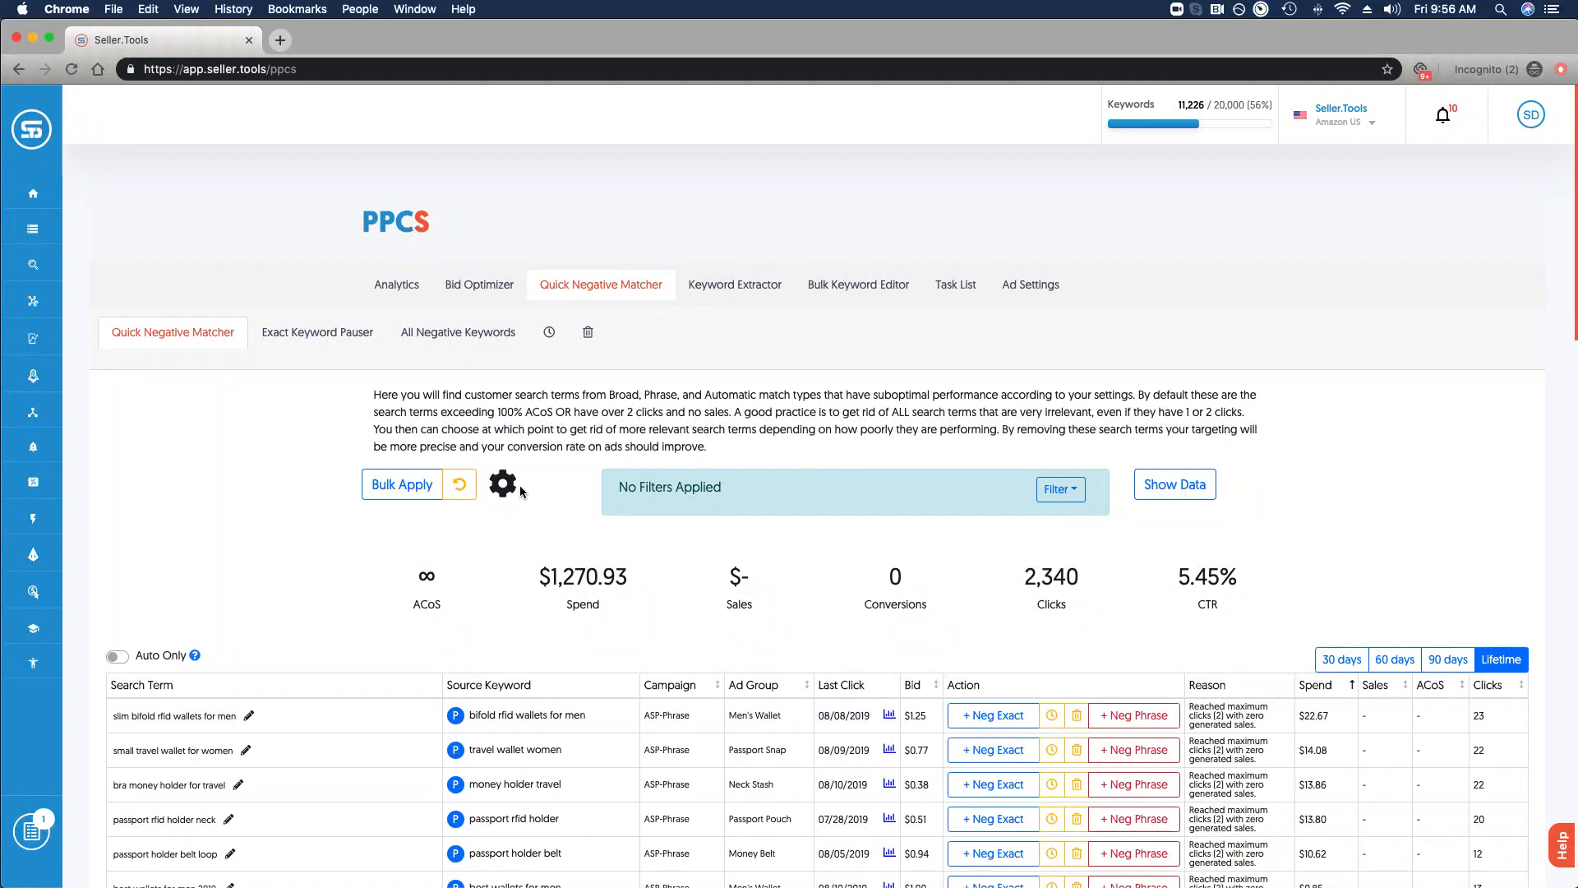
# Bring up the Quick Negative Matcher settings: max cost 10, max clicks 2, max ACoS 100, 3 recent days ignored.
pyautogui.click(503, 483)
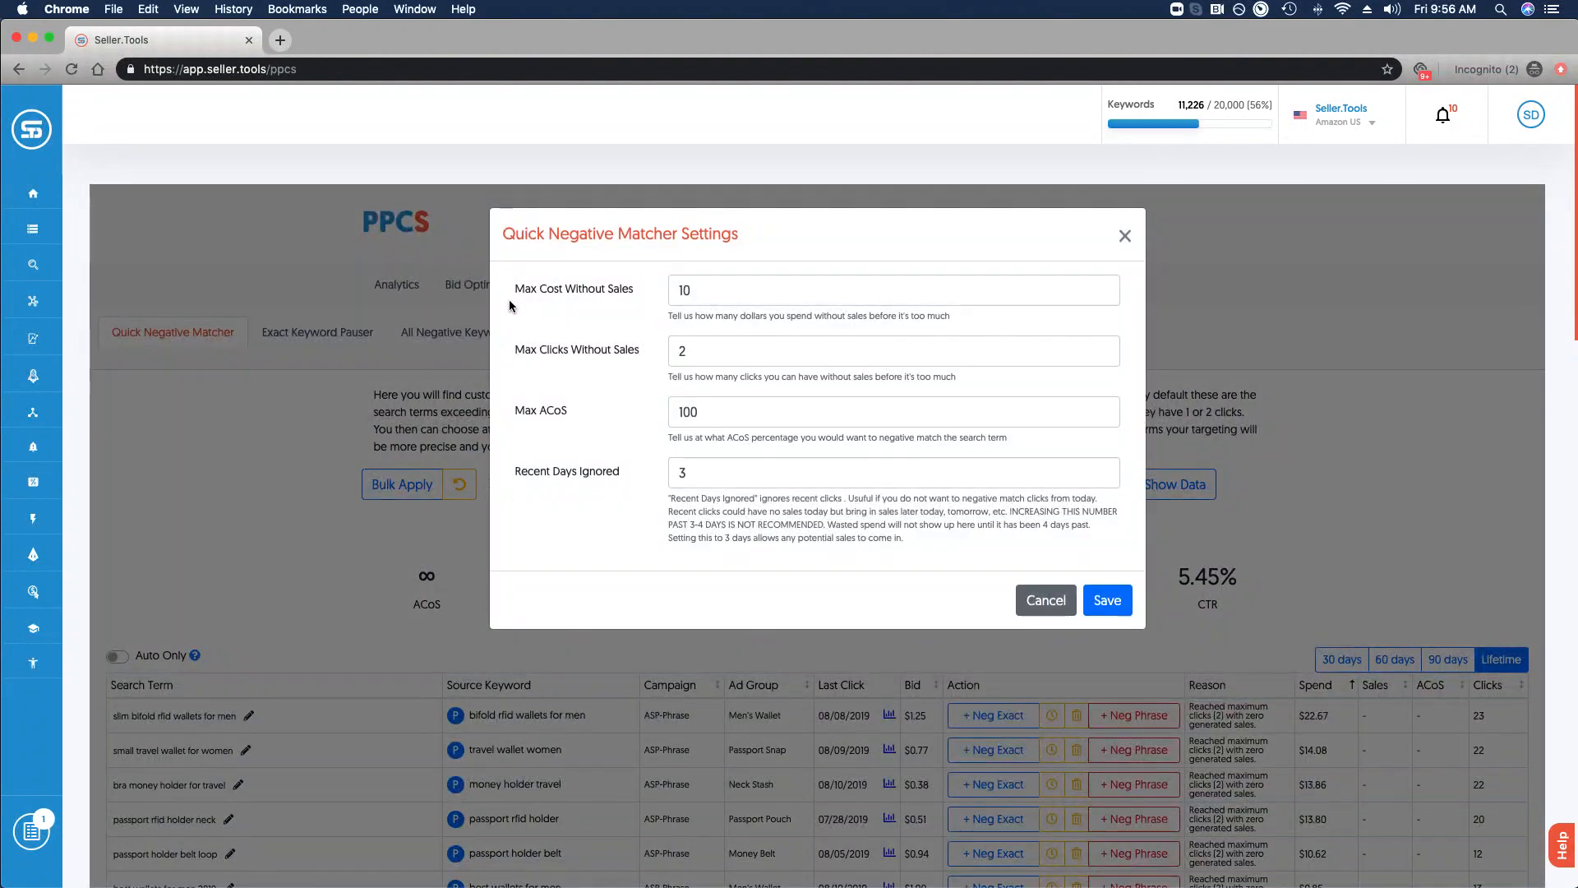
pyautogui.moveTo(577, 305)
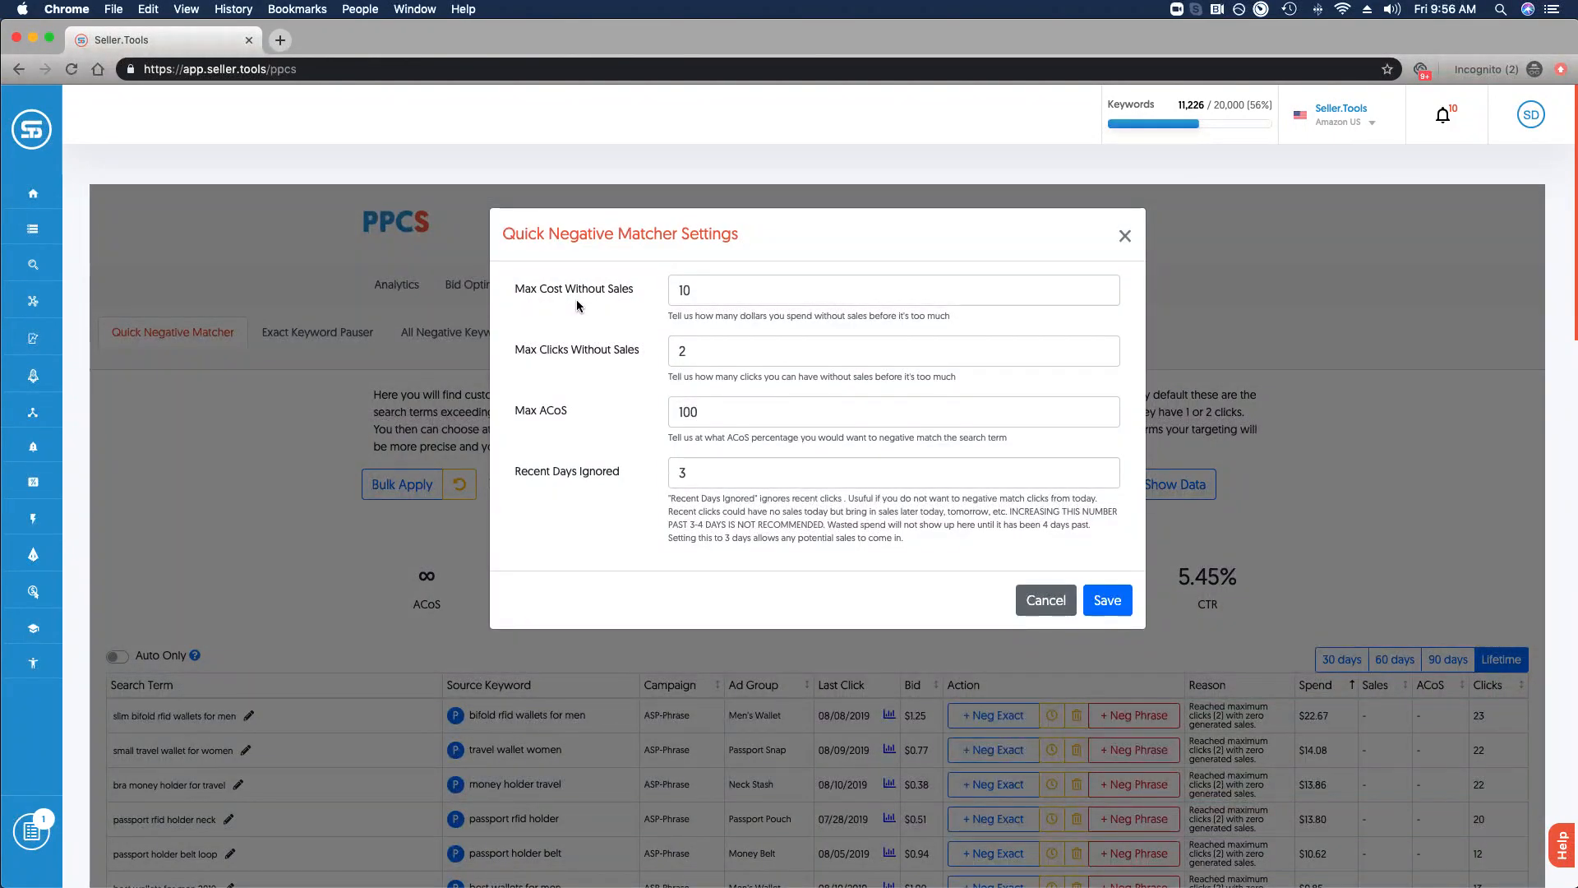
pyautogui.moveTo(541, 363)
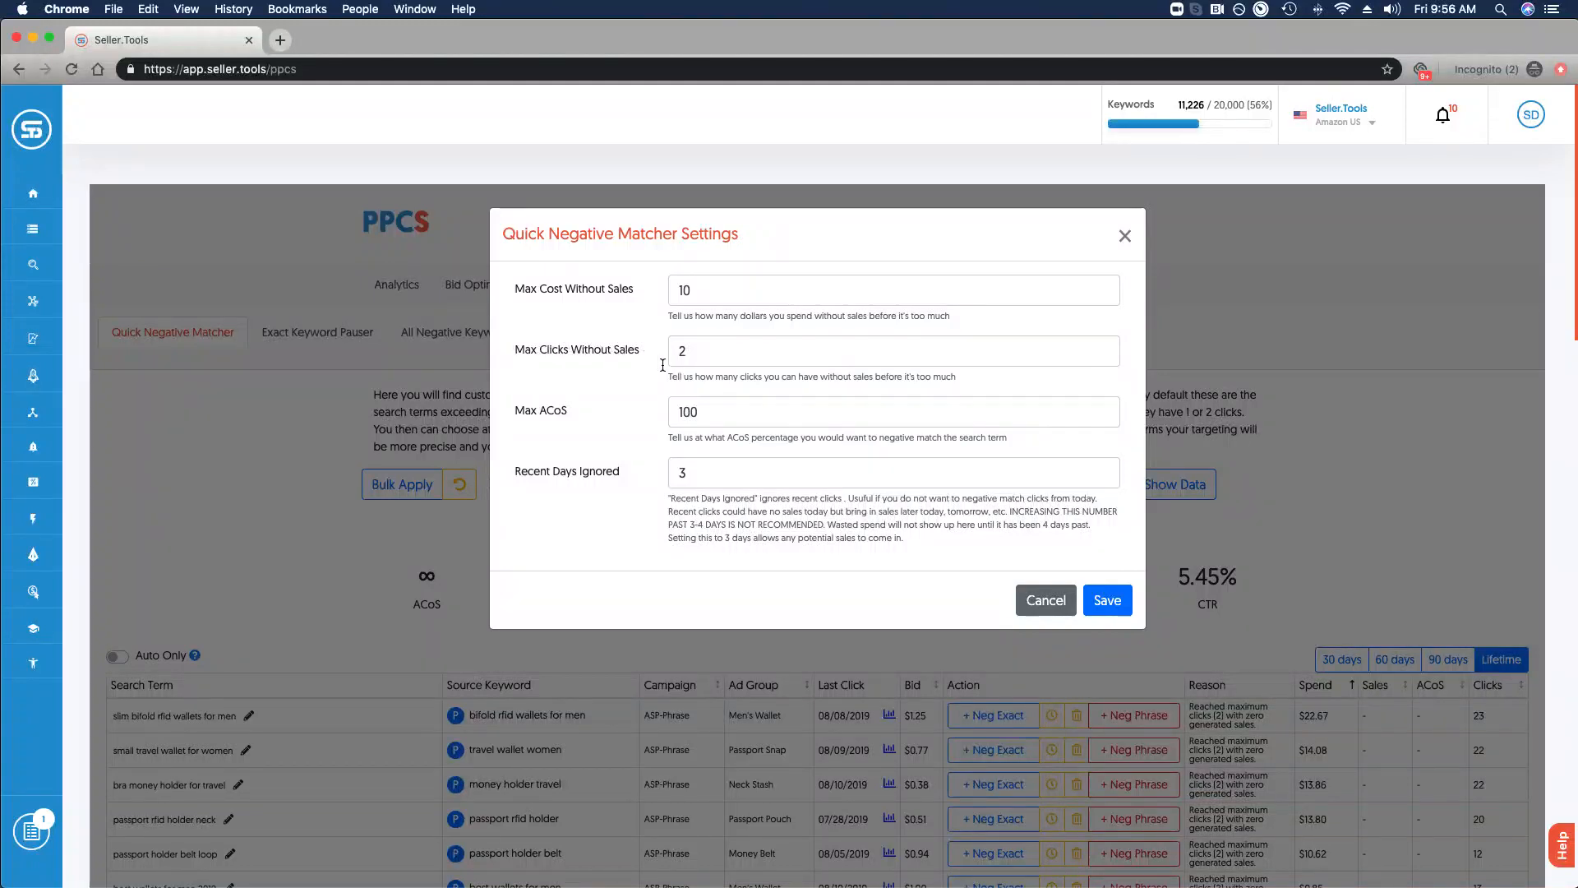
pyautogui.moveTo(560, 426)
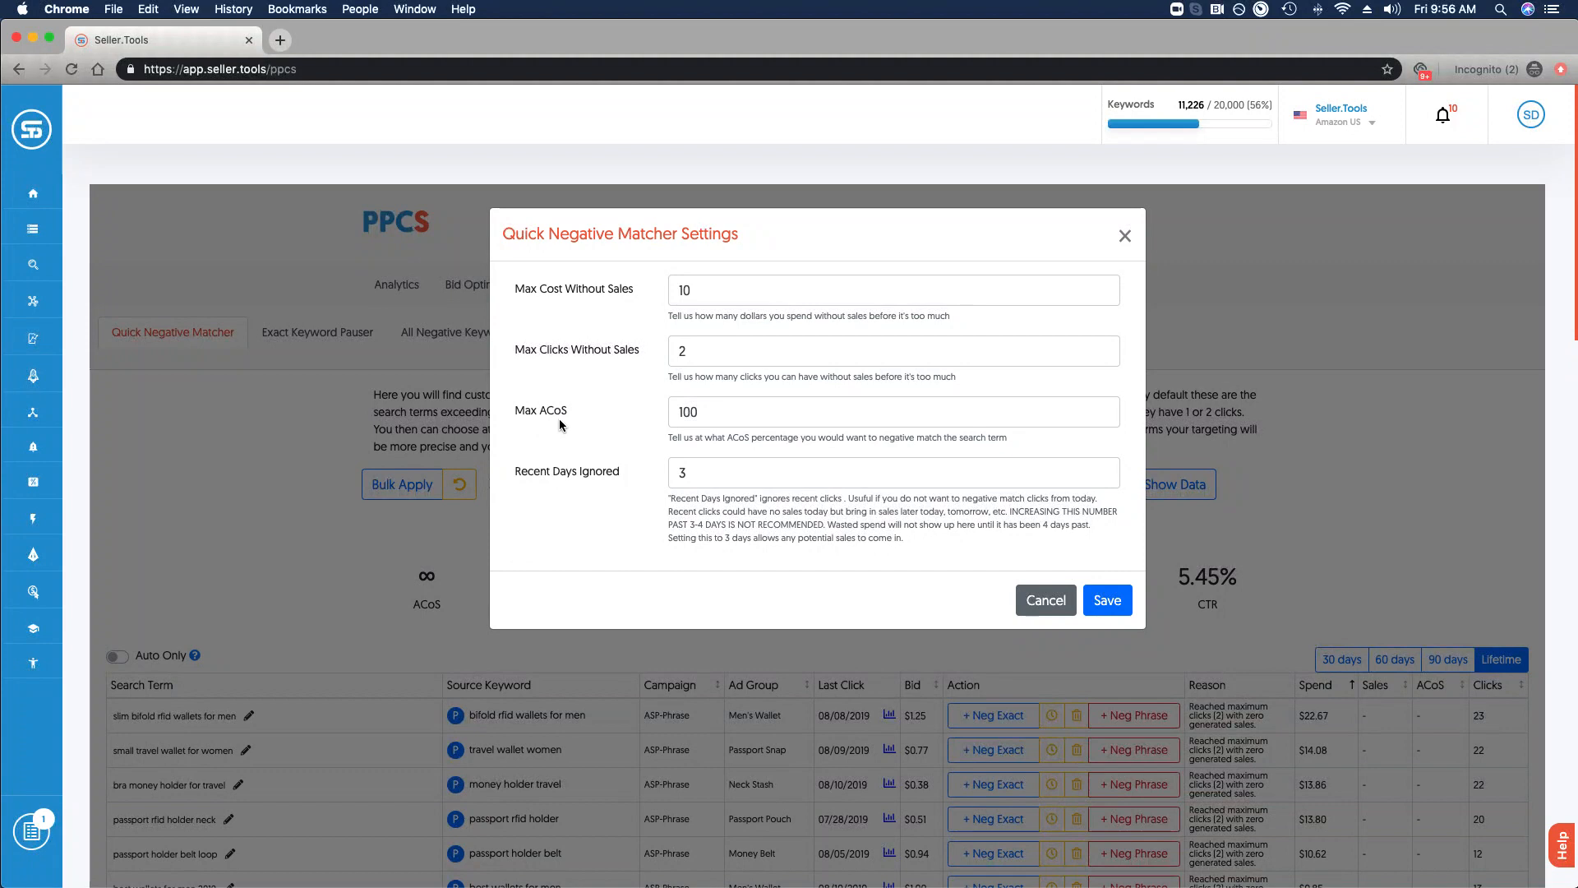
pyautogui.moveTo(631, 446)
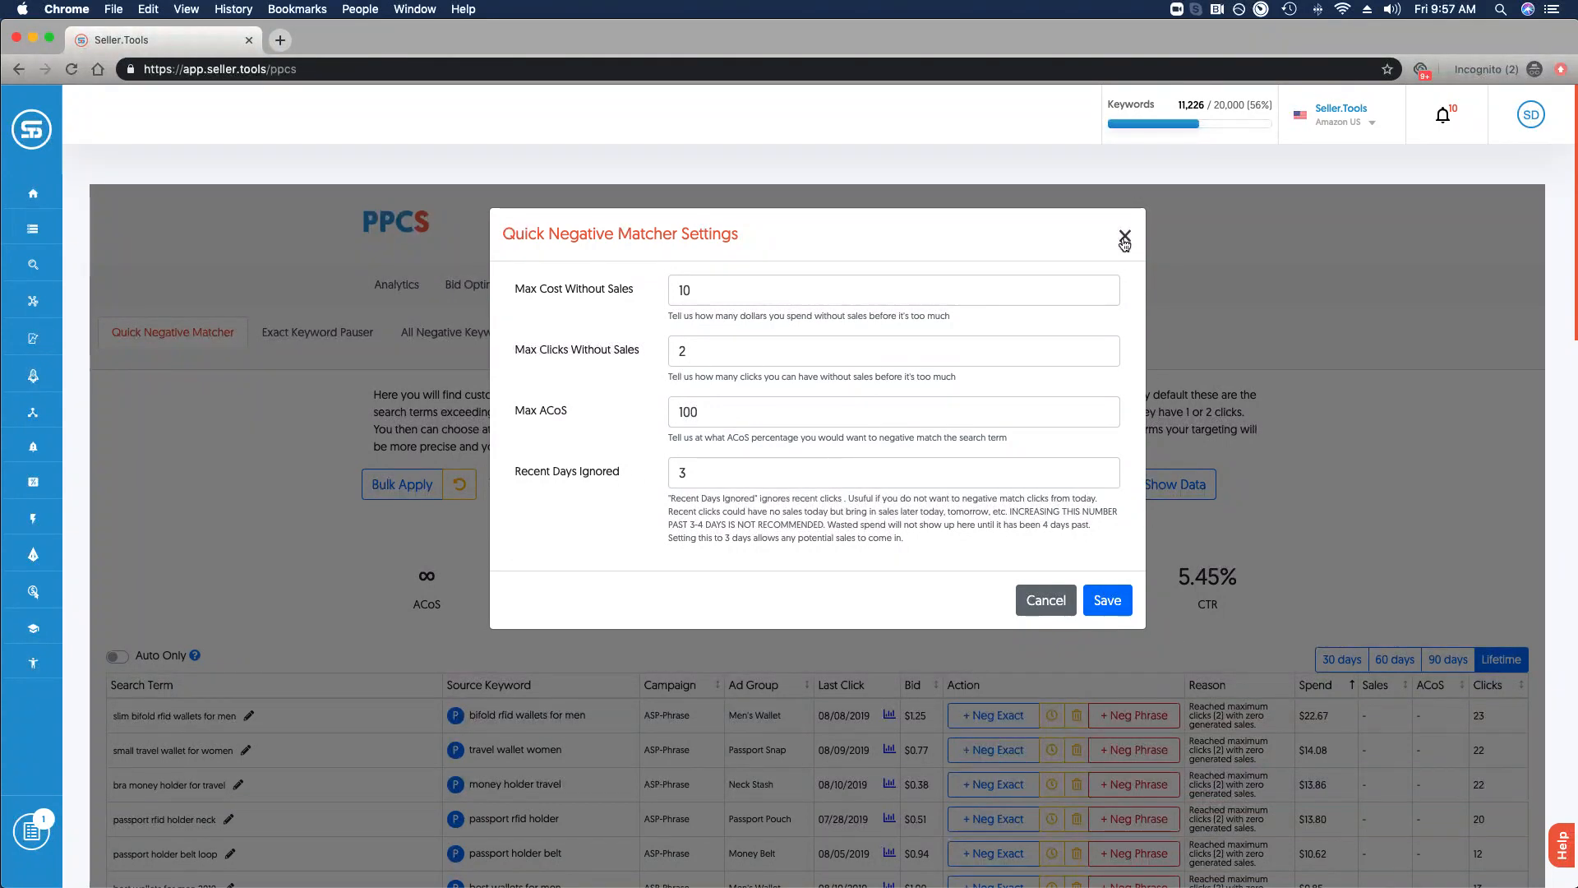
# Close the settings unchanged and review the flagged search terms with negative exact and phrase options.
pyautogui.click(1123, 241)
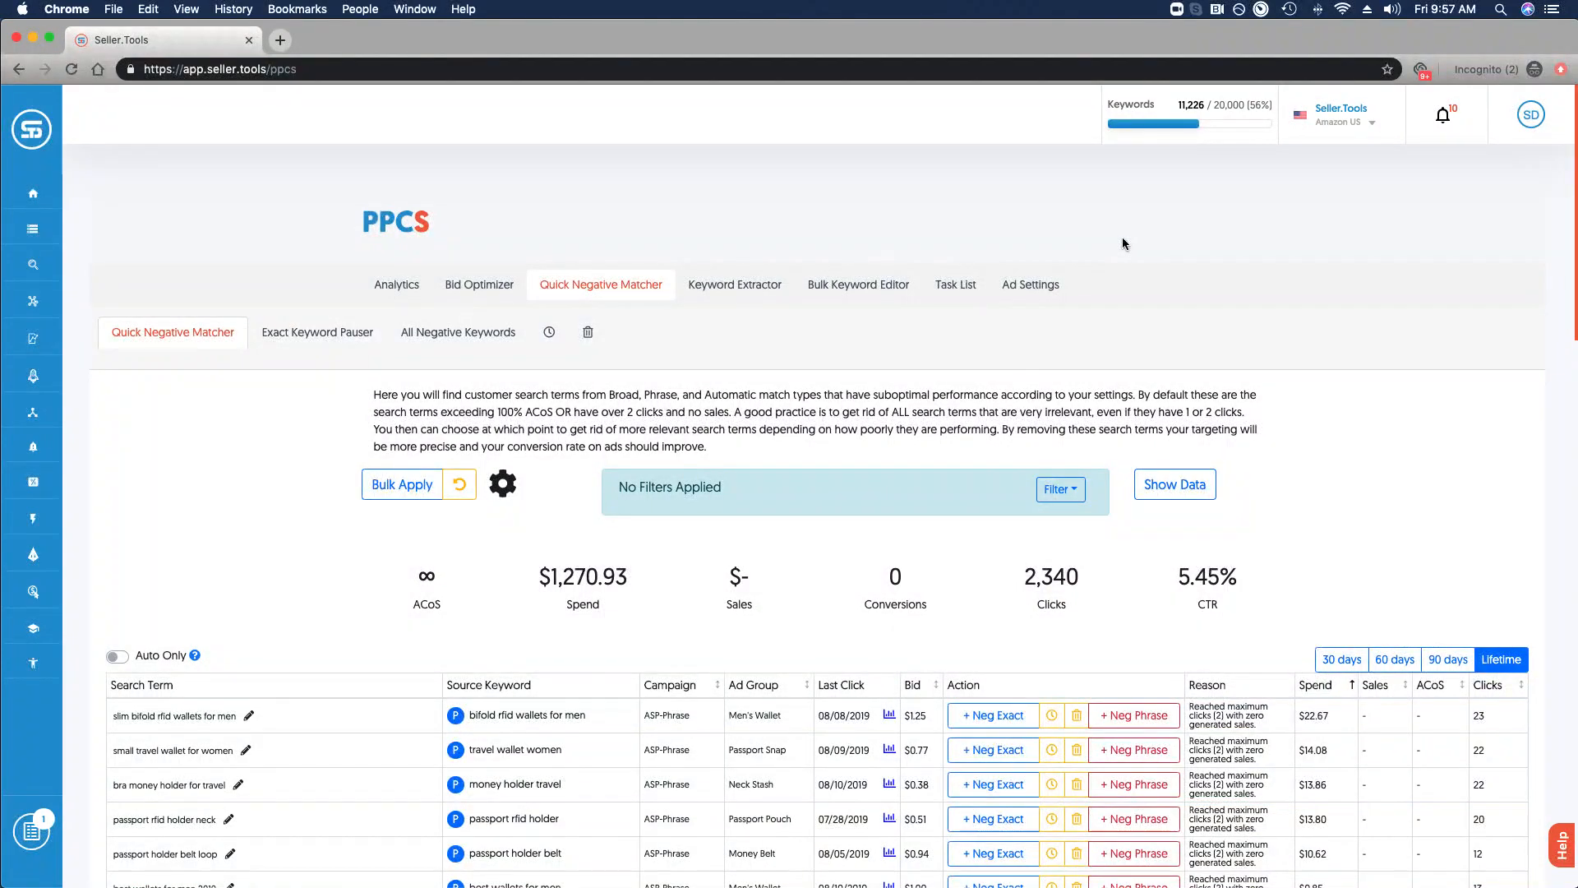
pyautogui.moveTo(1115, 254)
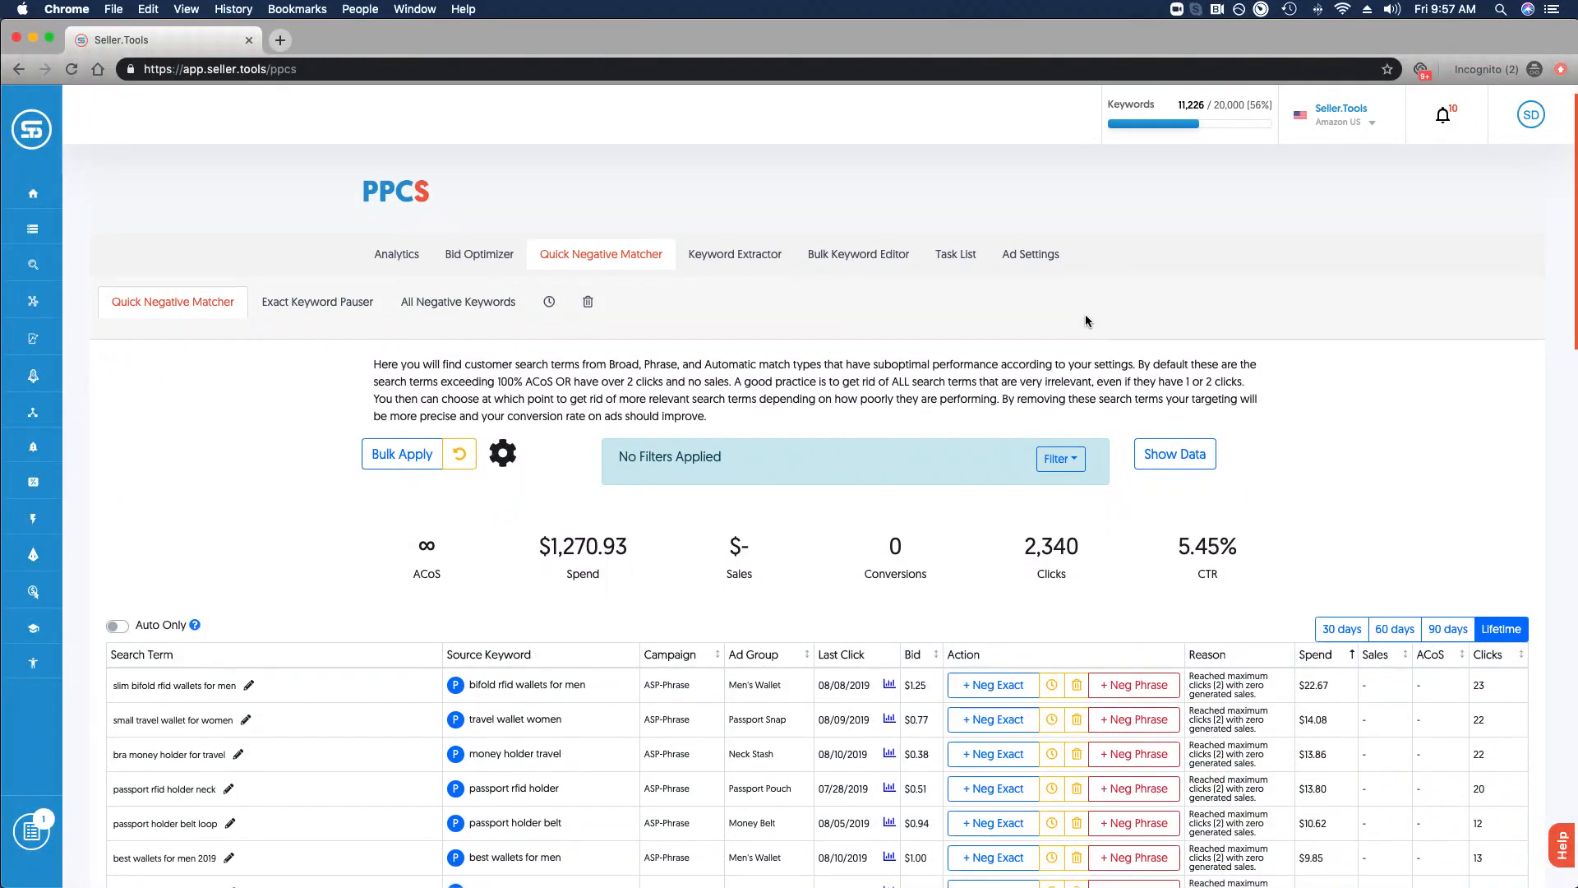
pyautogui.scroll(-3)
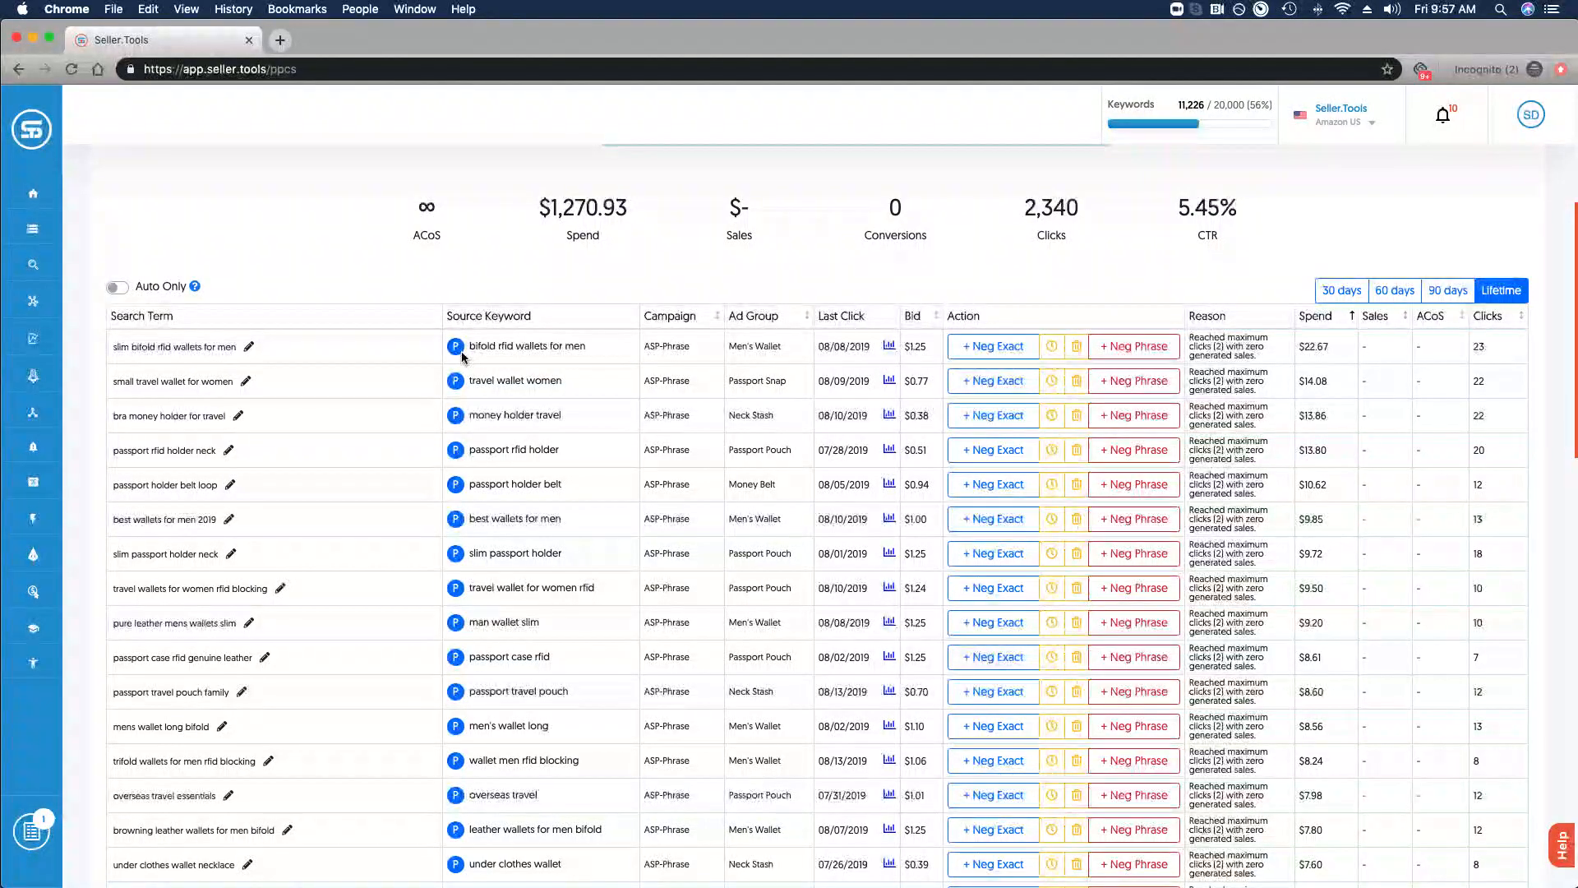
pyautogui.moveTo(701, 360)
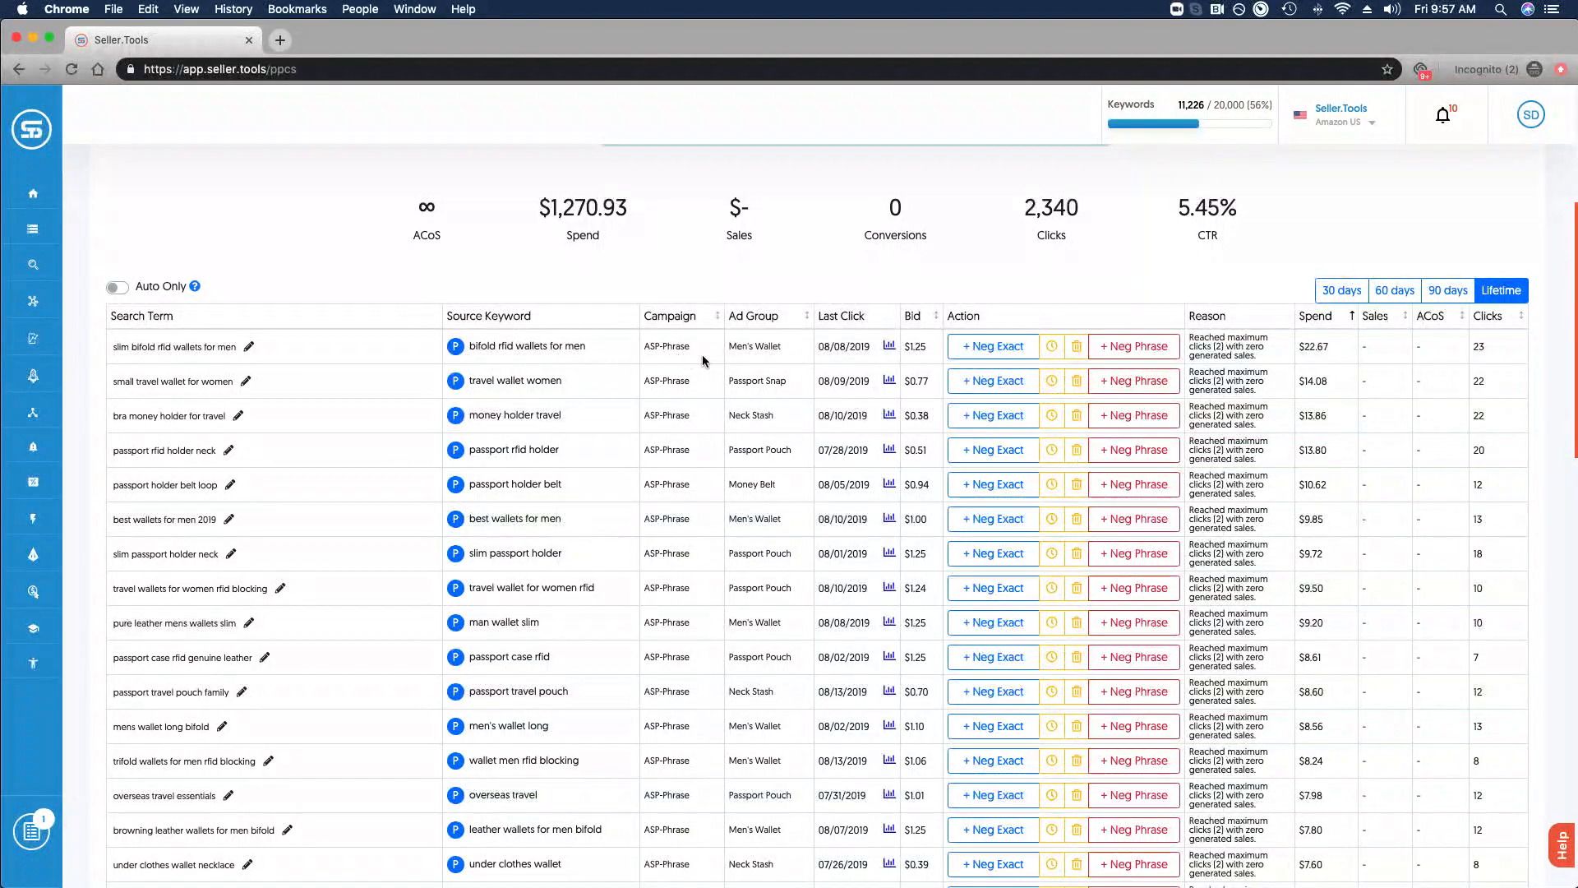
pyautogui.moveTo(757, 360)
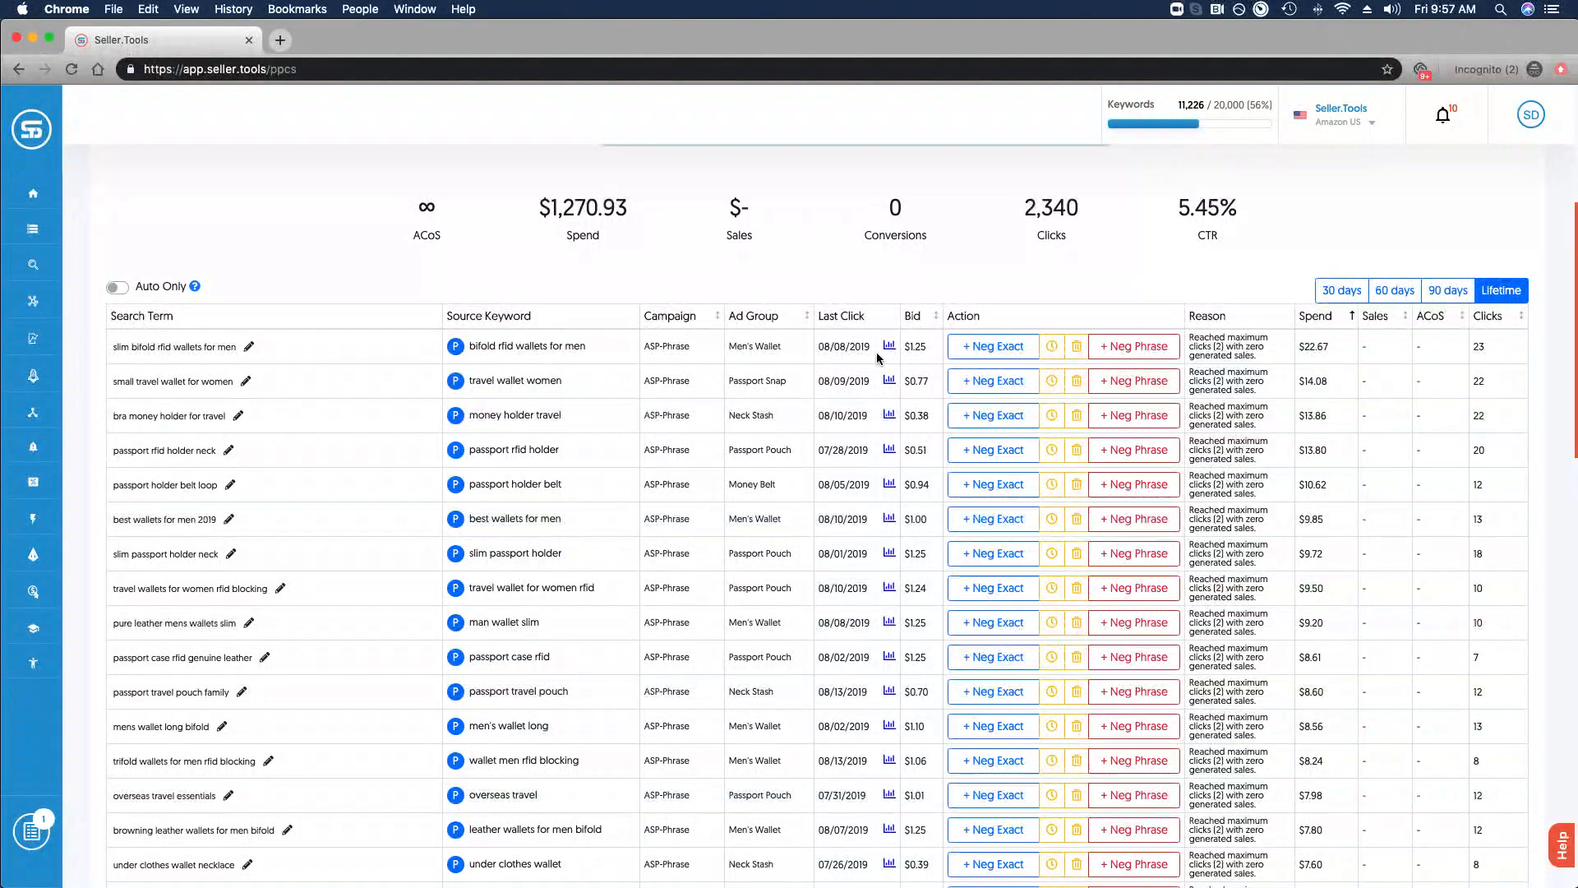
pyautogui.click(889, 347)
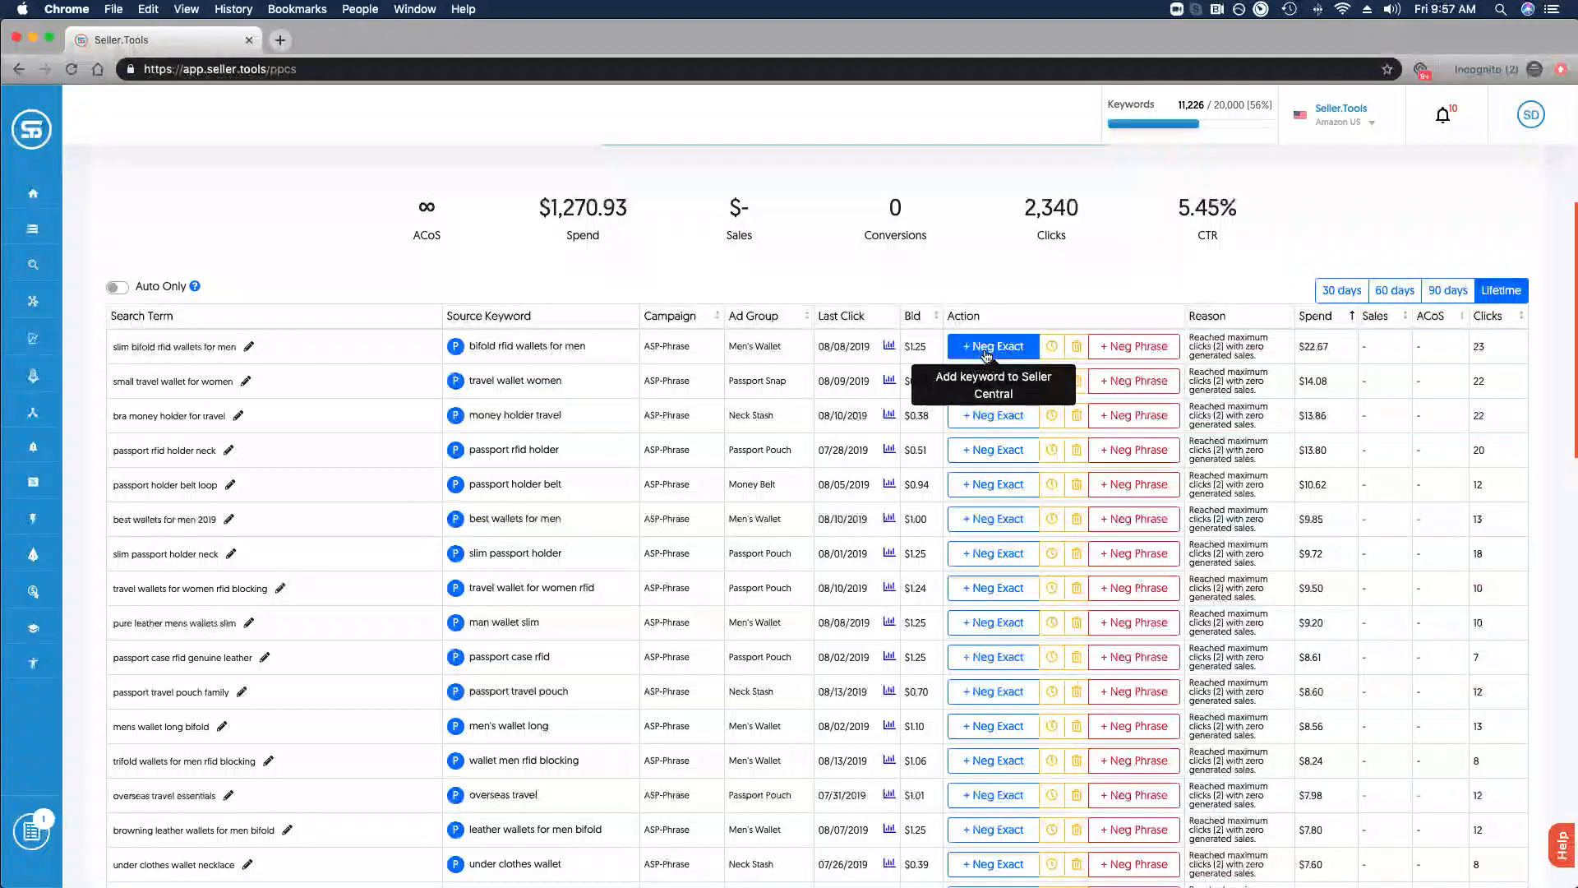
pyautogui.moveTo(1131, 347)
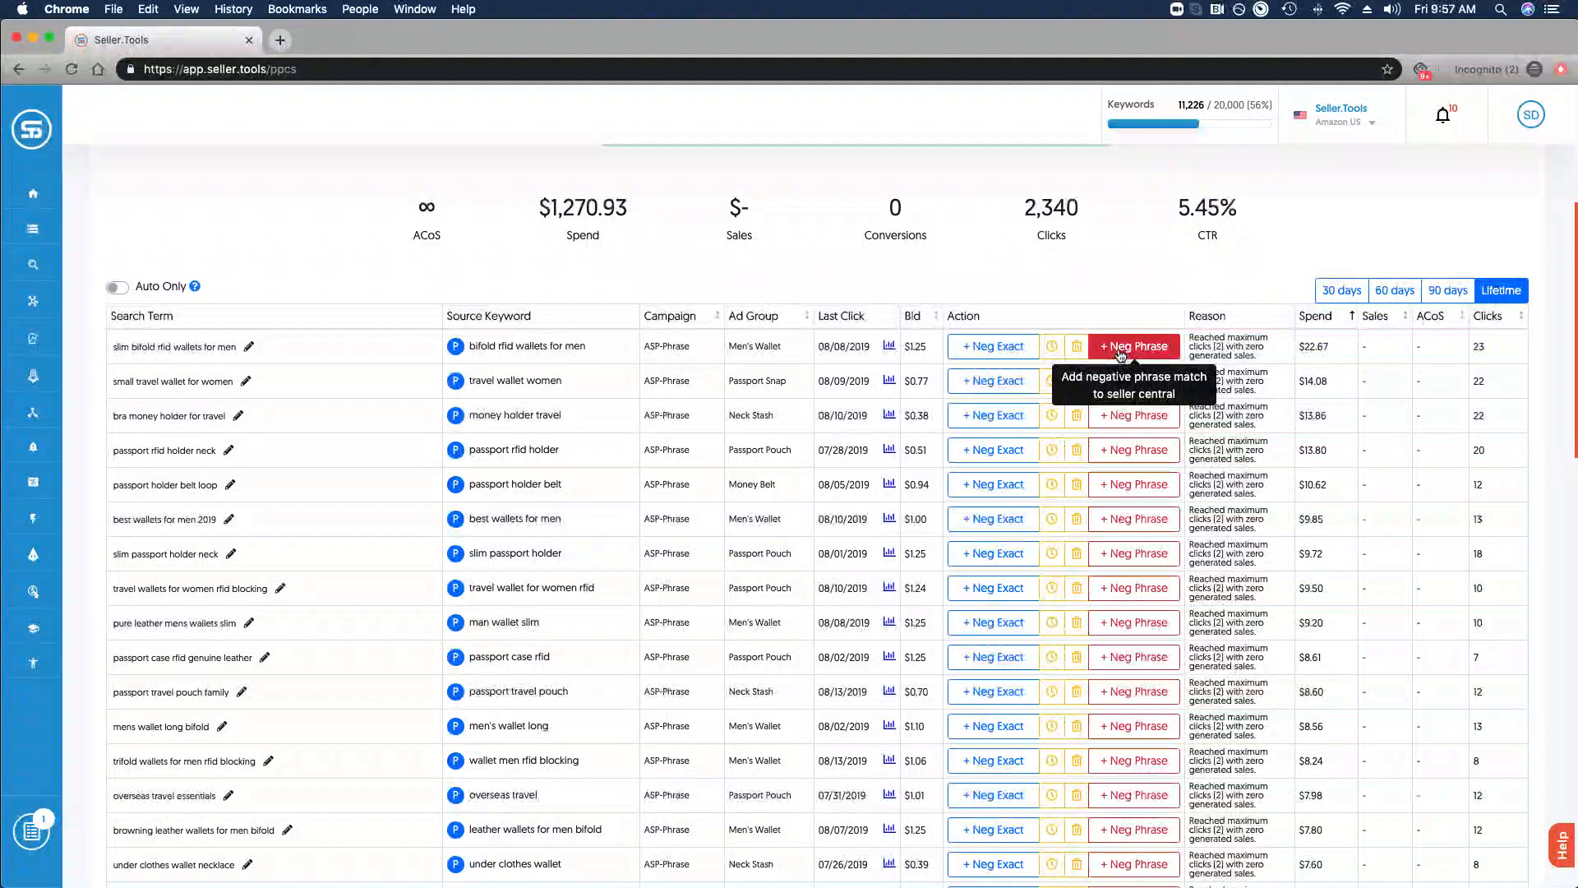
pyautogui.moveTo(1052, 347)
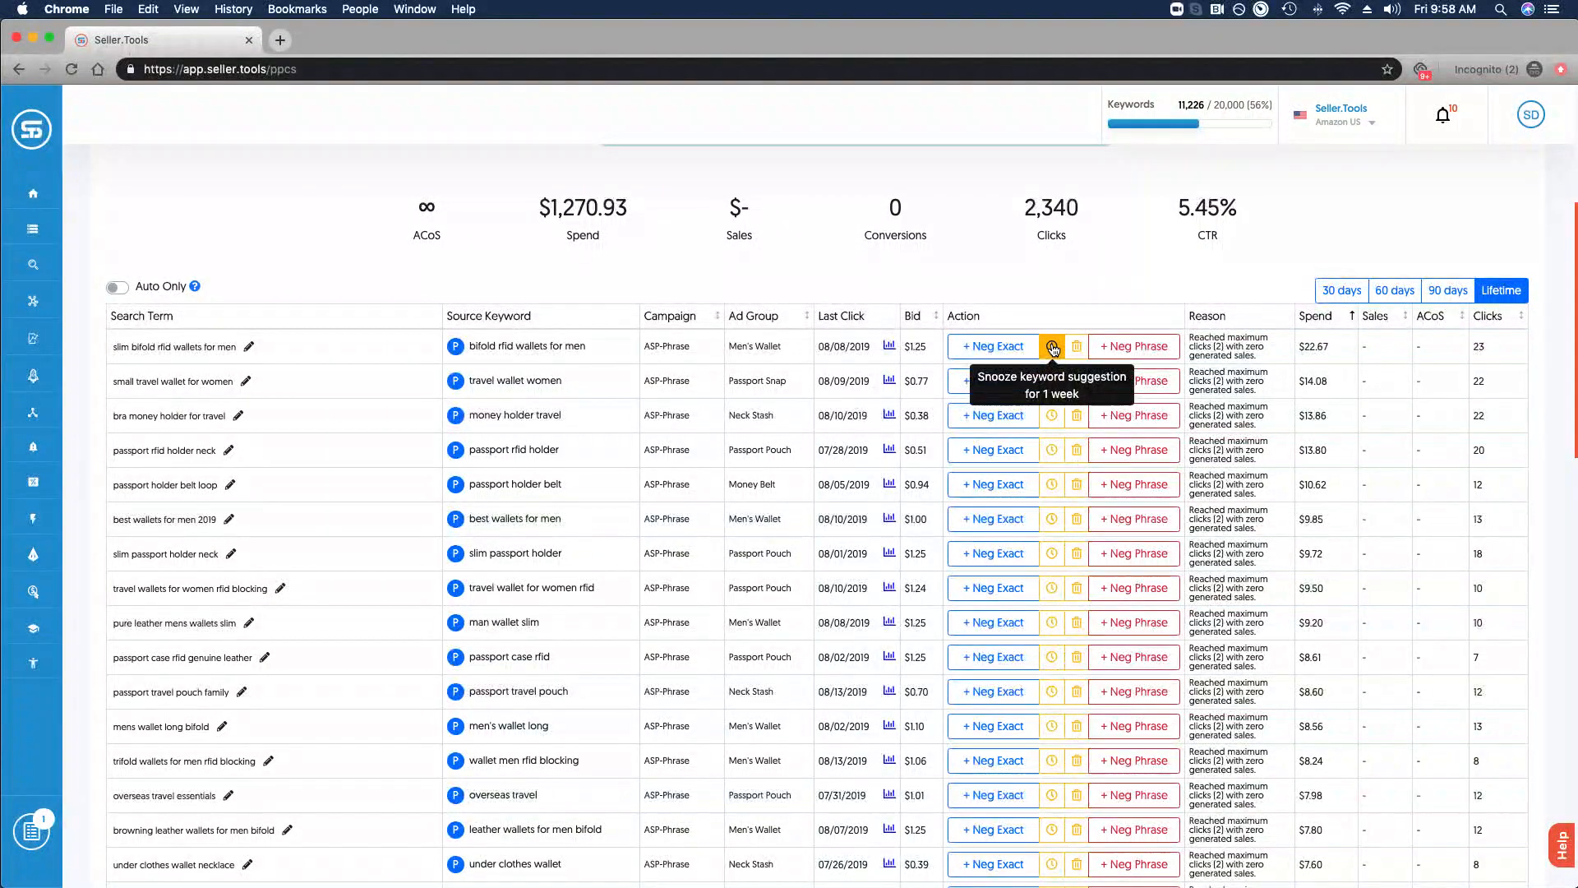
pyautogui.moveTo(1077, 347)
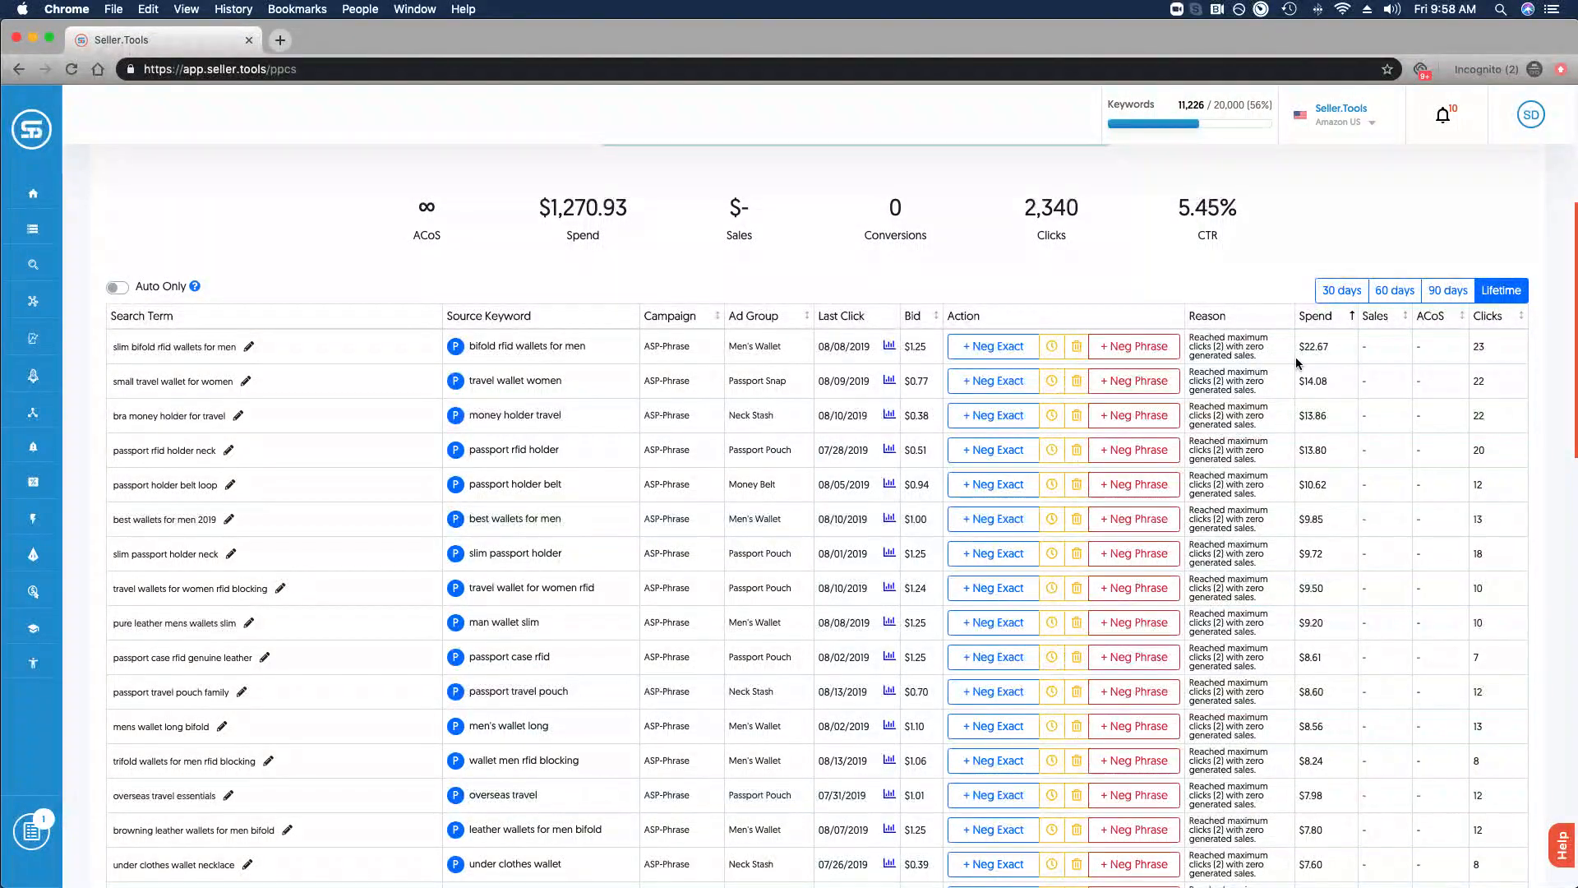
pyautogui.moveTo(1310, 360)
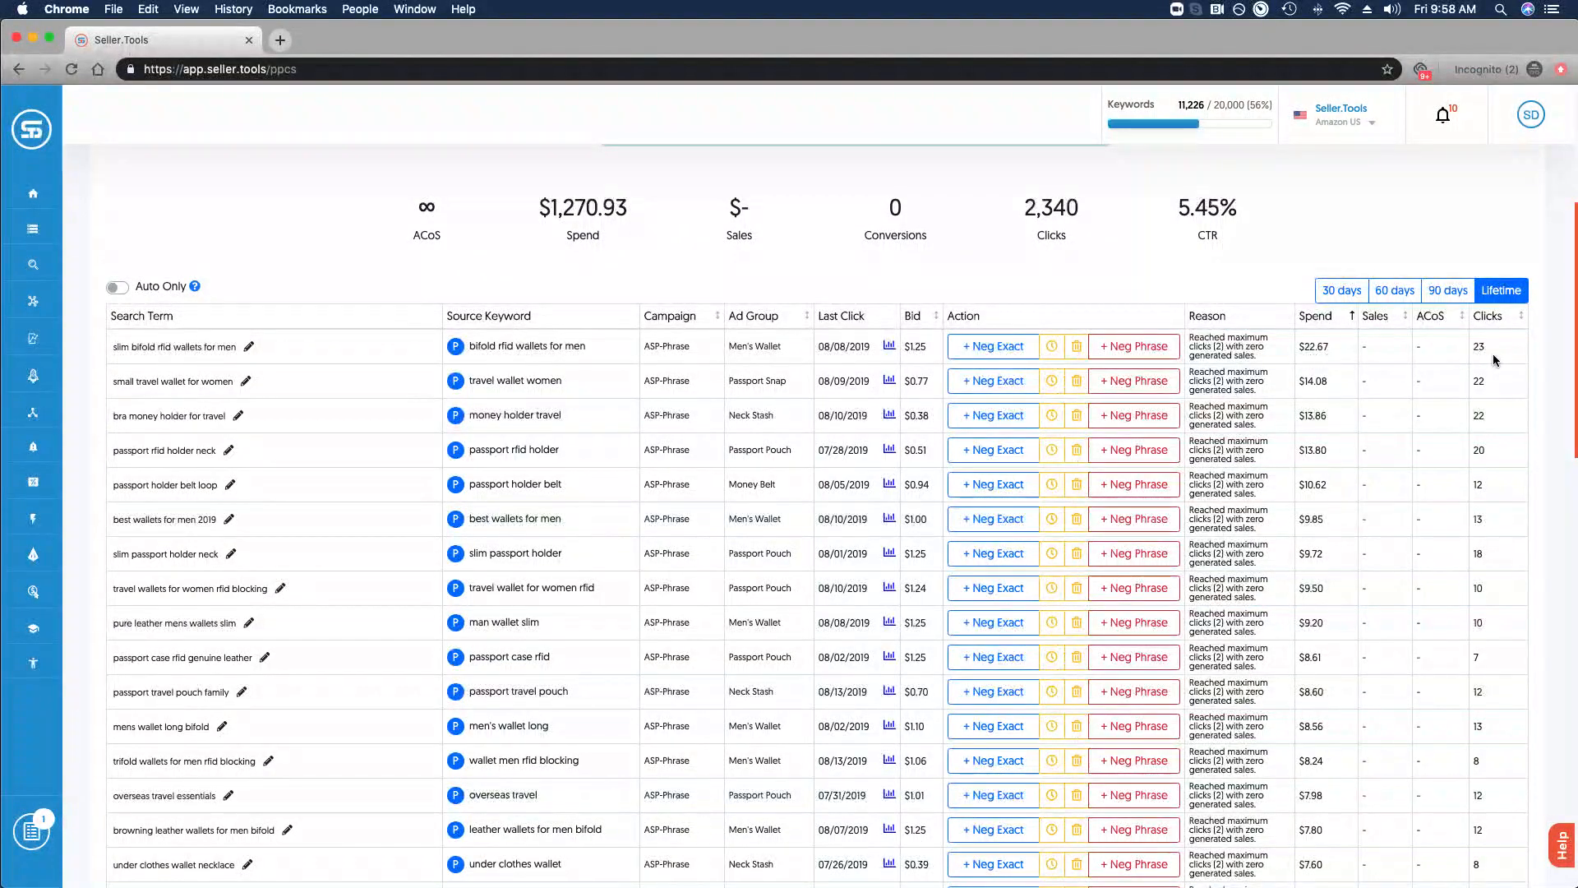
pyautogui.moveTo(1384, 362)
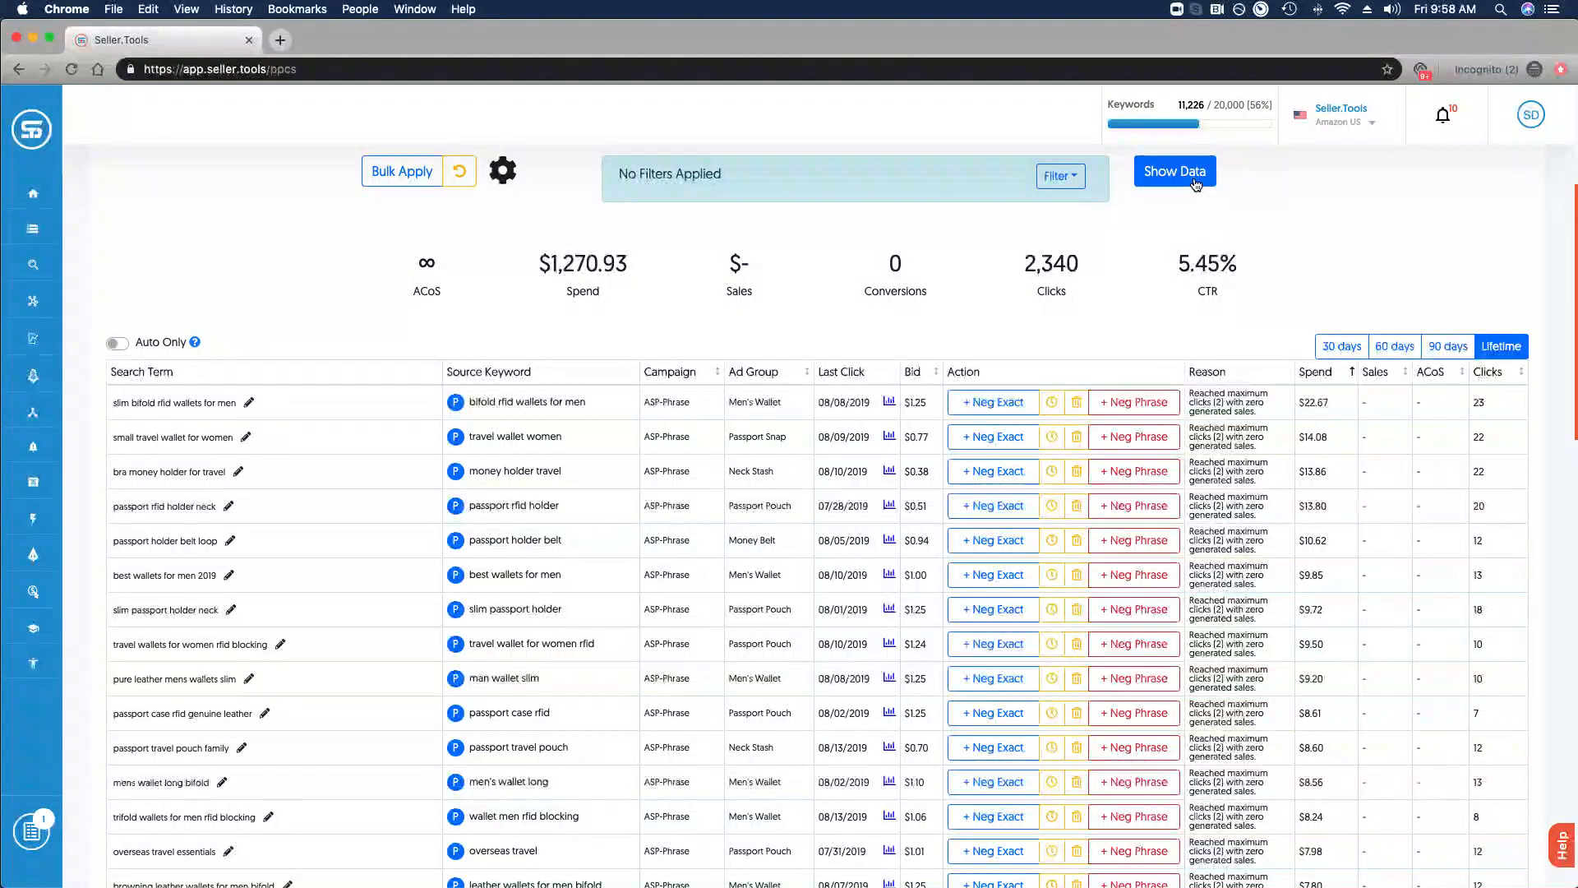
# Show conversions, impressions, CVR, CPC and CTR columns instead of the reasons column.
pyautogui.click(1173, 170)
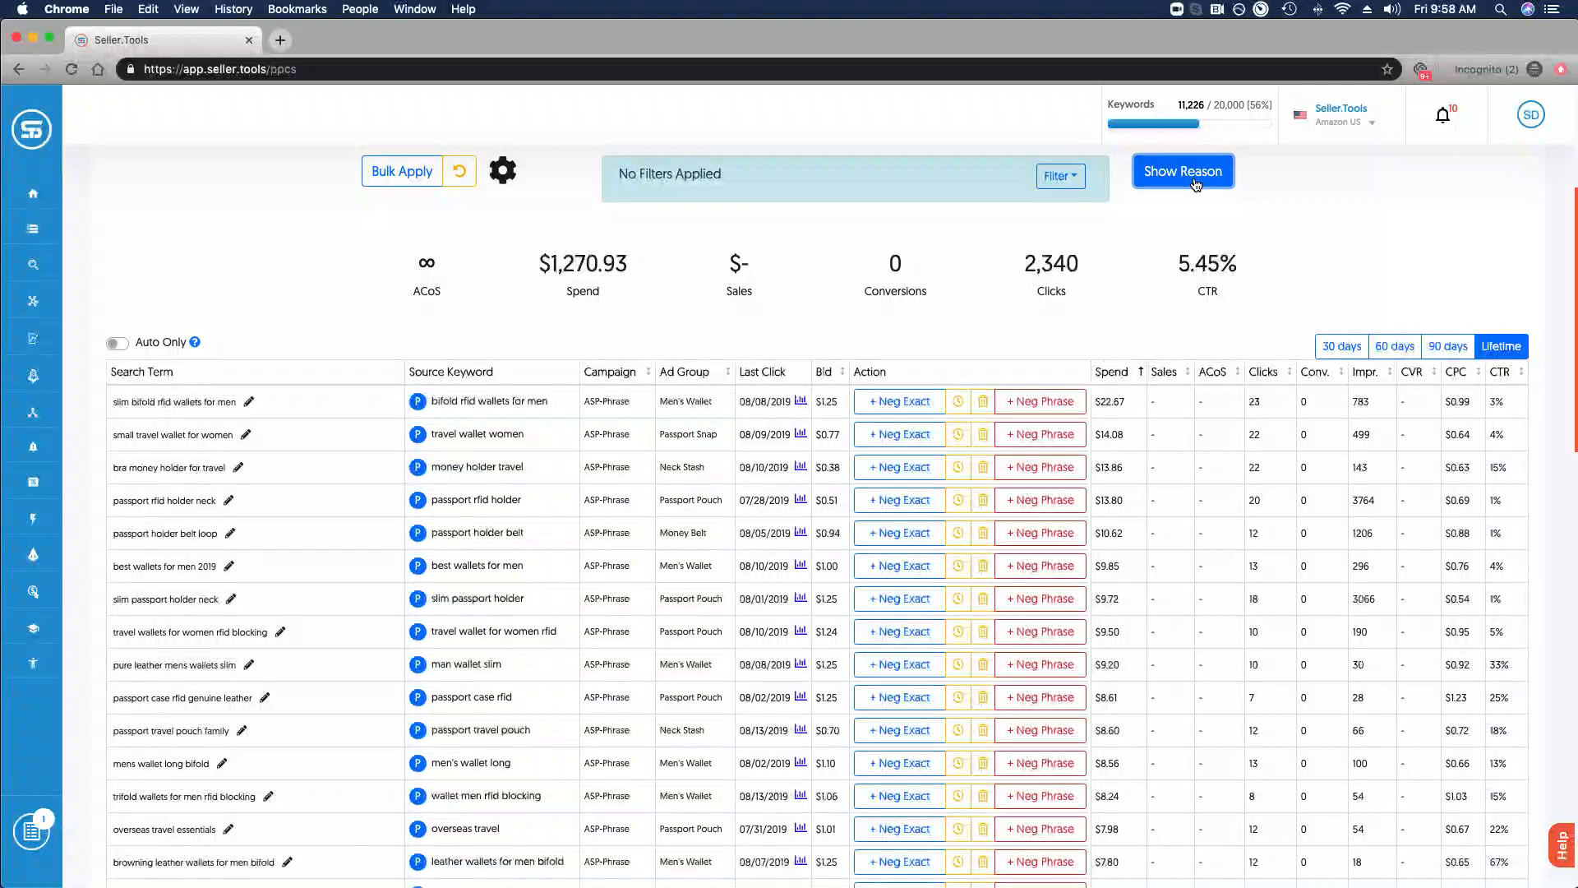
pyautogui.moveTo(1200, 339)
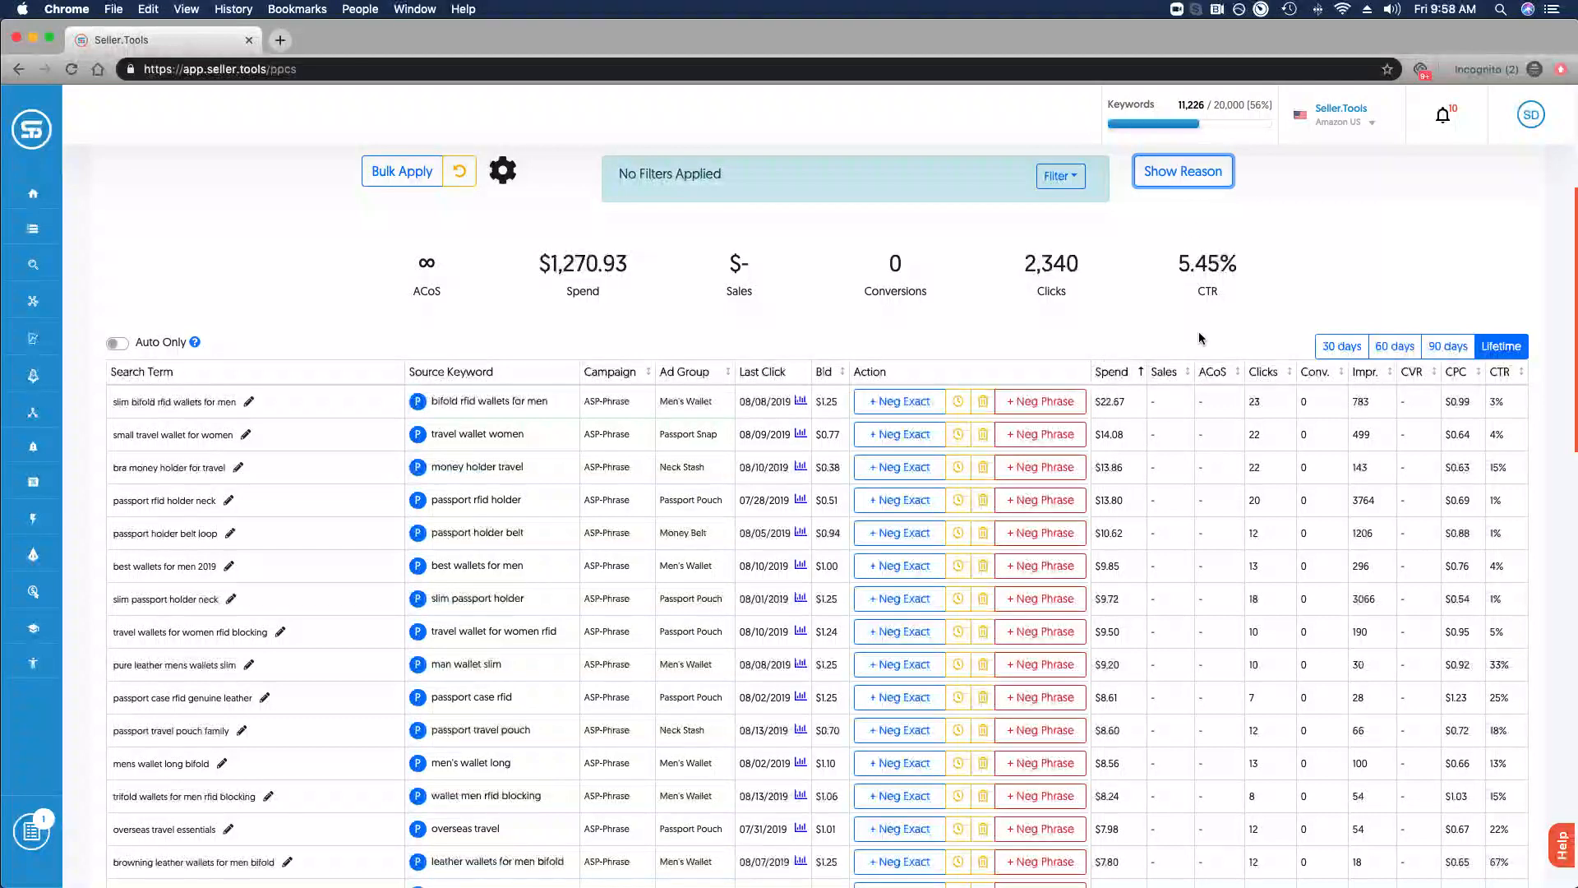
pyautogui.moveTo(1397, 383)
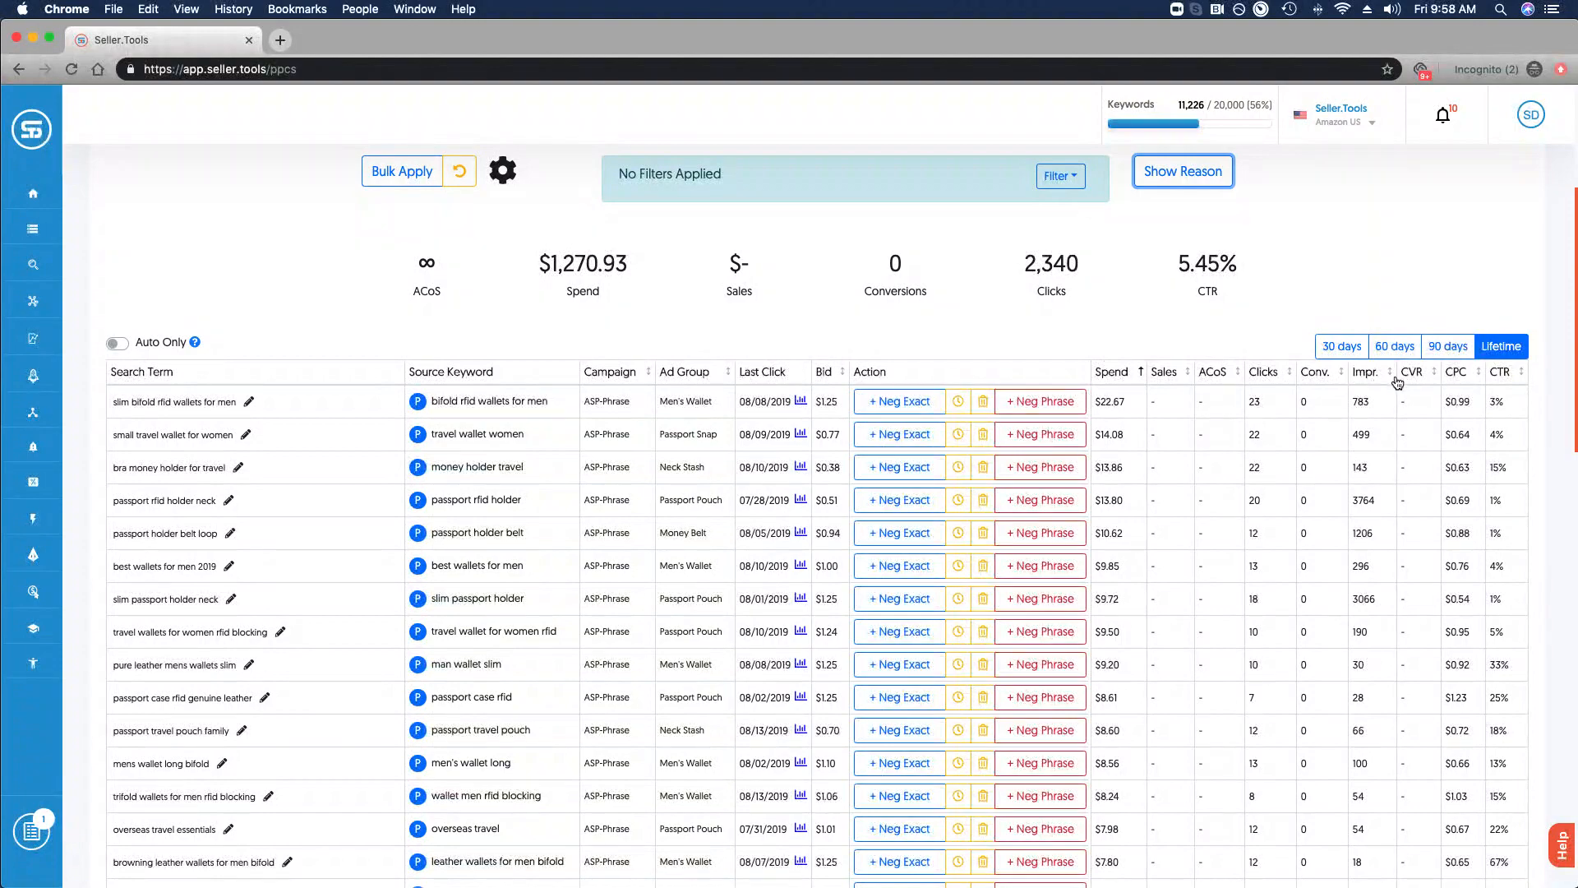
pyautogui.moveTo(1464, 230)
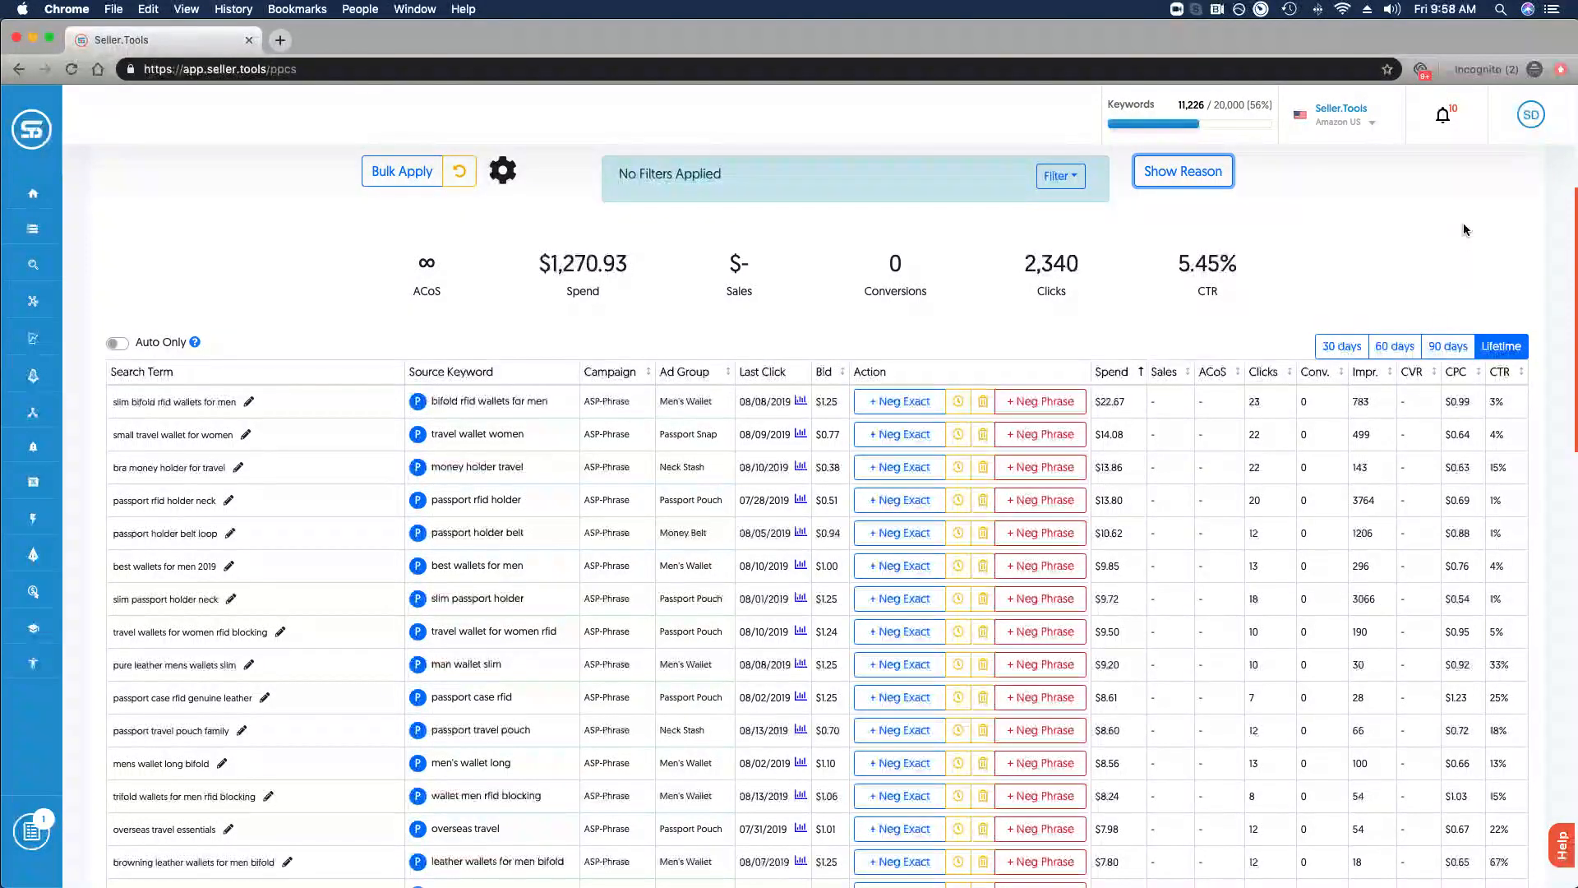
pyautogui.moveTo(1366, 216)
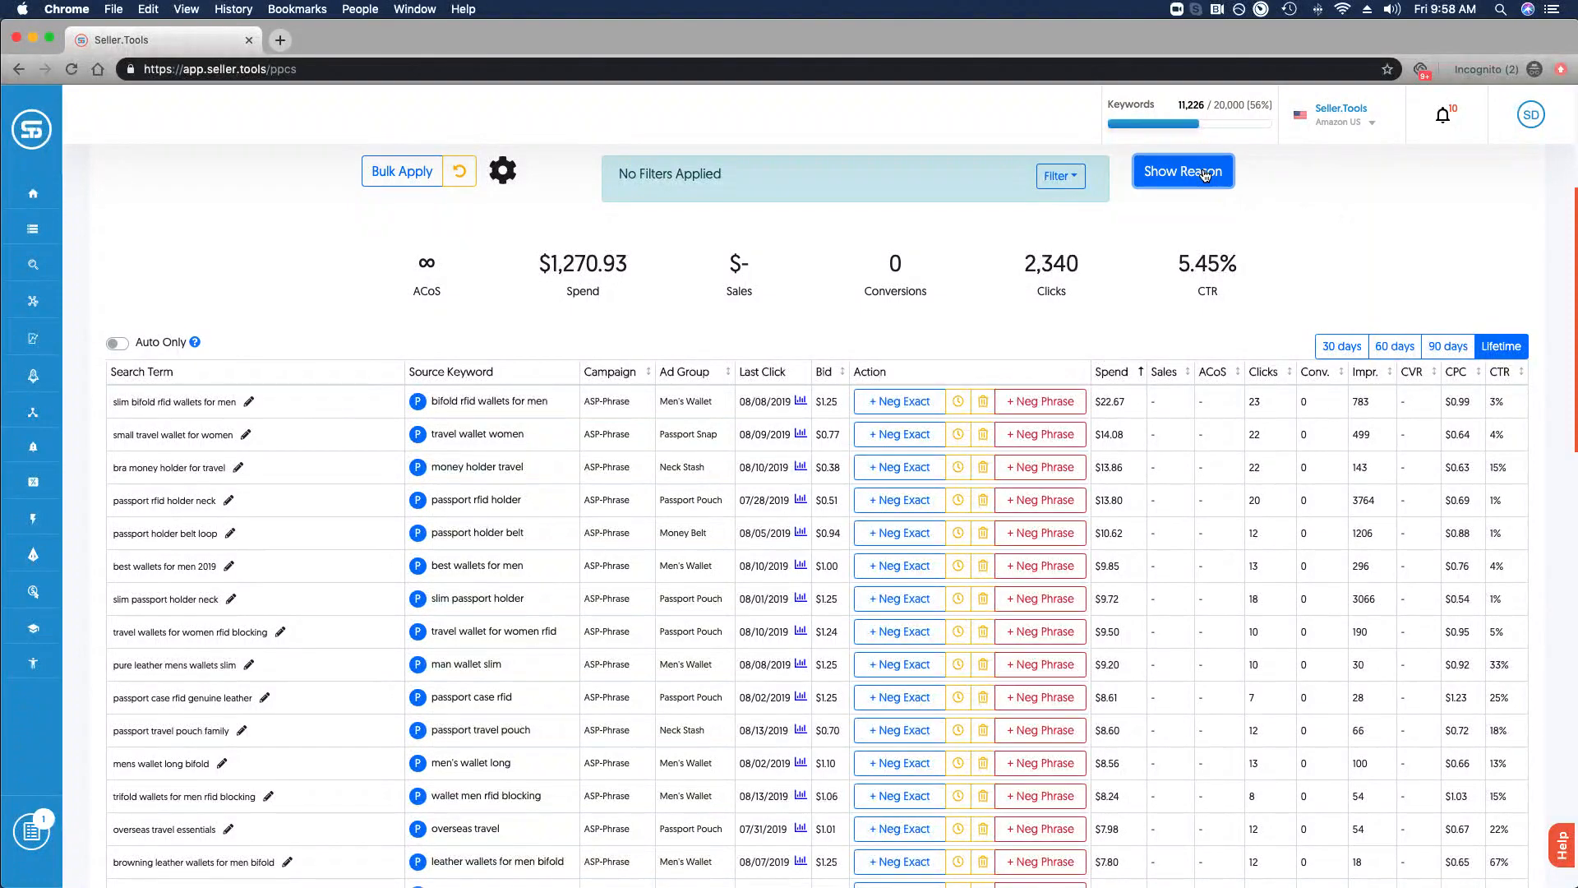
pyautogui.click(1182, 170)
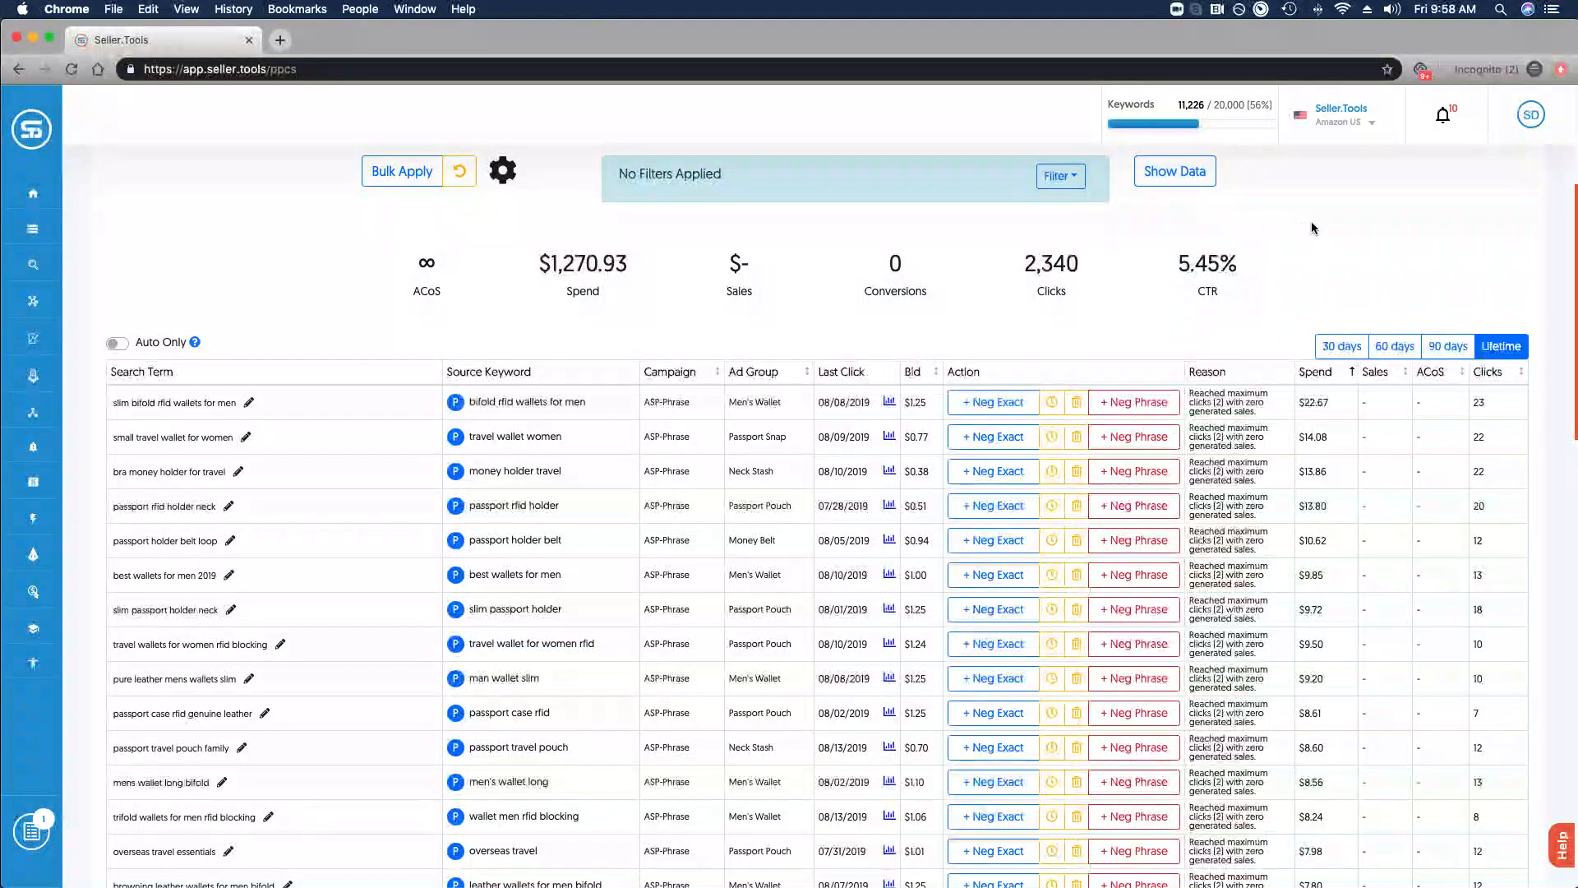
pyautogui.moveTo(1401, 209)
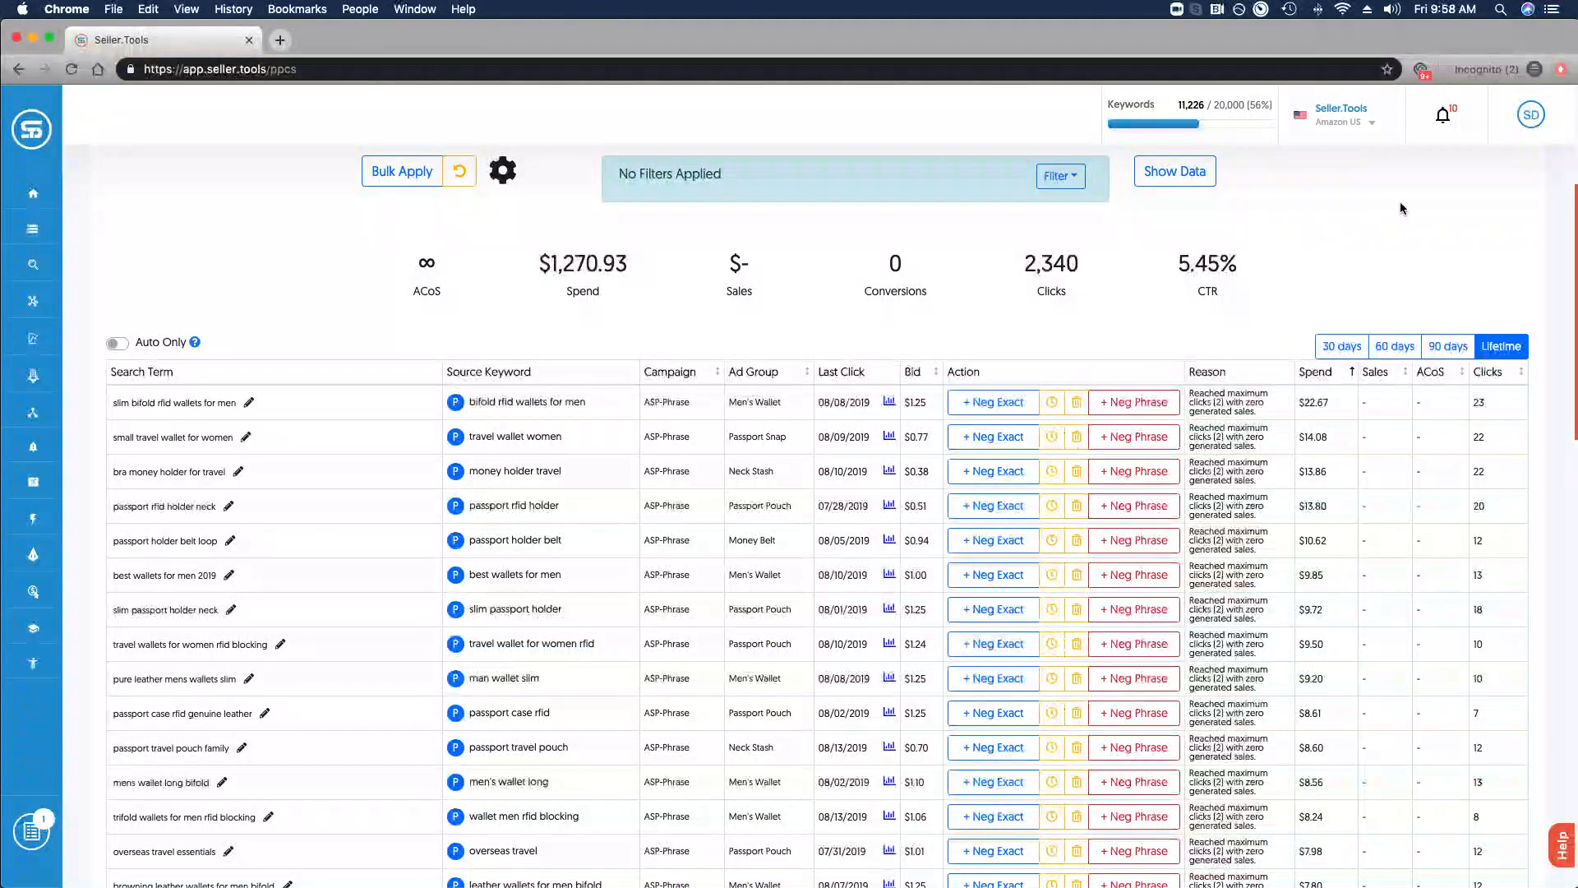
pyautogui.moveTo(1403, 218)
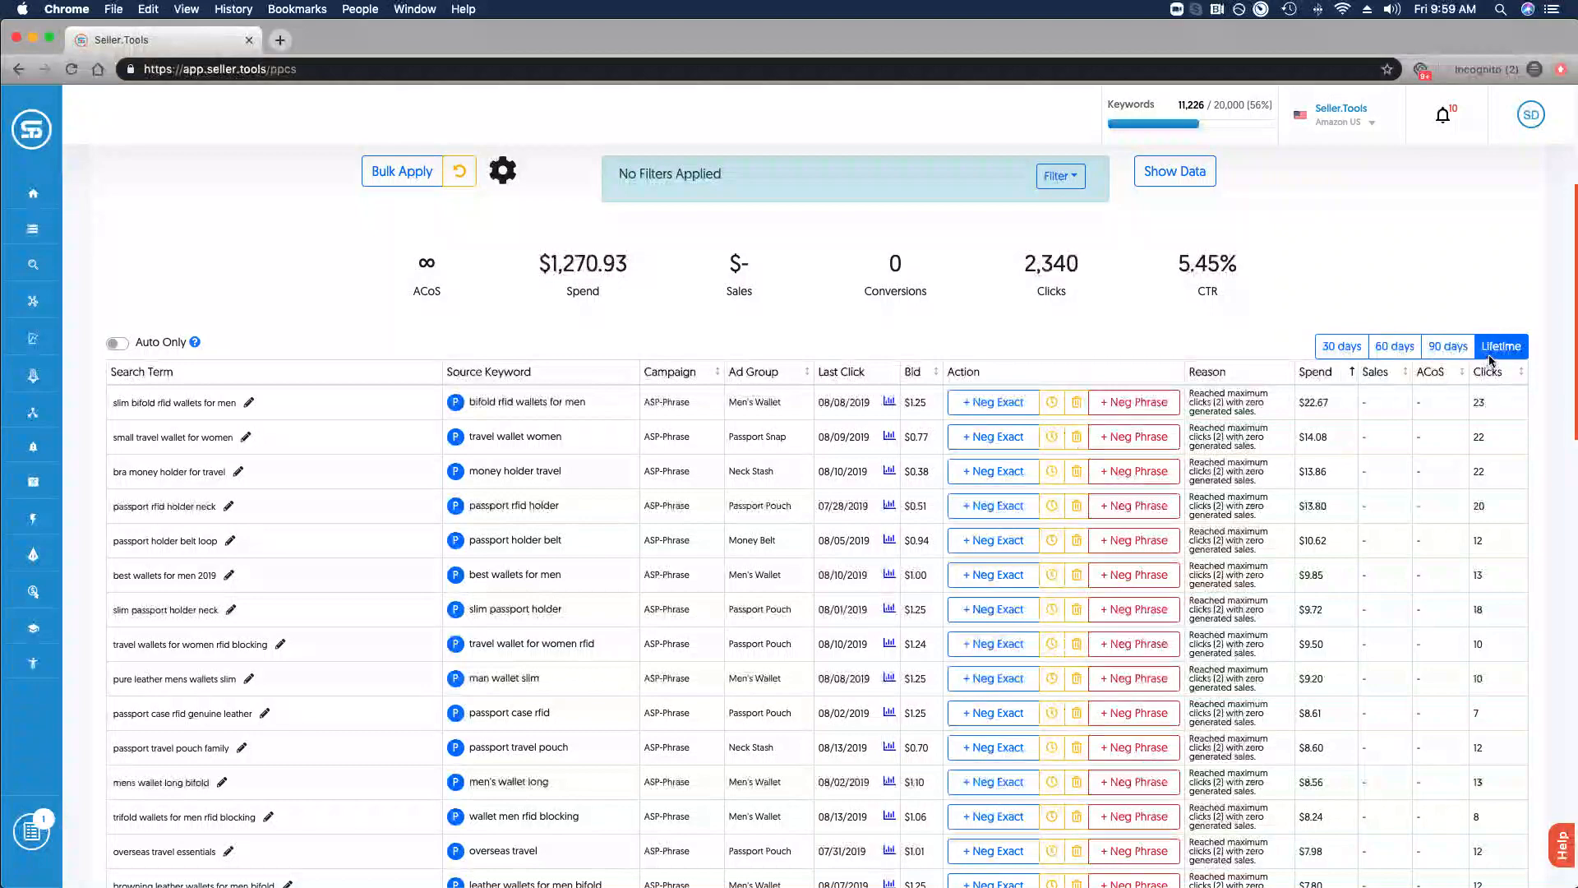
pyautogui.click(1396, 346)
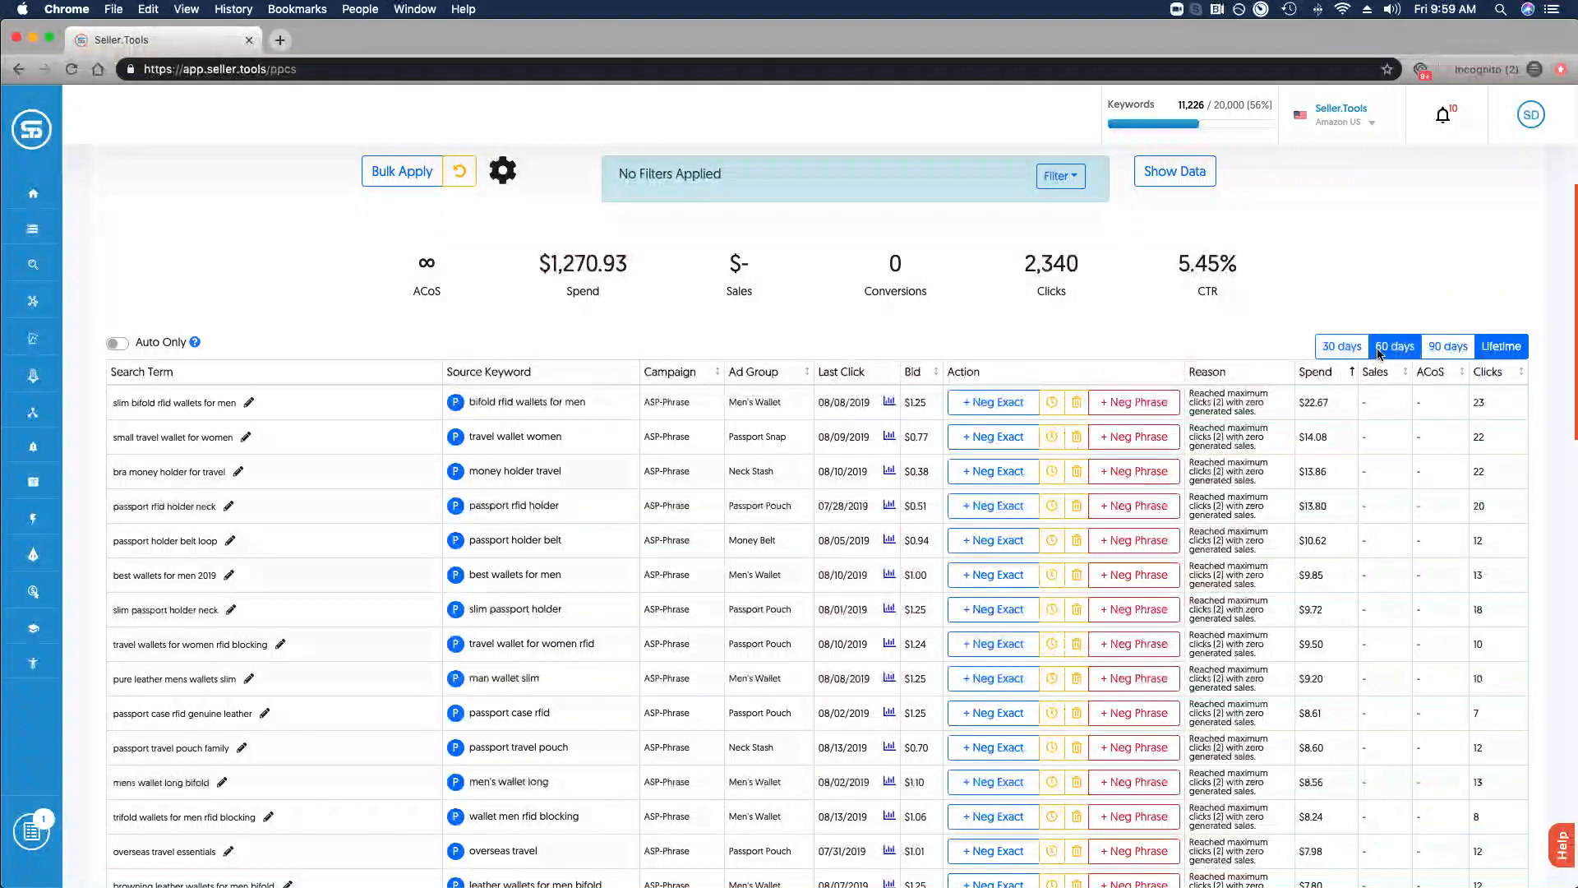
pyautogui.click(1446, 347)
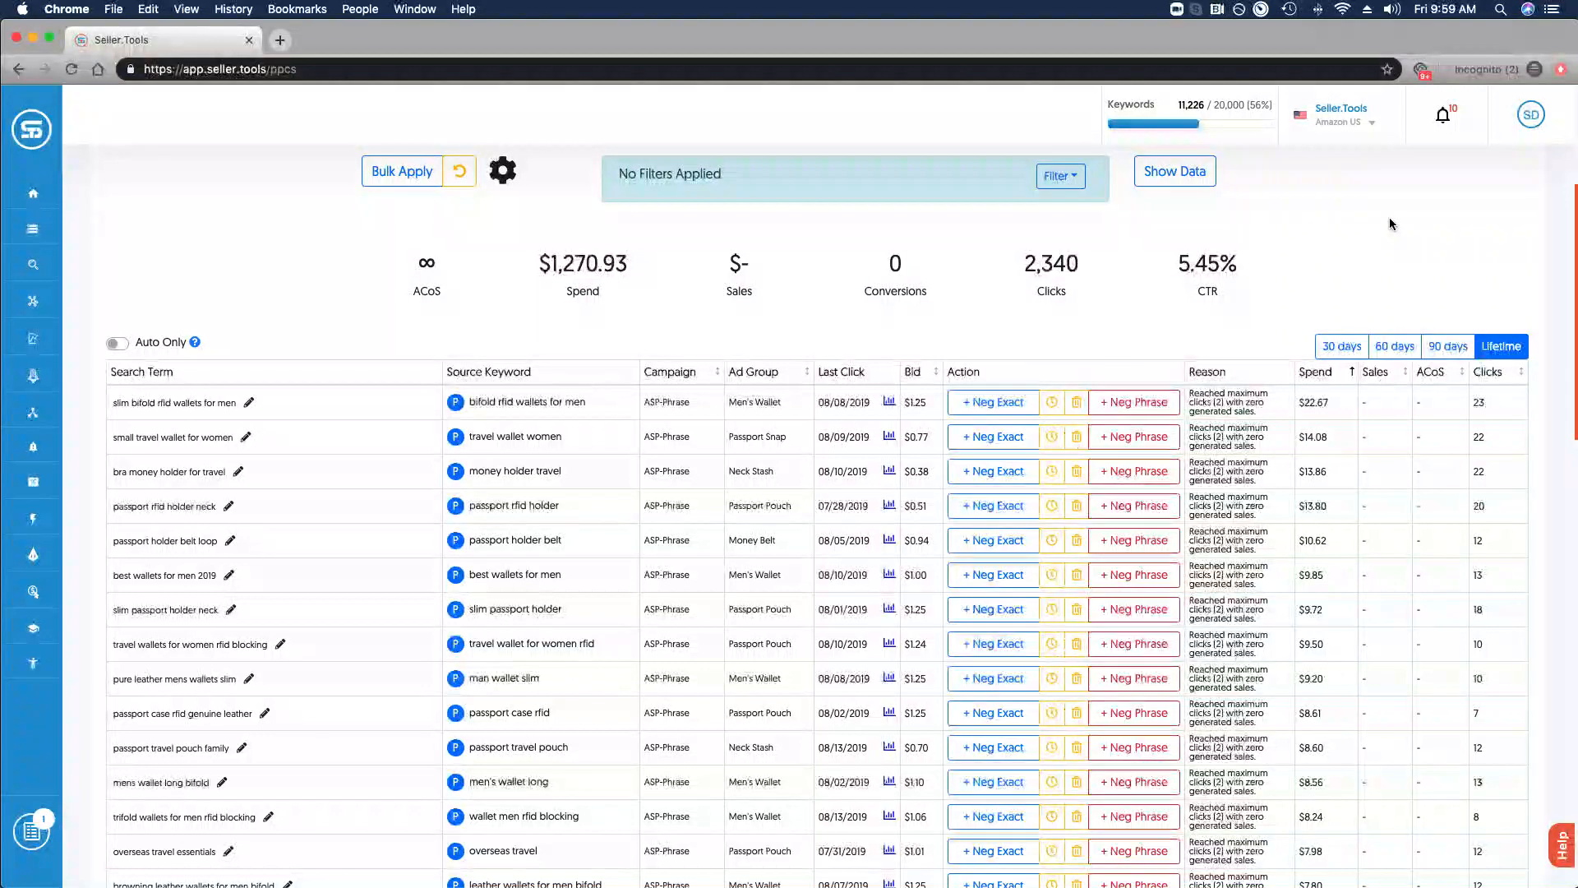
pyautogui.scroll(3)
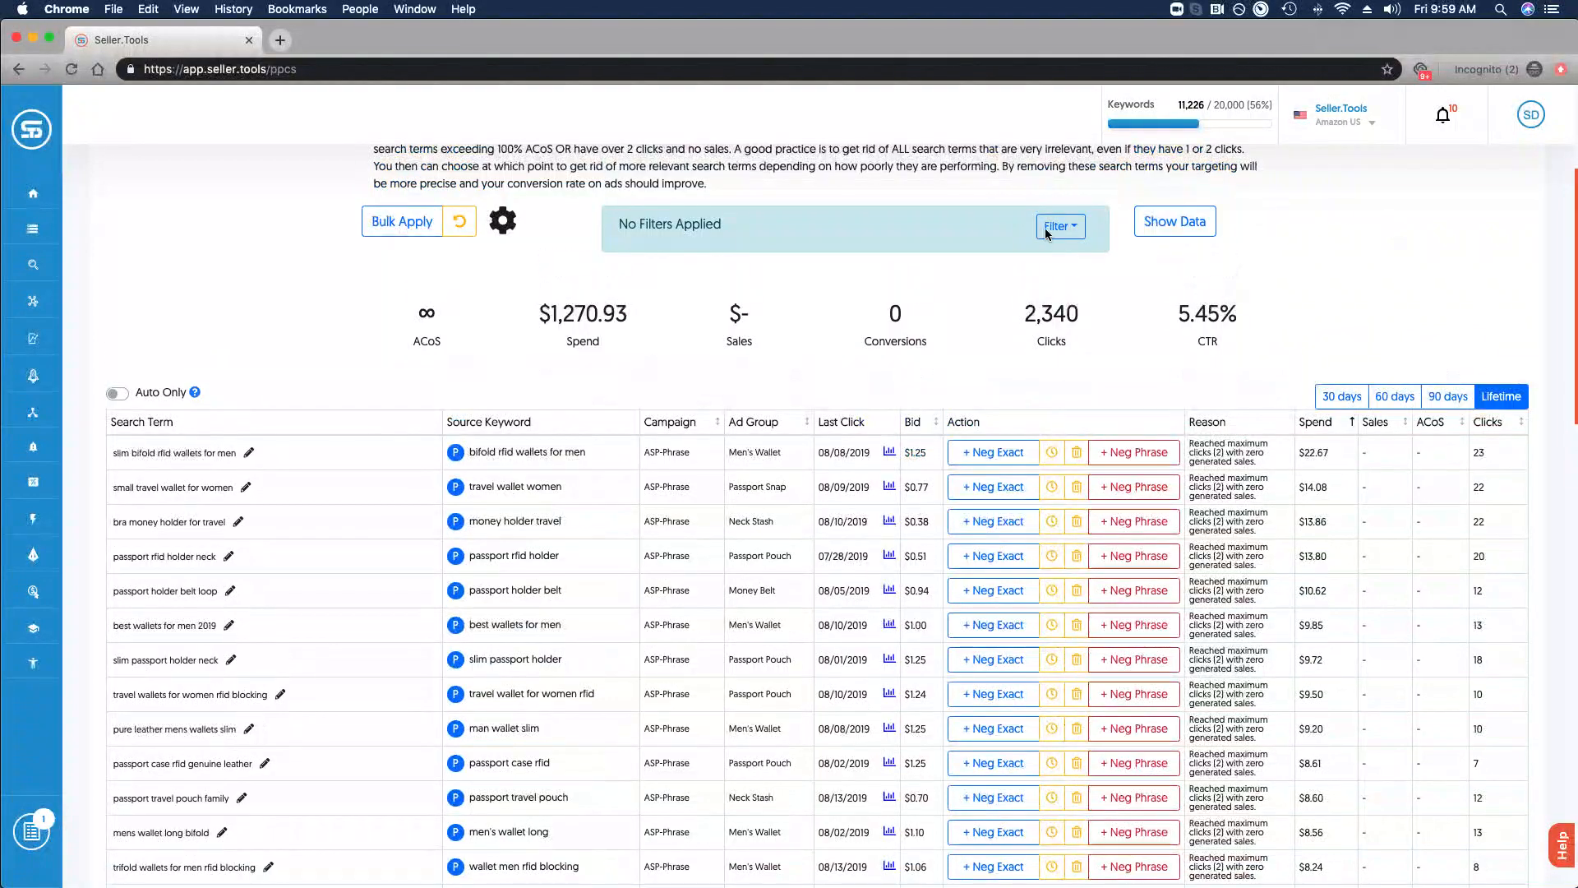
pyautogui.click(1058, 225)
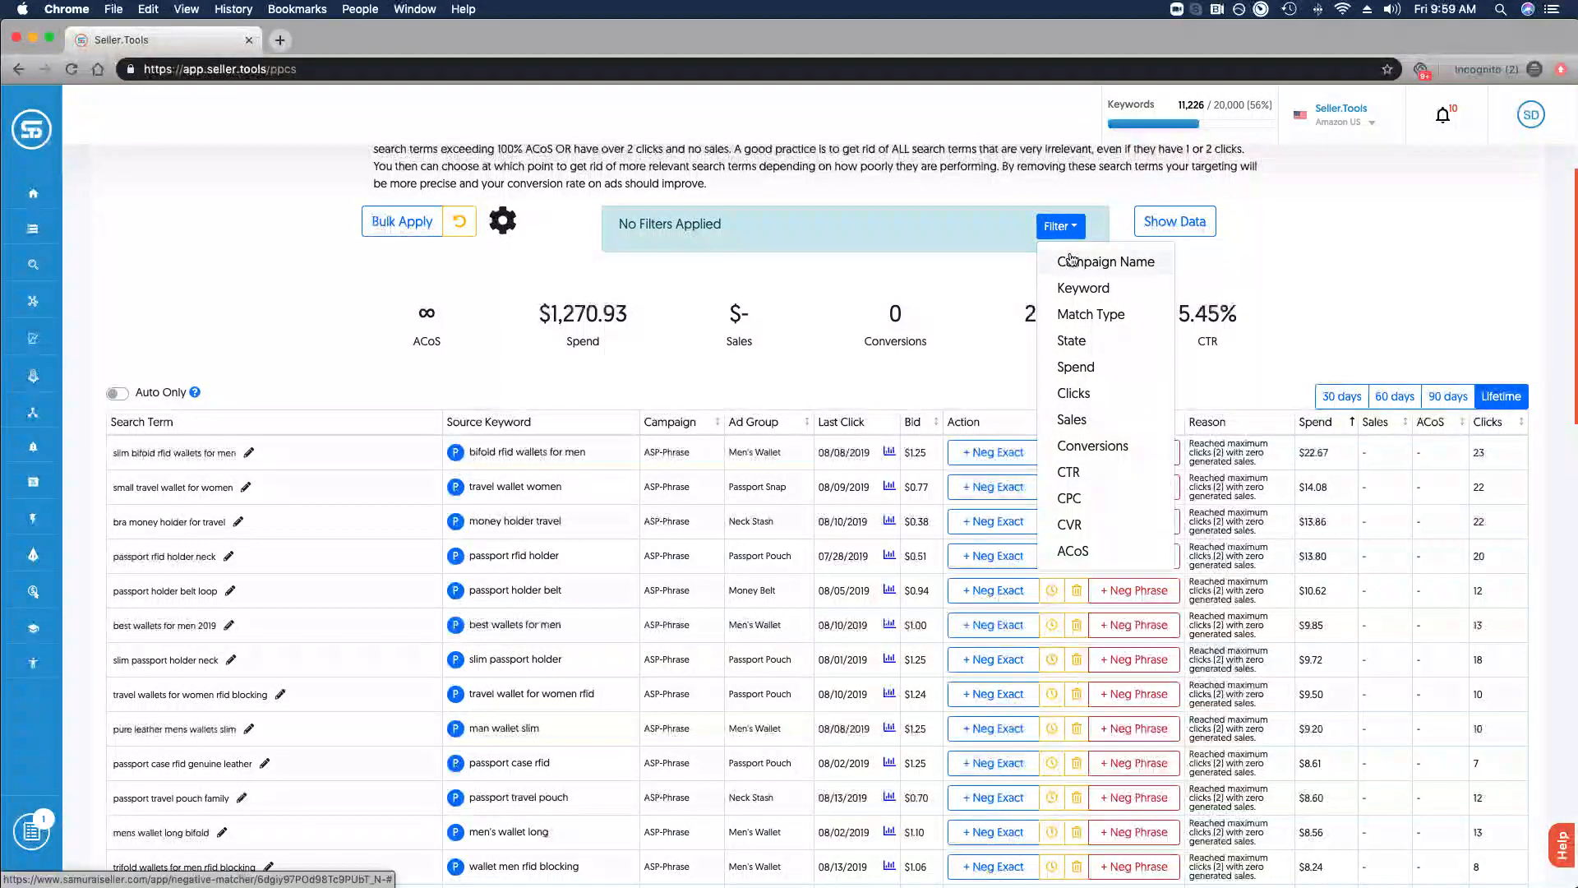
pyautogui.moveTo(1092, 314)
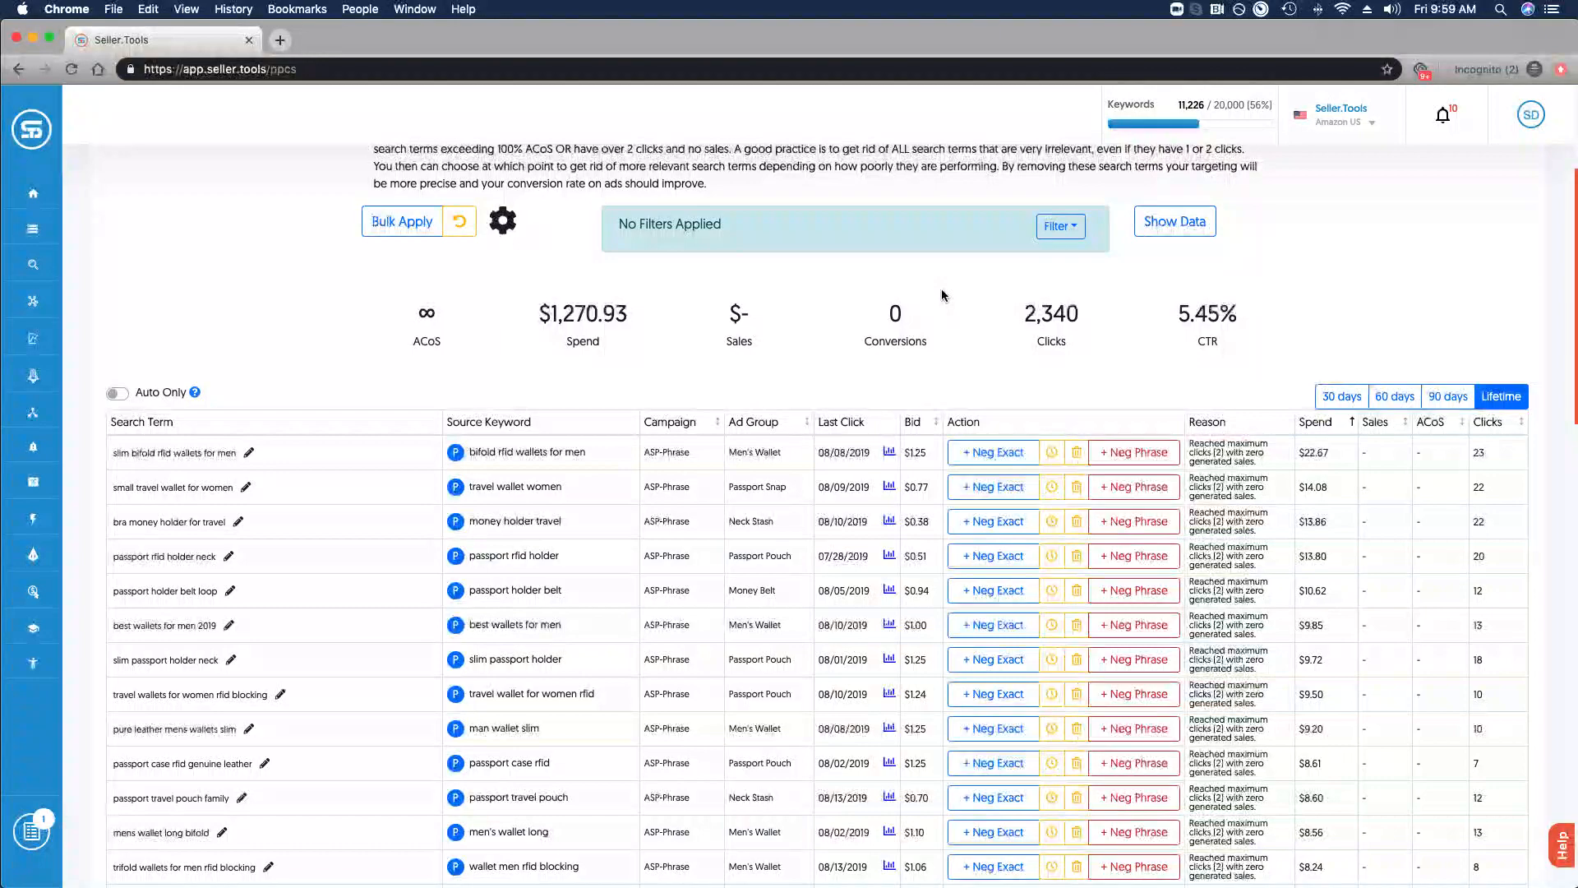
pyautogui.moveTo(829, 281)
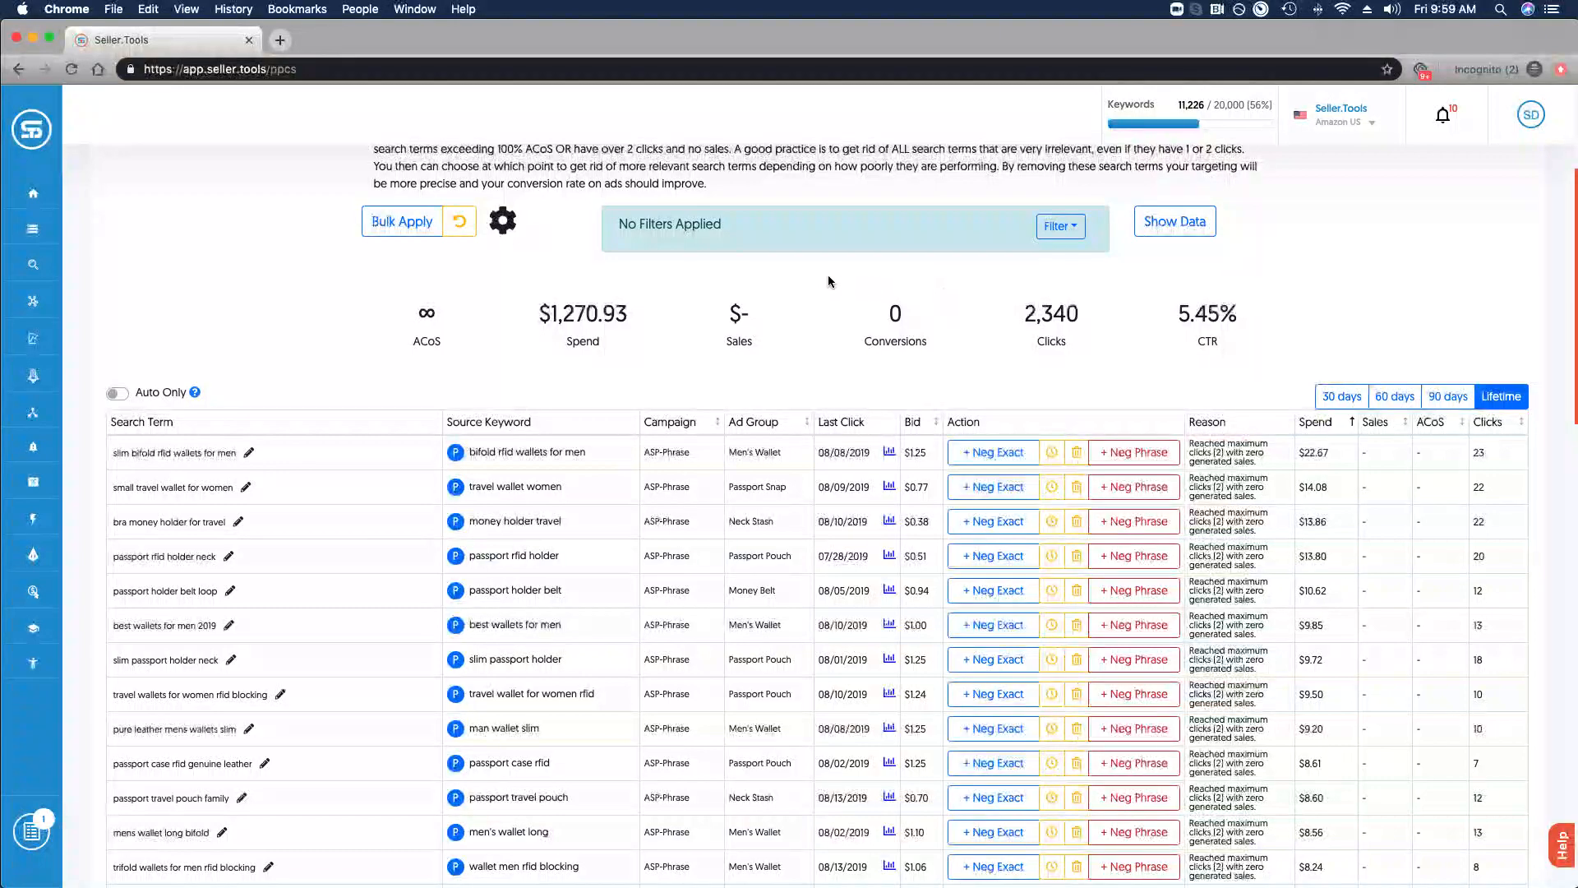
pyautogui.moveTo(401, 220)
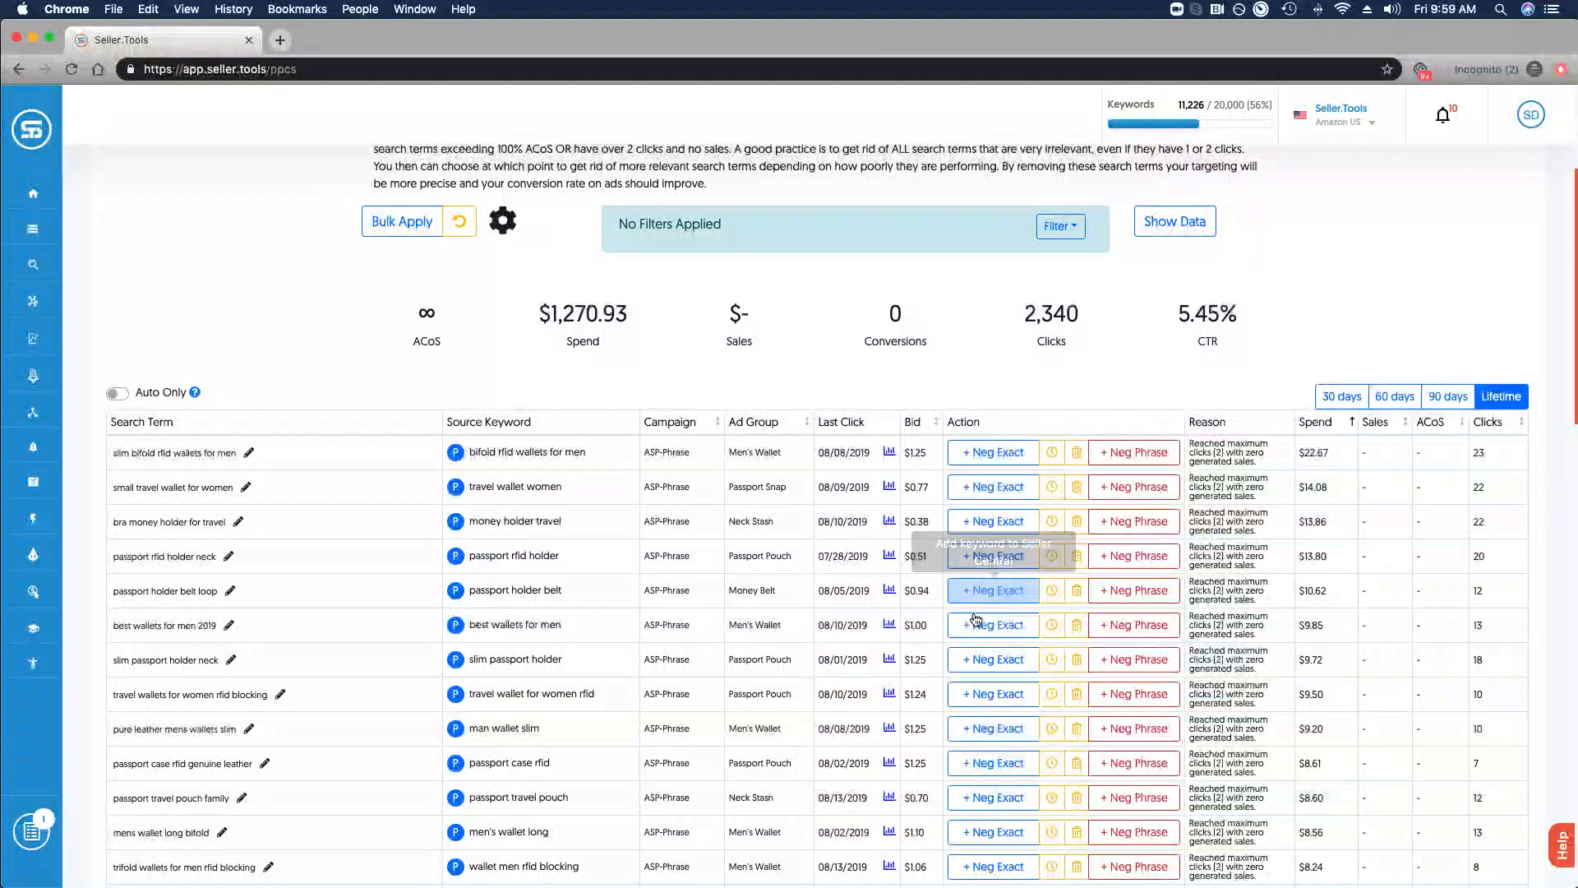
pyautogui.moveTo(991, 659)
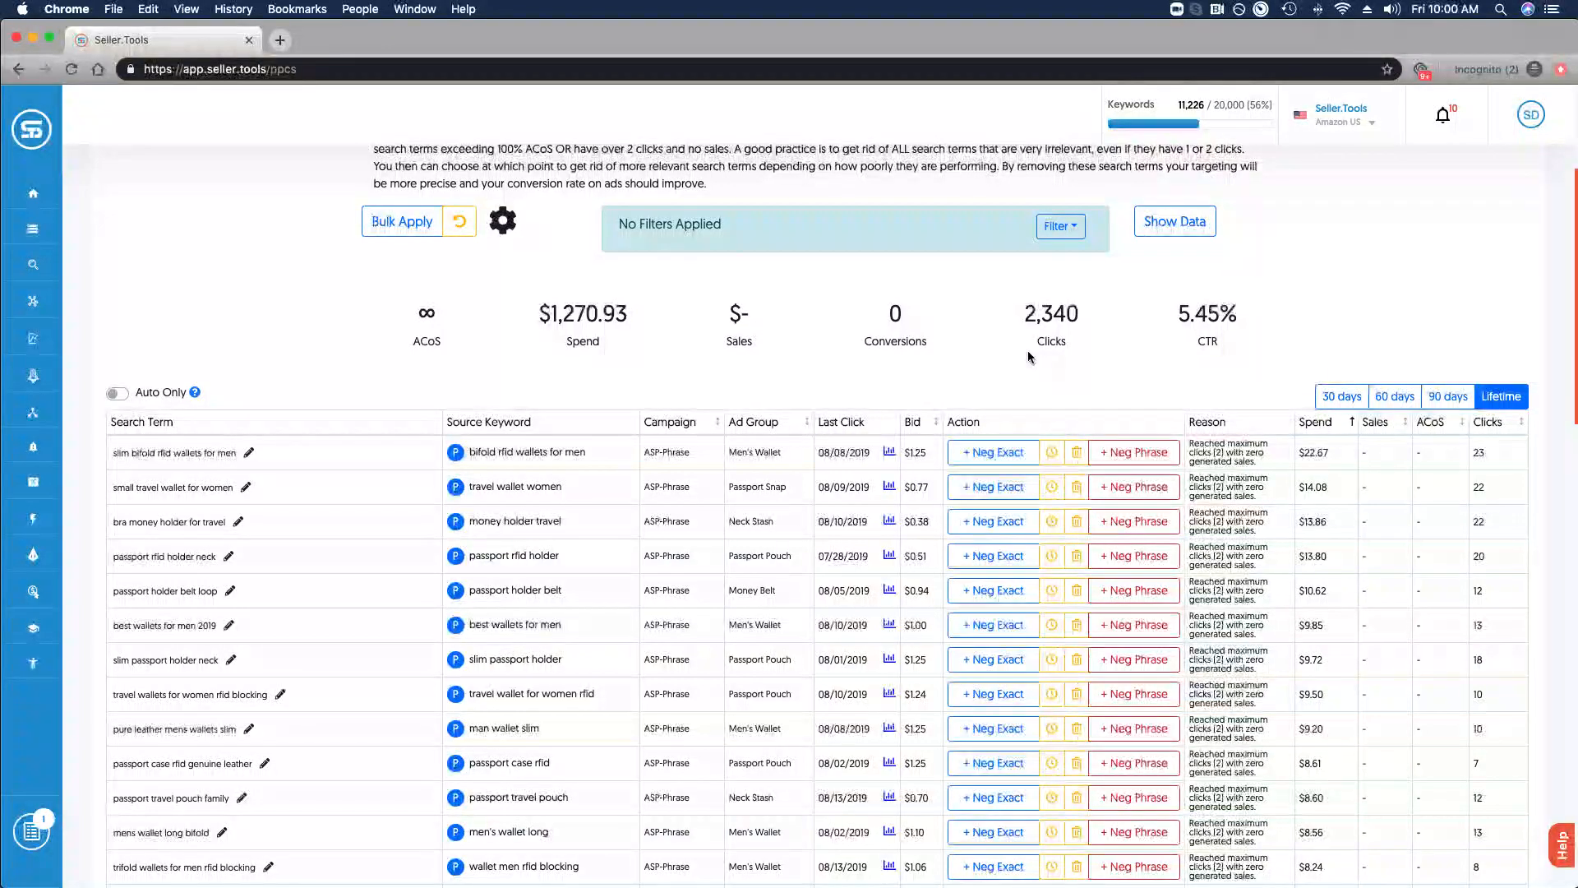
pyautogui.moveTo(401, 222)
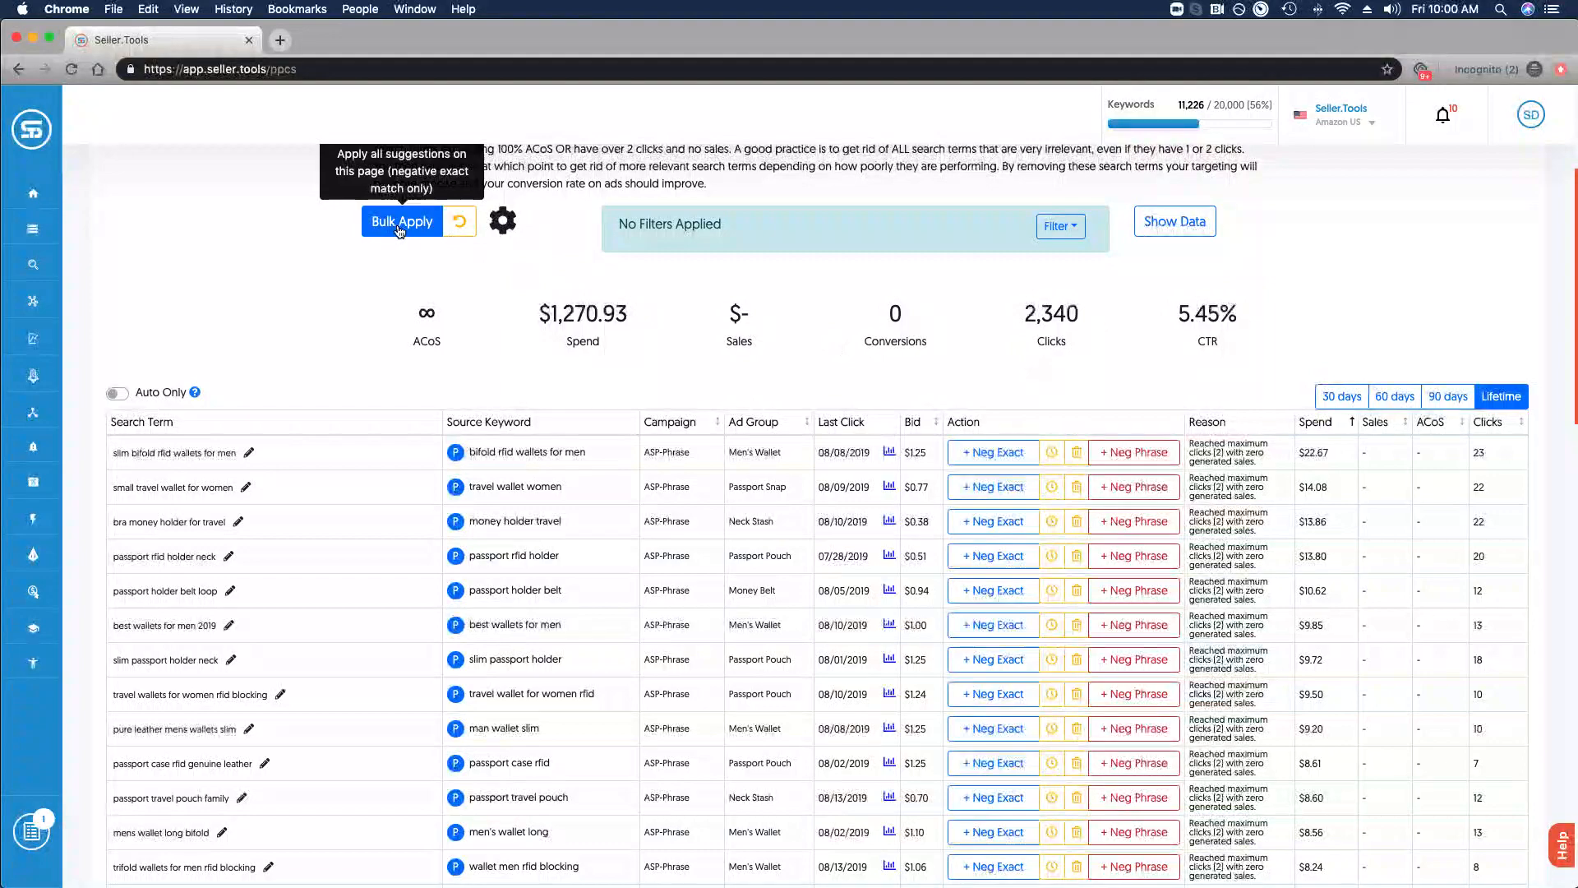
pyautogui.moveTo(458, 222)
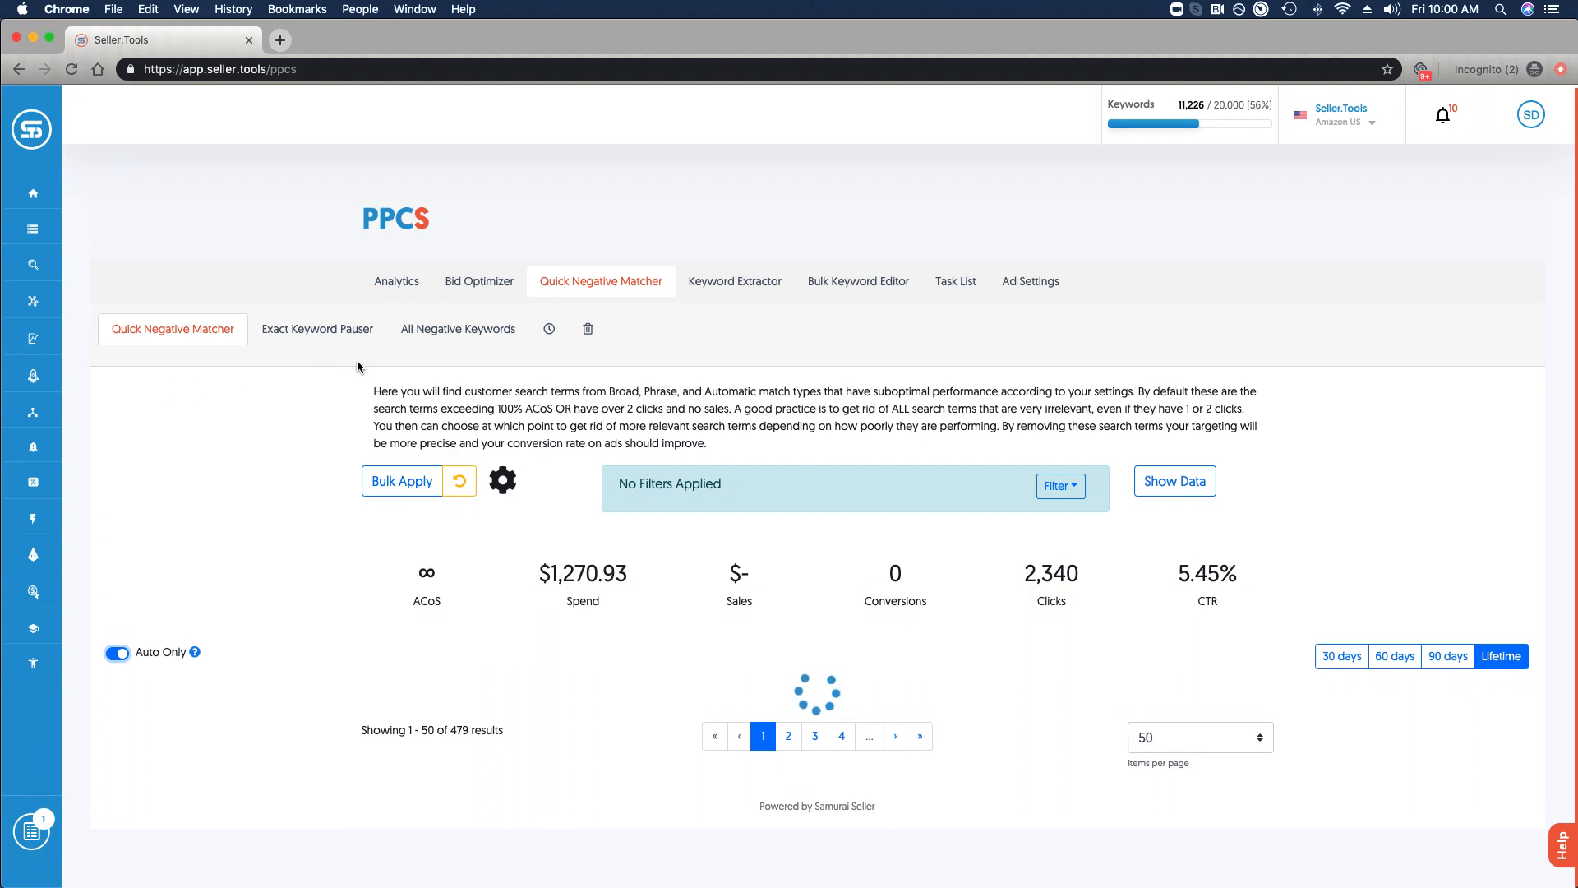
pyautogui.moveTo(337, 402)
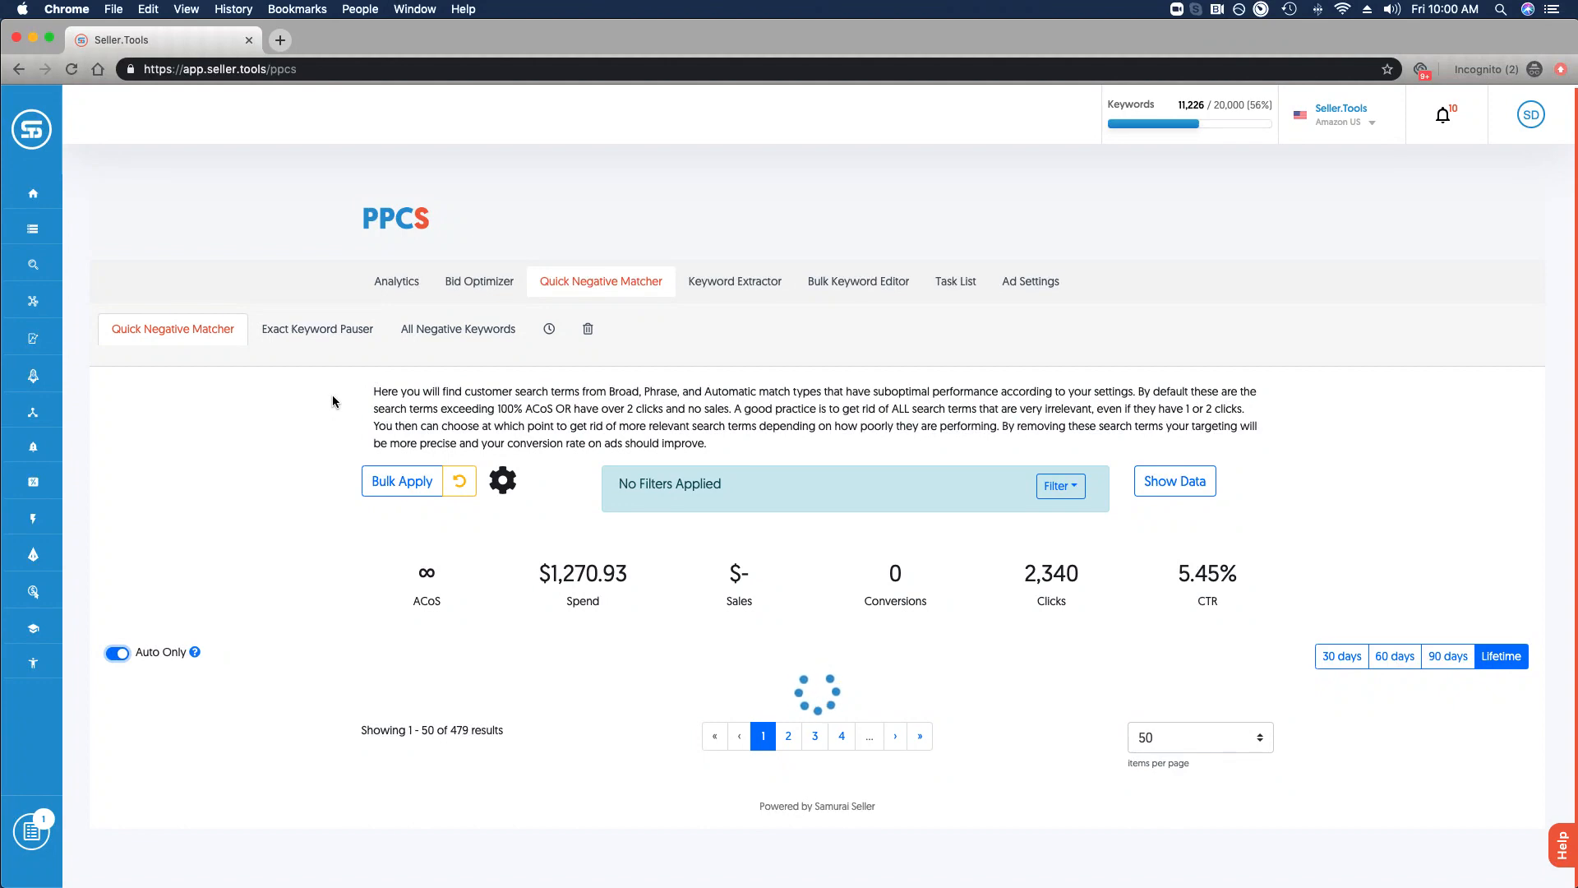
pyautogui.click(1174, 480)
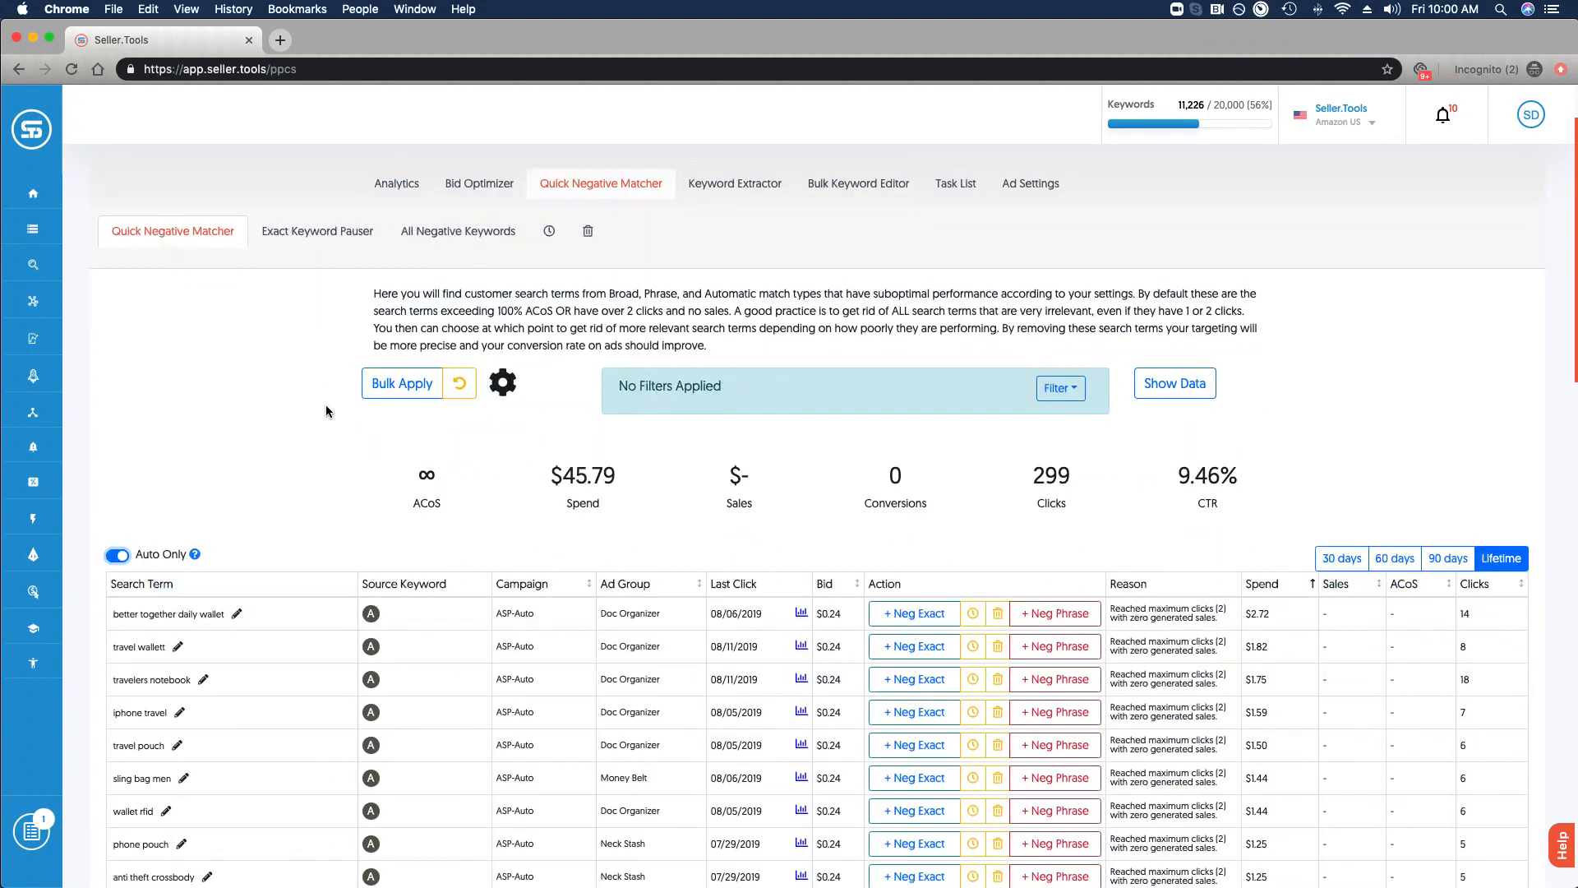
pyautogui.scroll(-3)
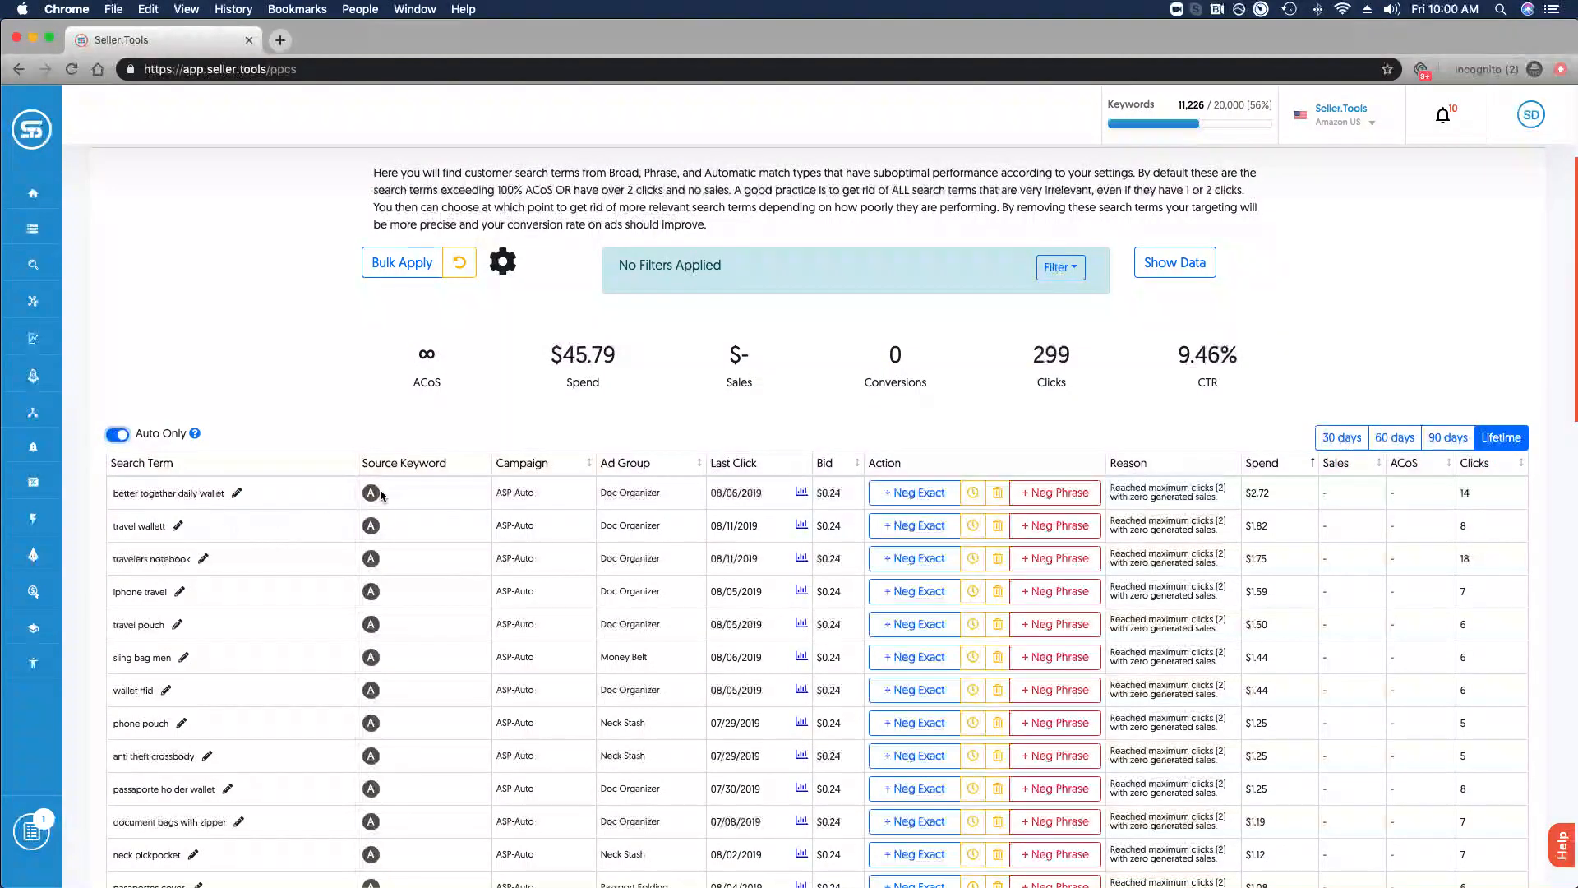
pyautogui.moveTo(506, 511)
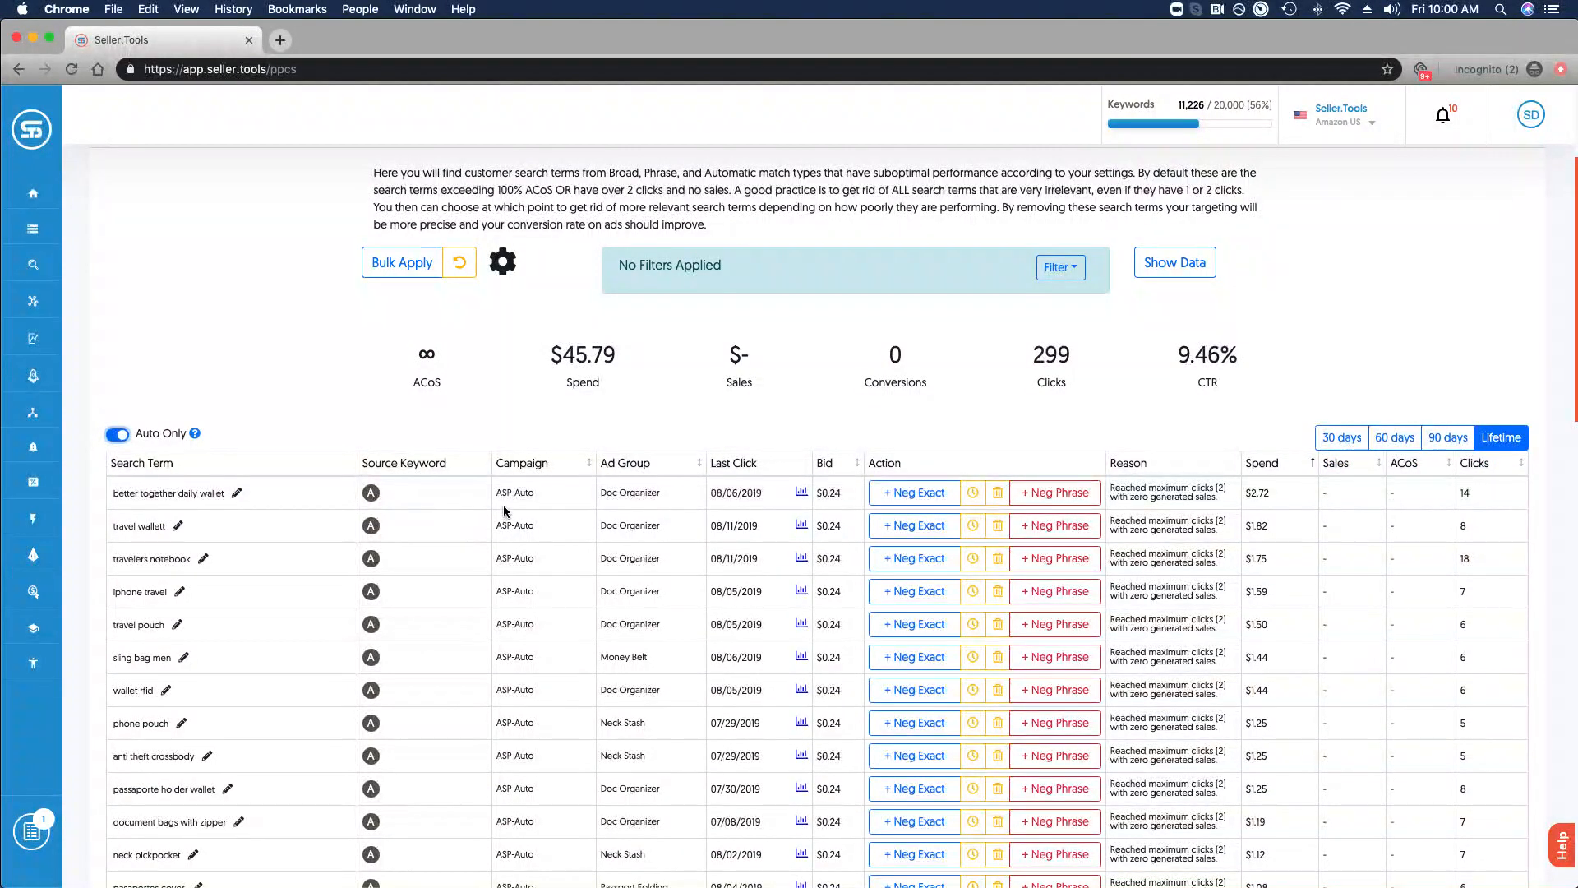
pyautogui.moveTo(662, 491)
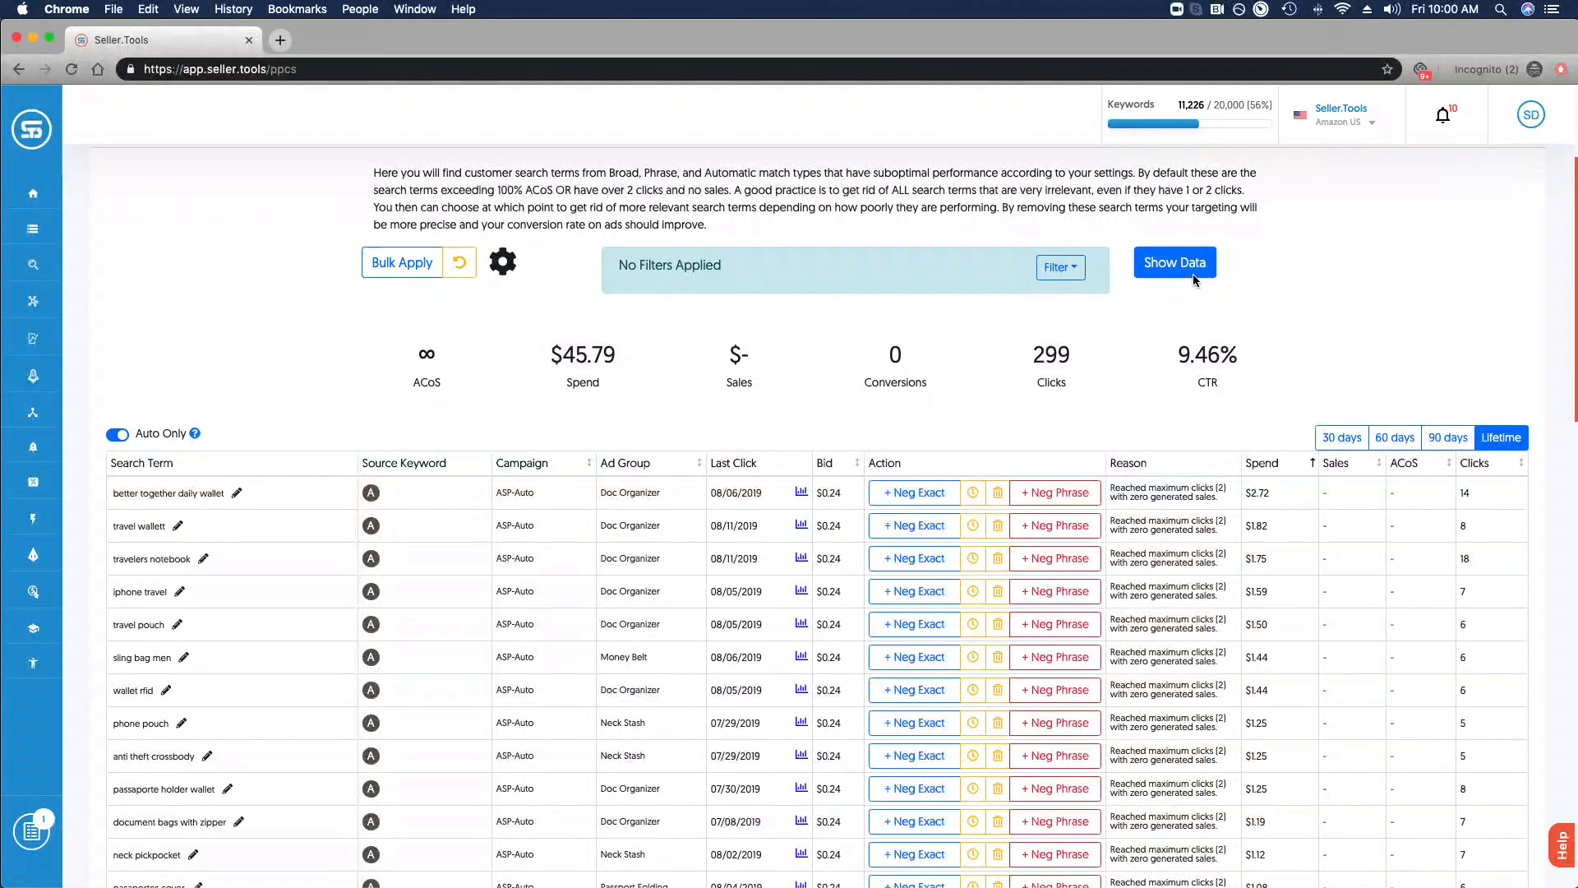
pyautogui.click(1173, 263)
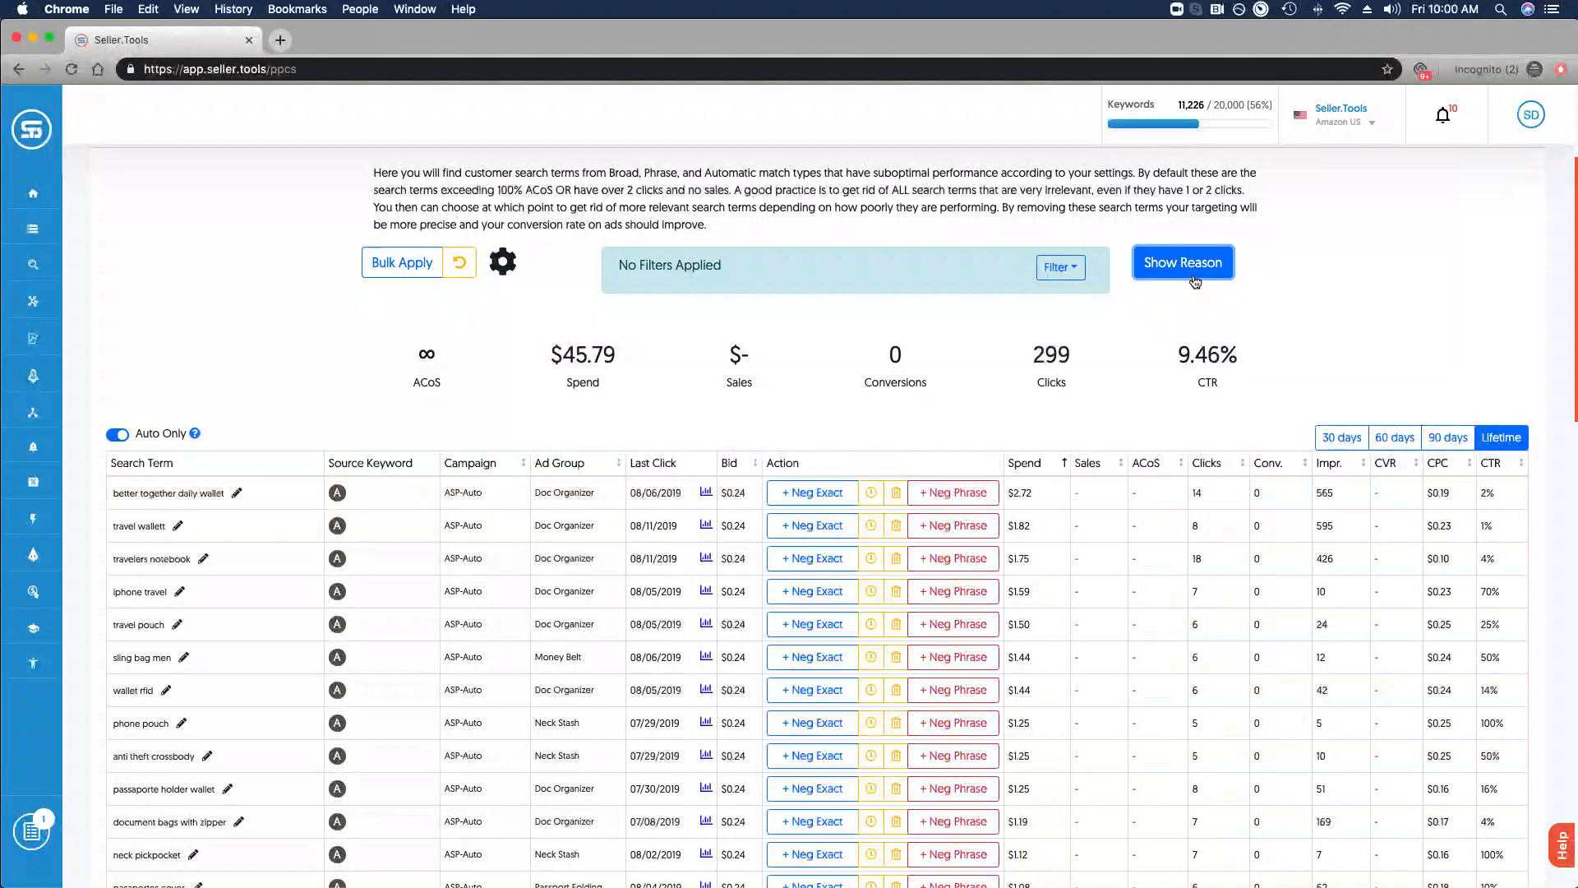
pyautogui.click(1182, 261)
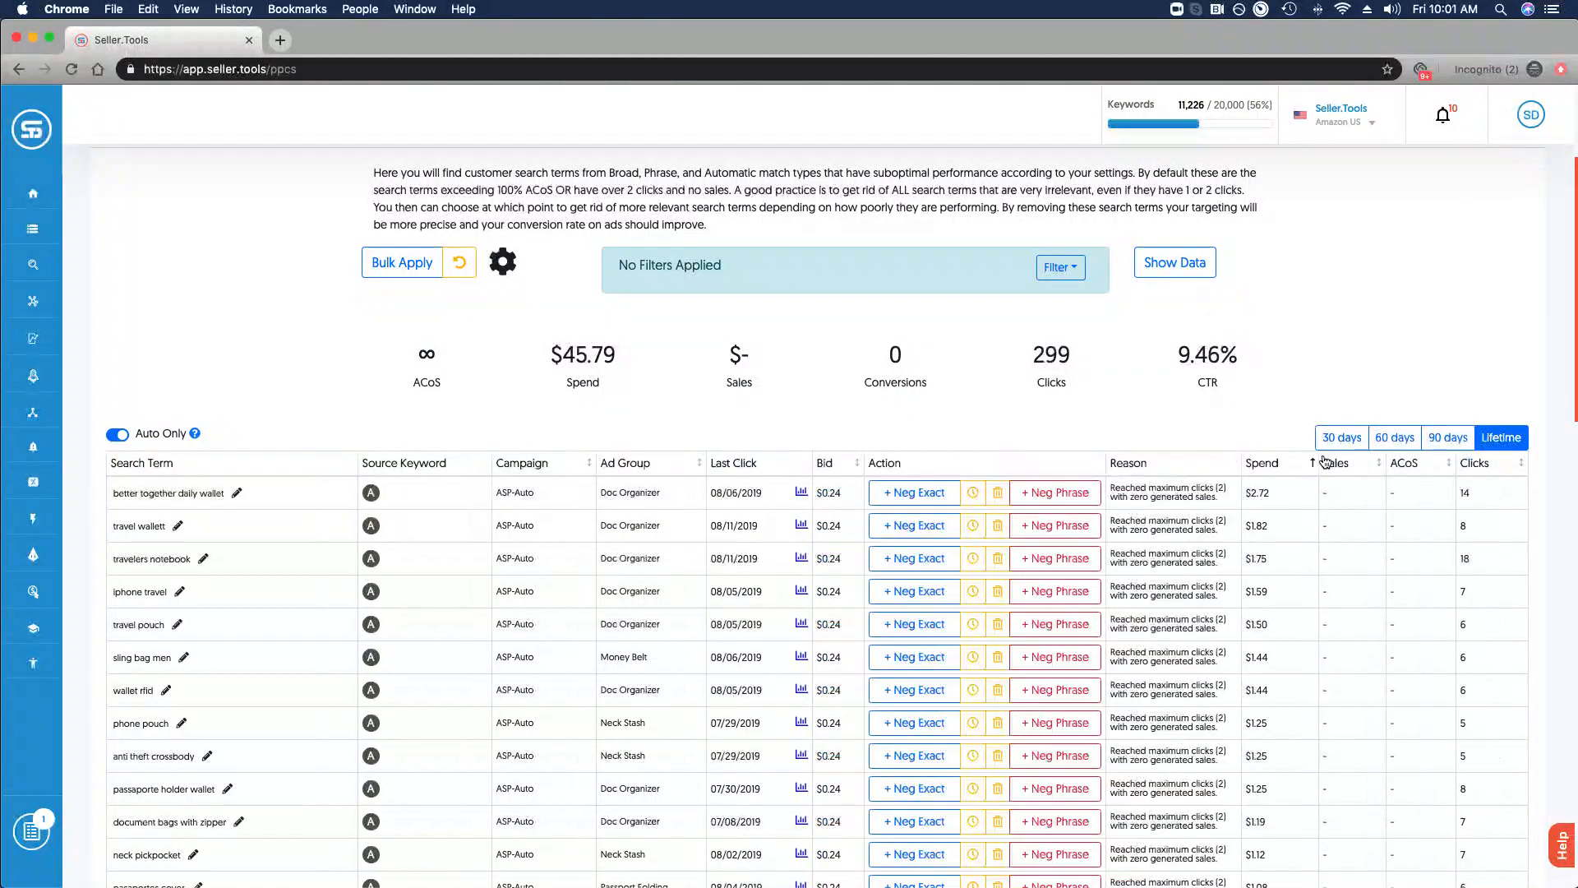
pyautogui.click(1446, 437)
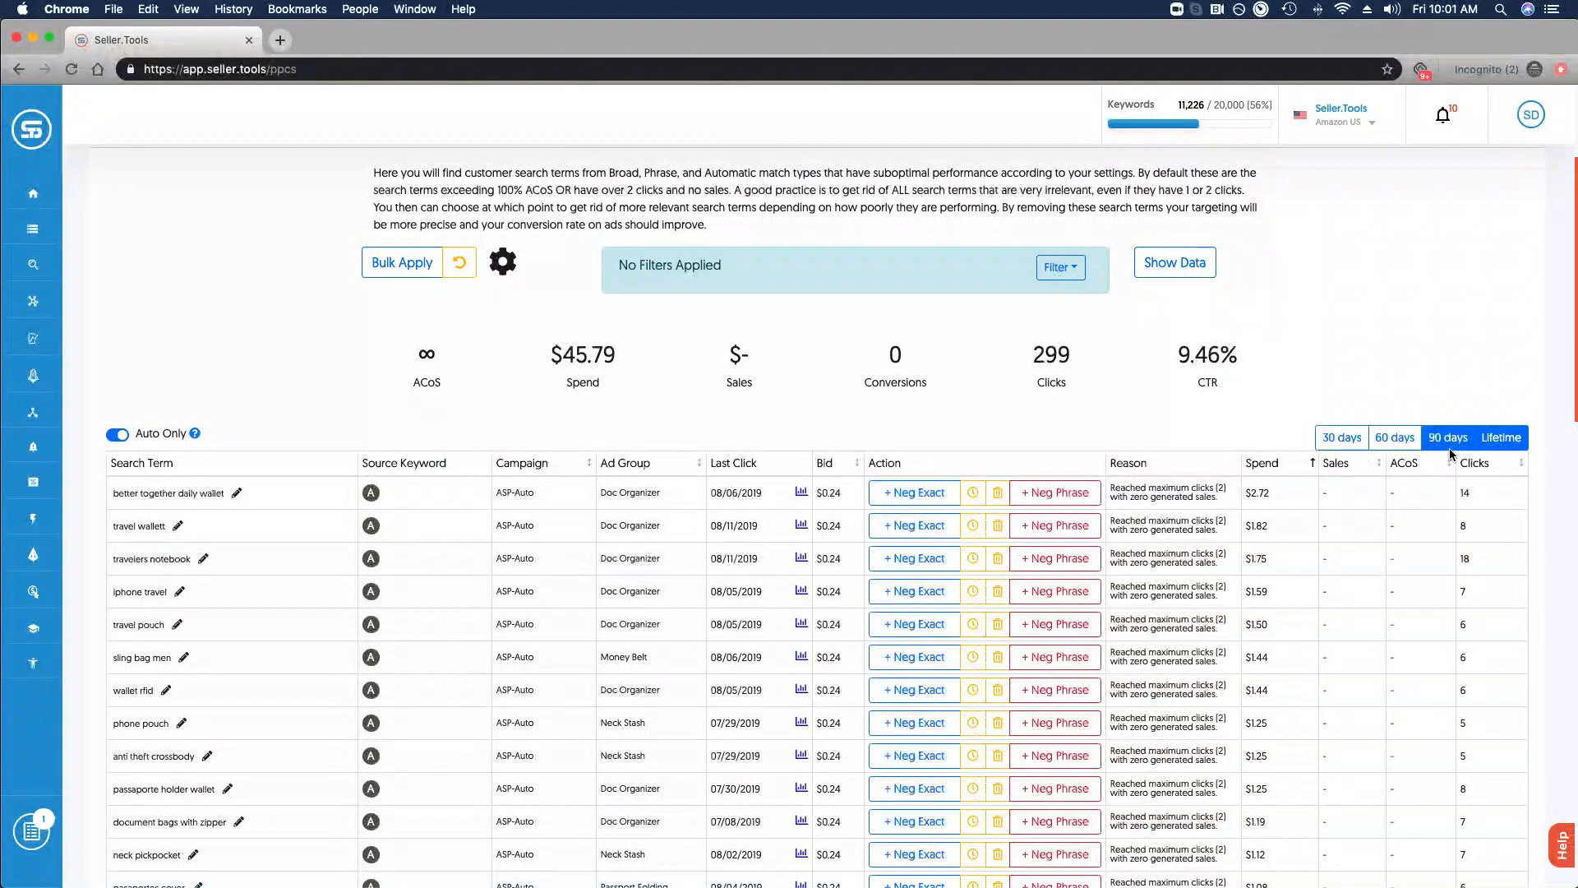
pyautogui.click(1501, 437)
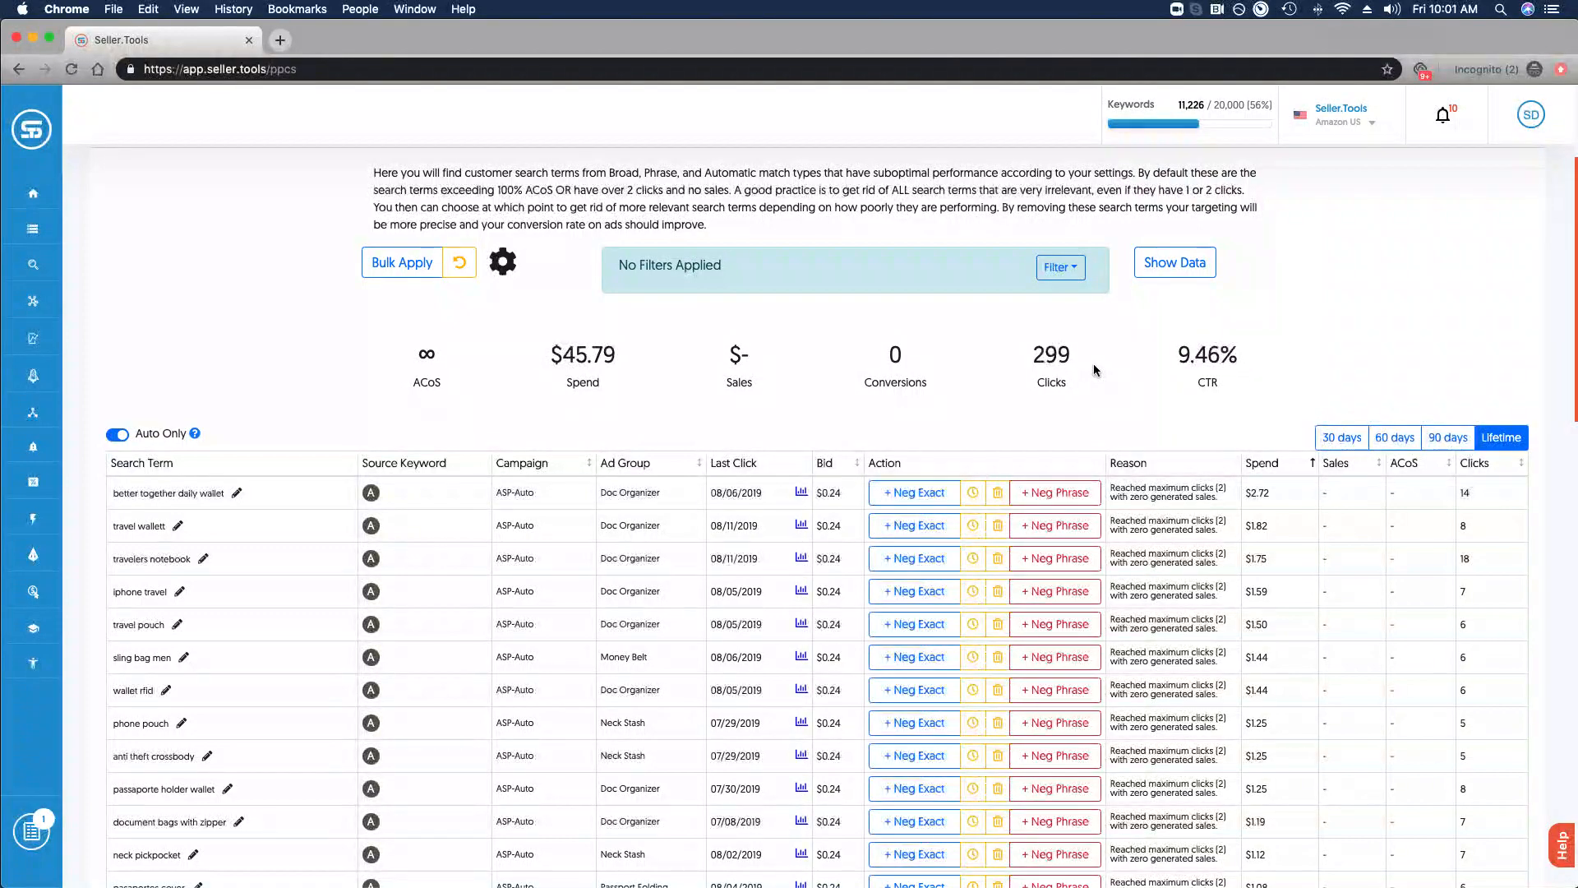
pyautogui.moveTo(906, 515)
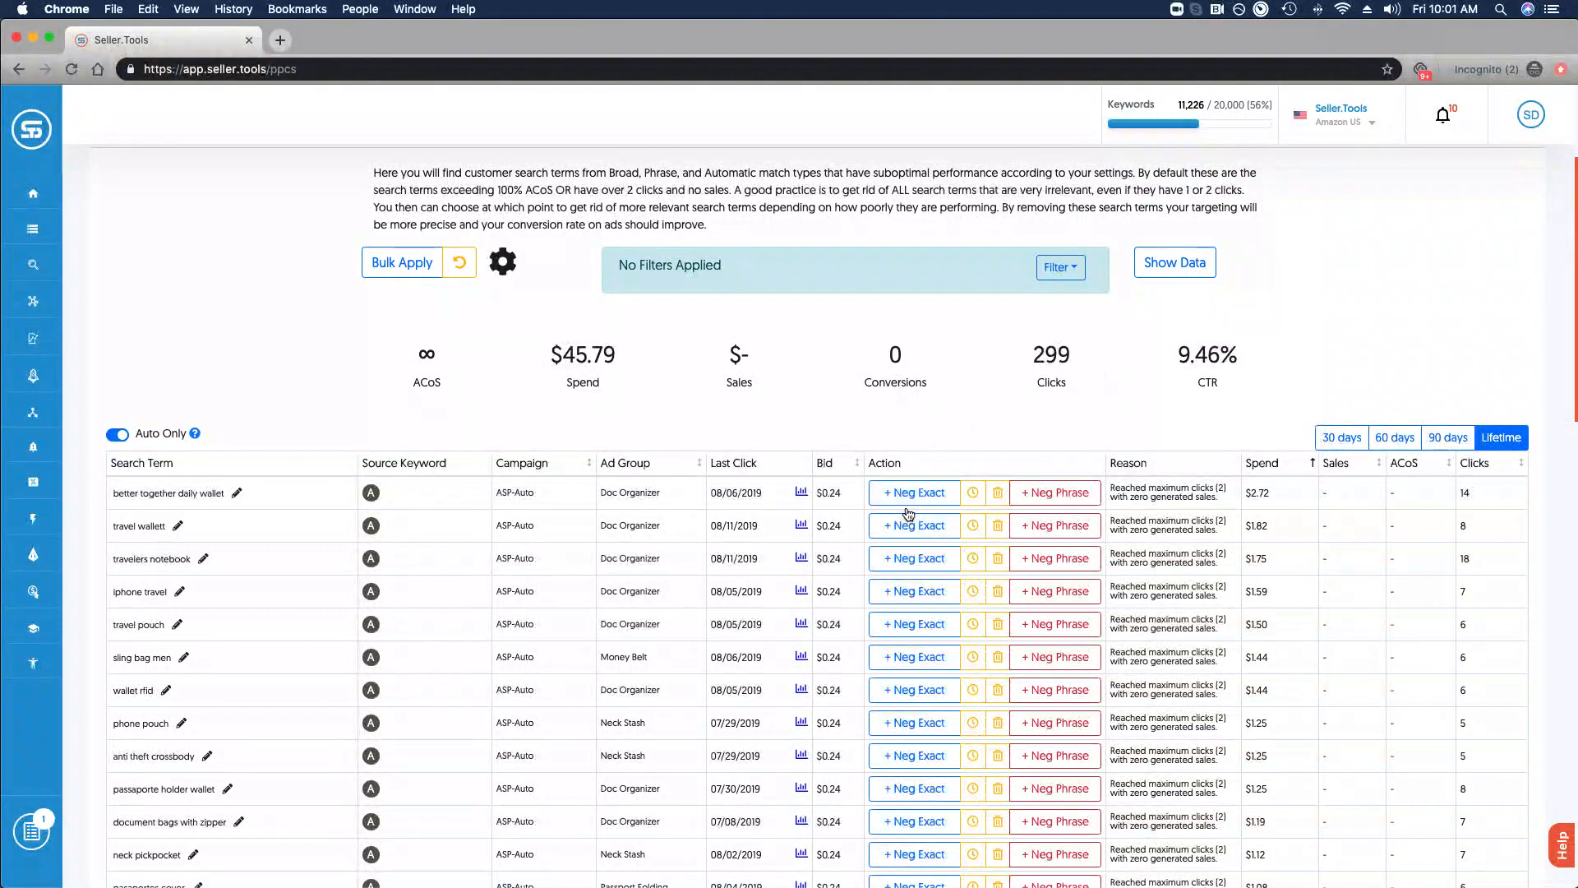
pyautogui.moveTo(912, 491)
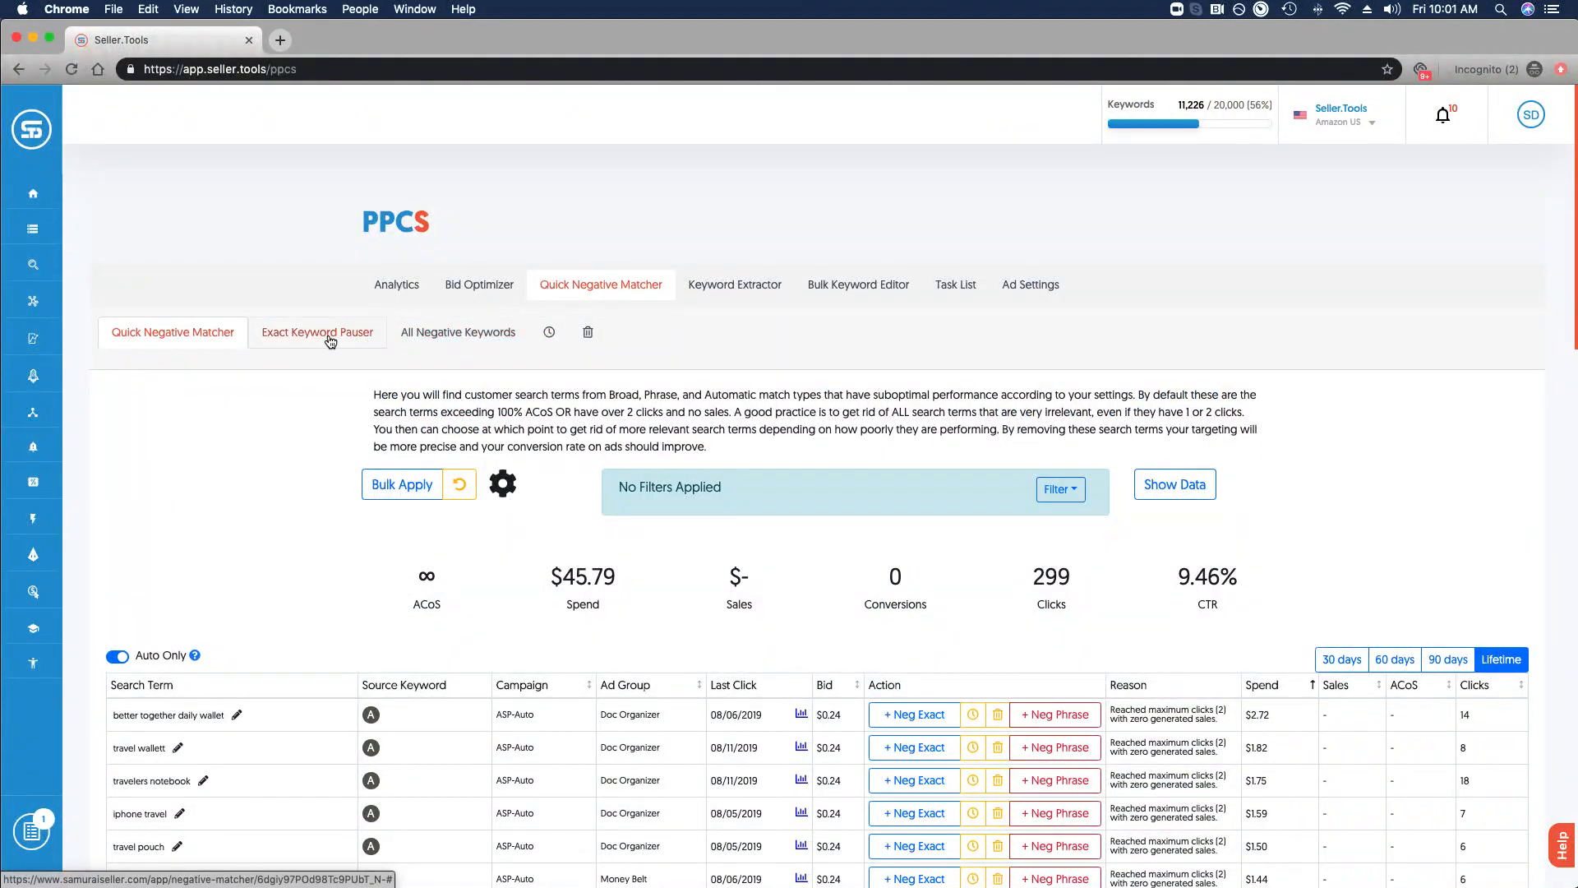
# Switch to the Exact Keyword Pauser list of underperforming exact-match keywords with pause reasons.
pyautogui.click(315, 332)
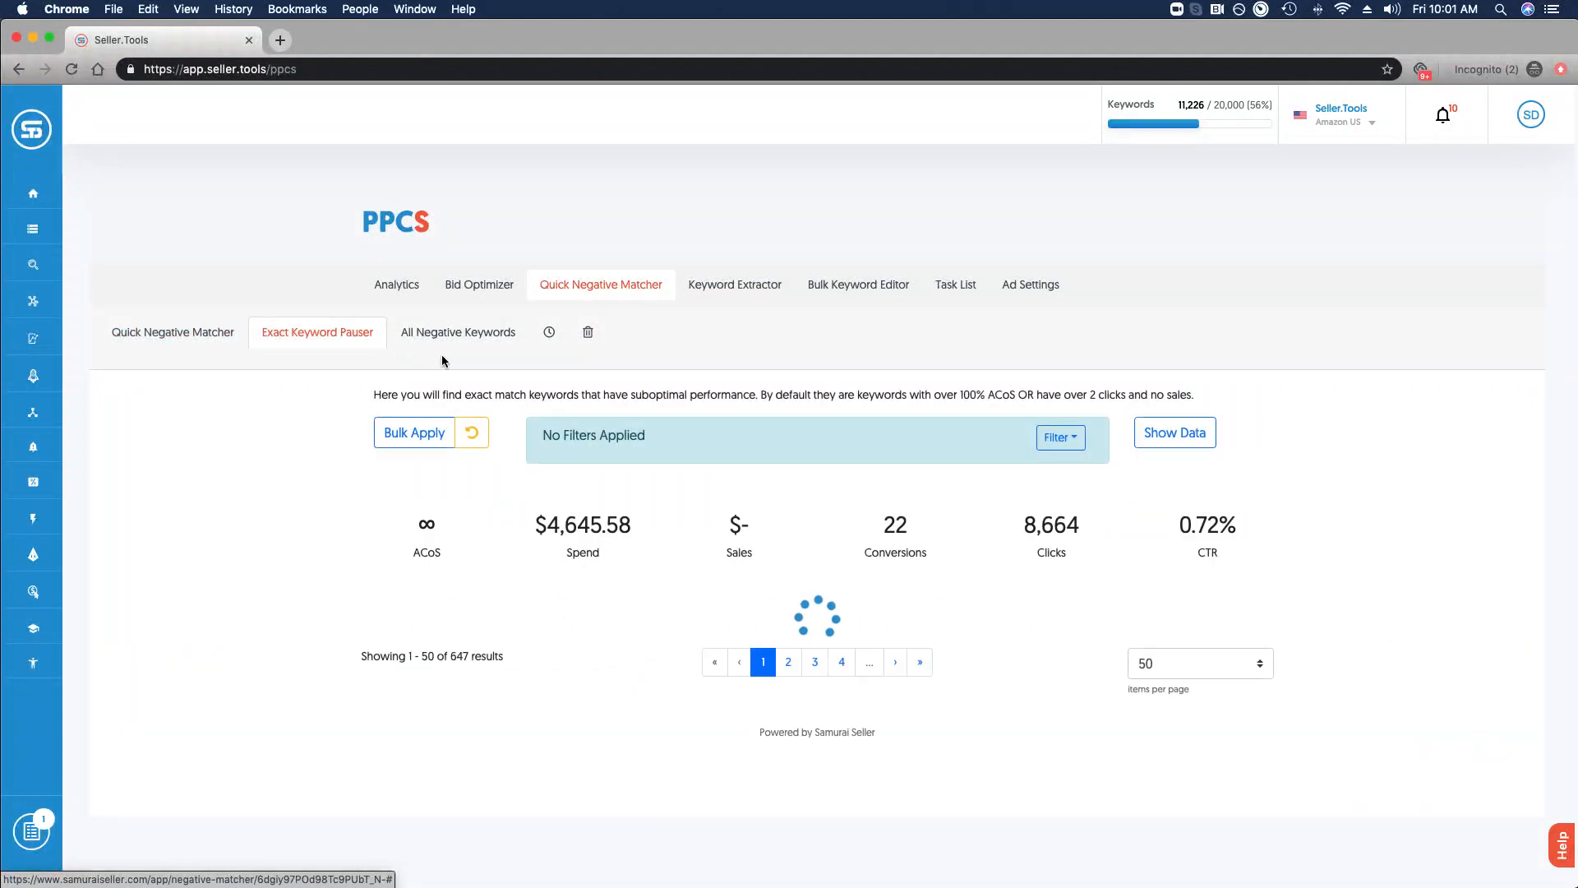
pyautogui.moveTo(506, 362)
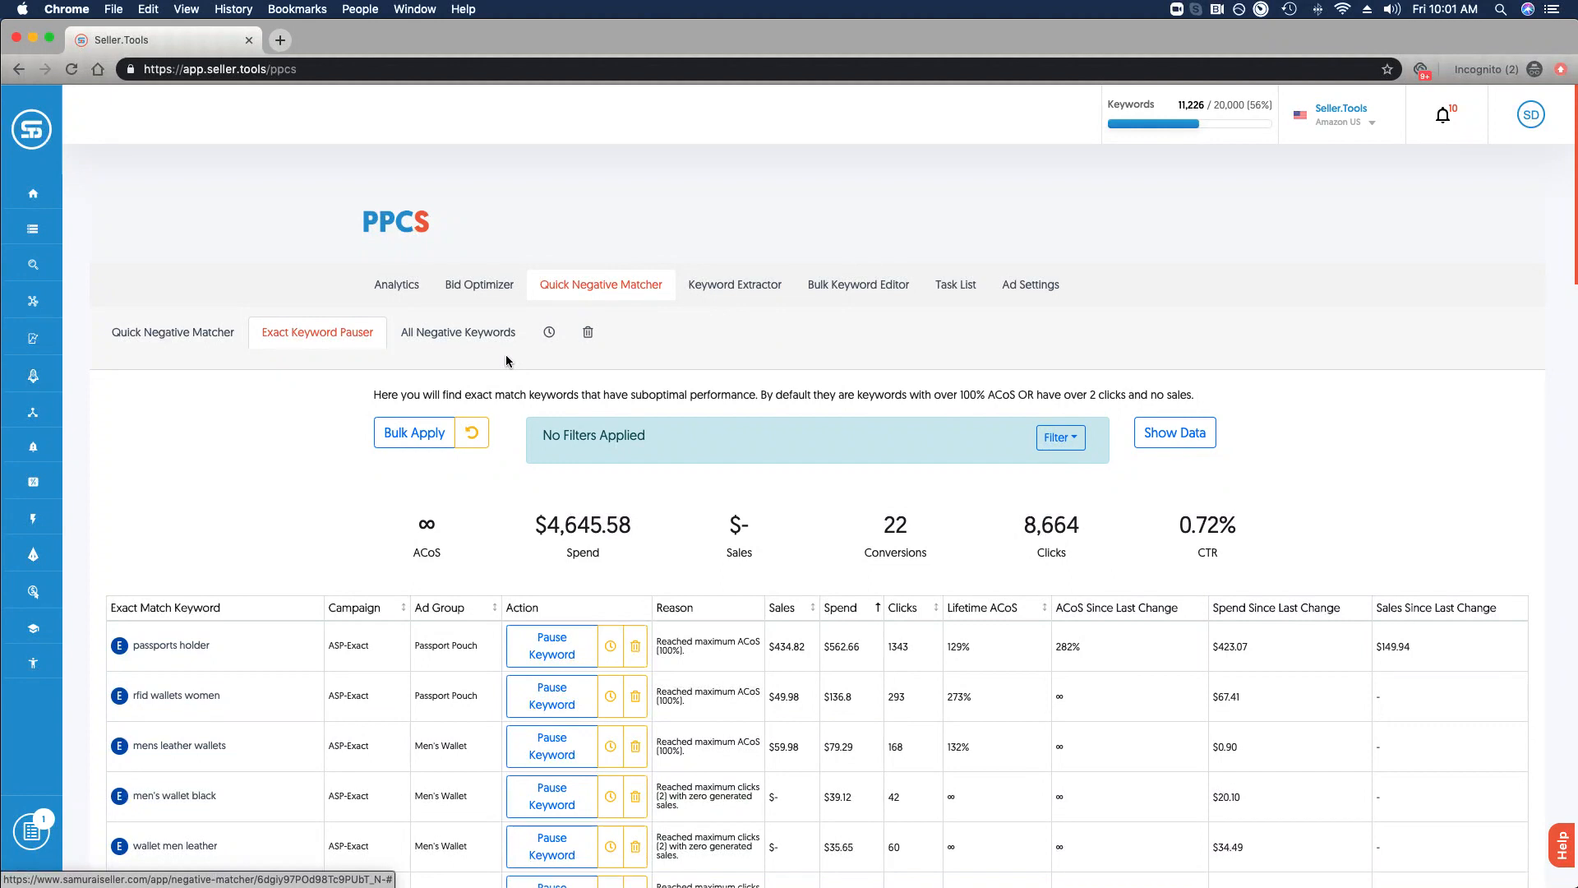
pyautogui.moveTo(743, 365)
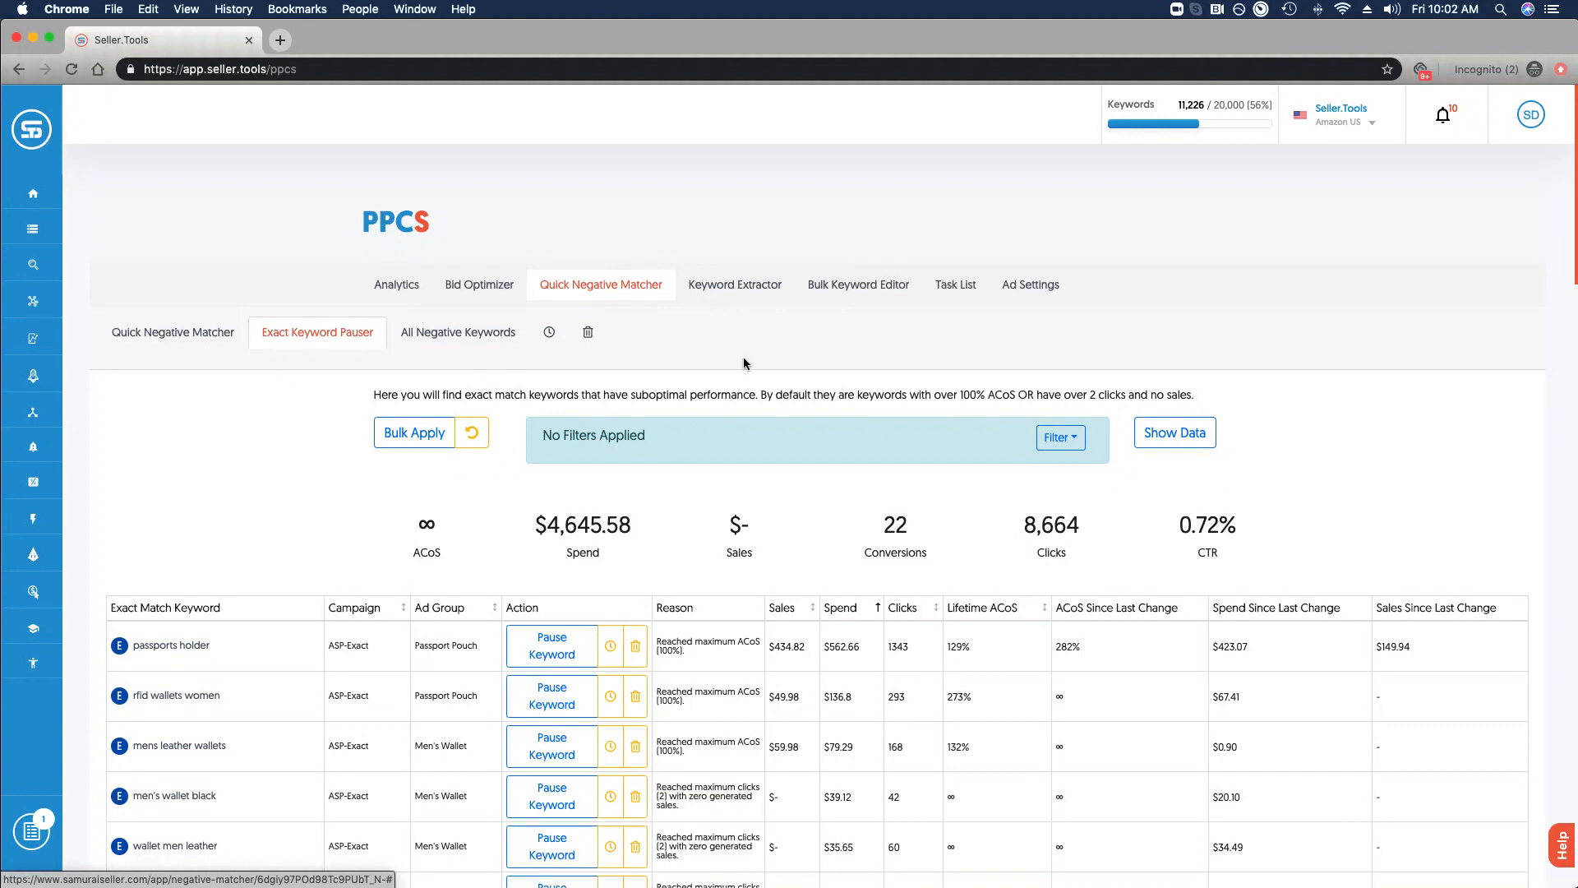
pyautogui.scroll(-3)
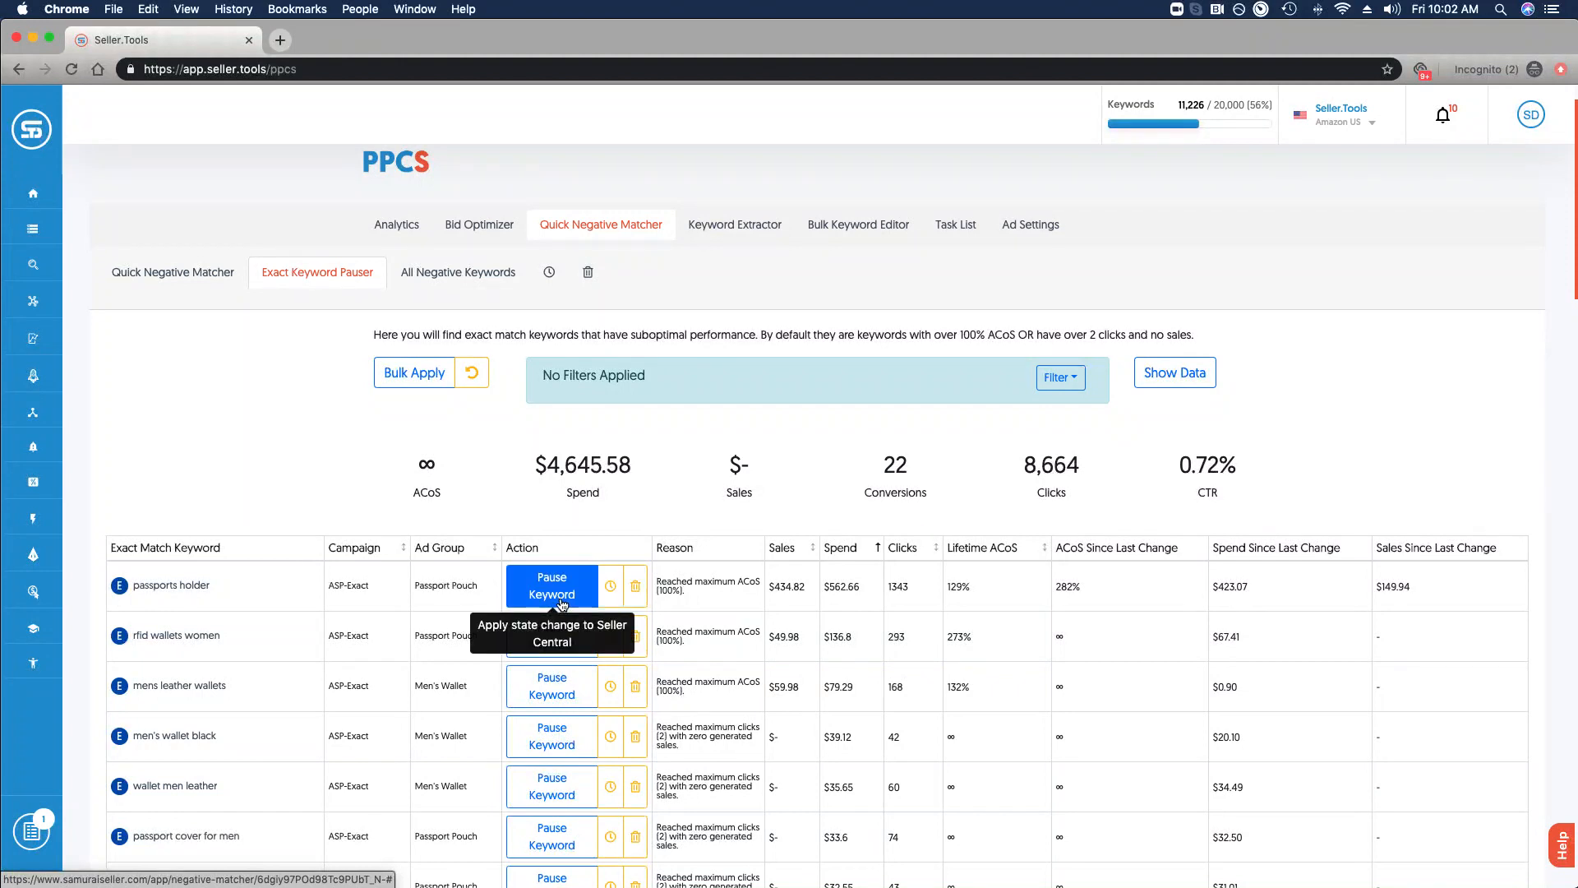
pyautogui.moveTo(744, 602)
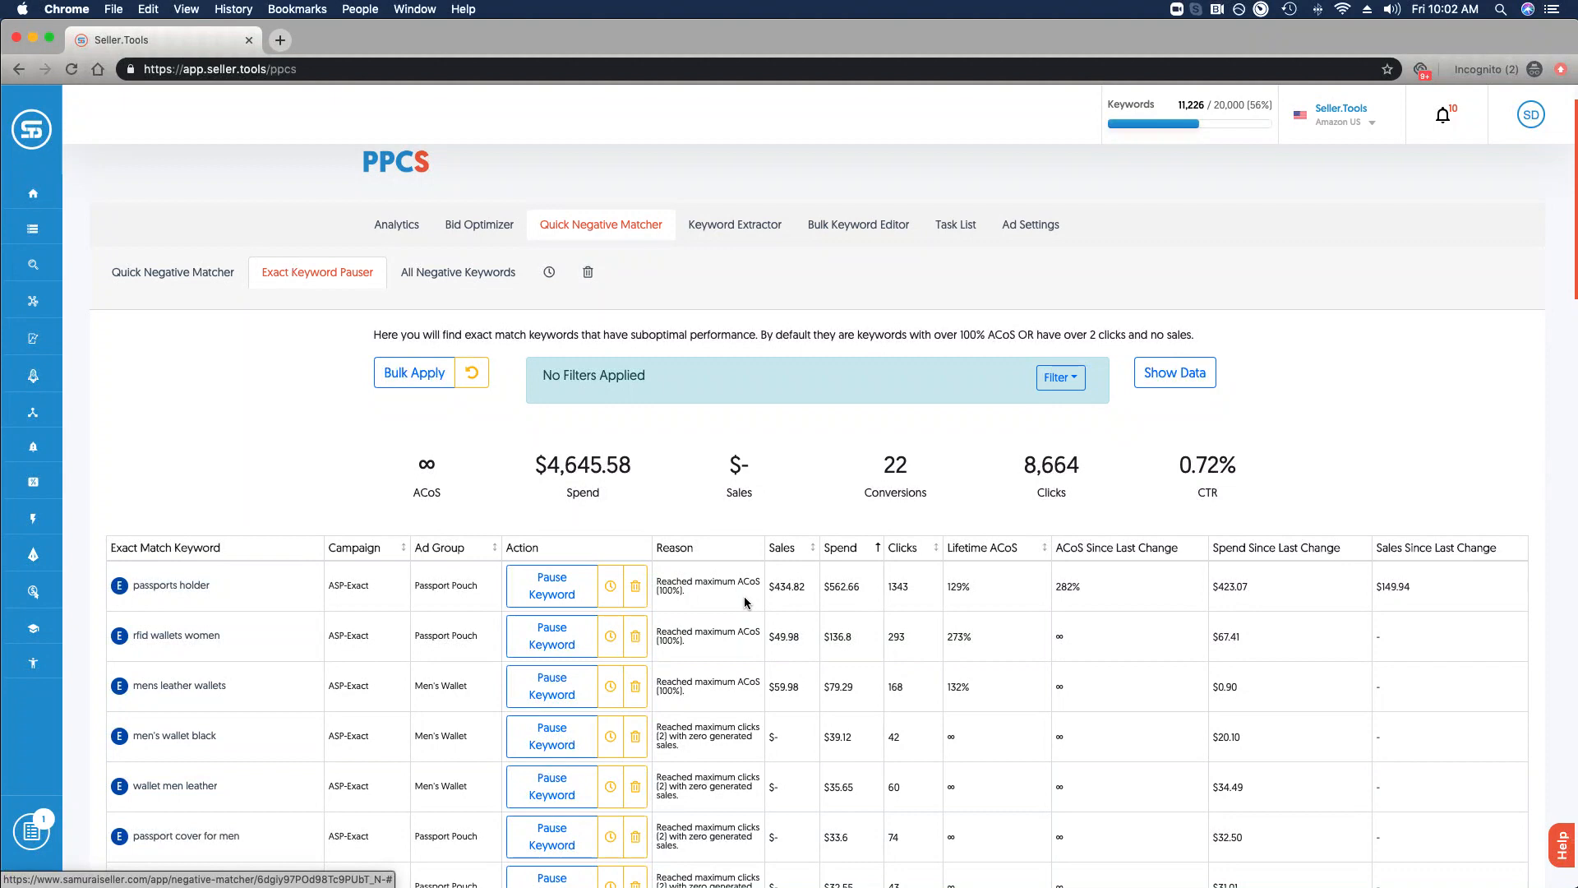
pyautogui.moveTo(984, 603)
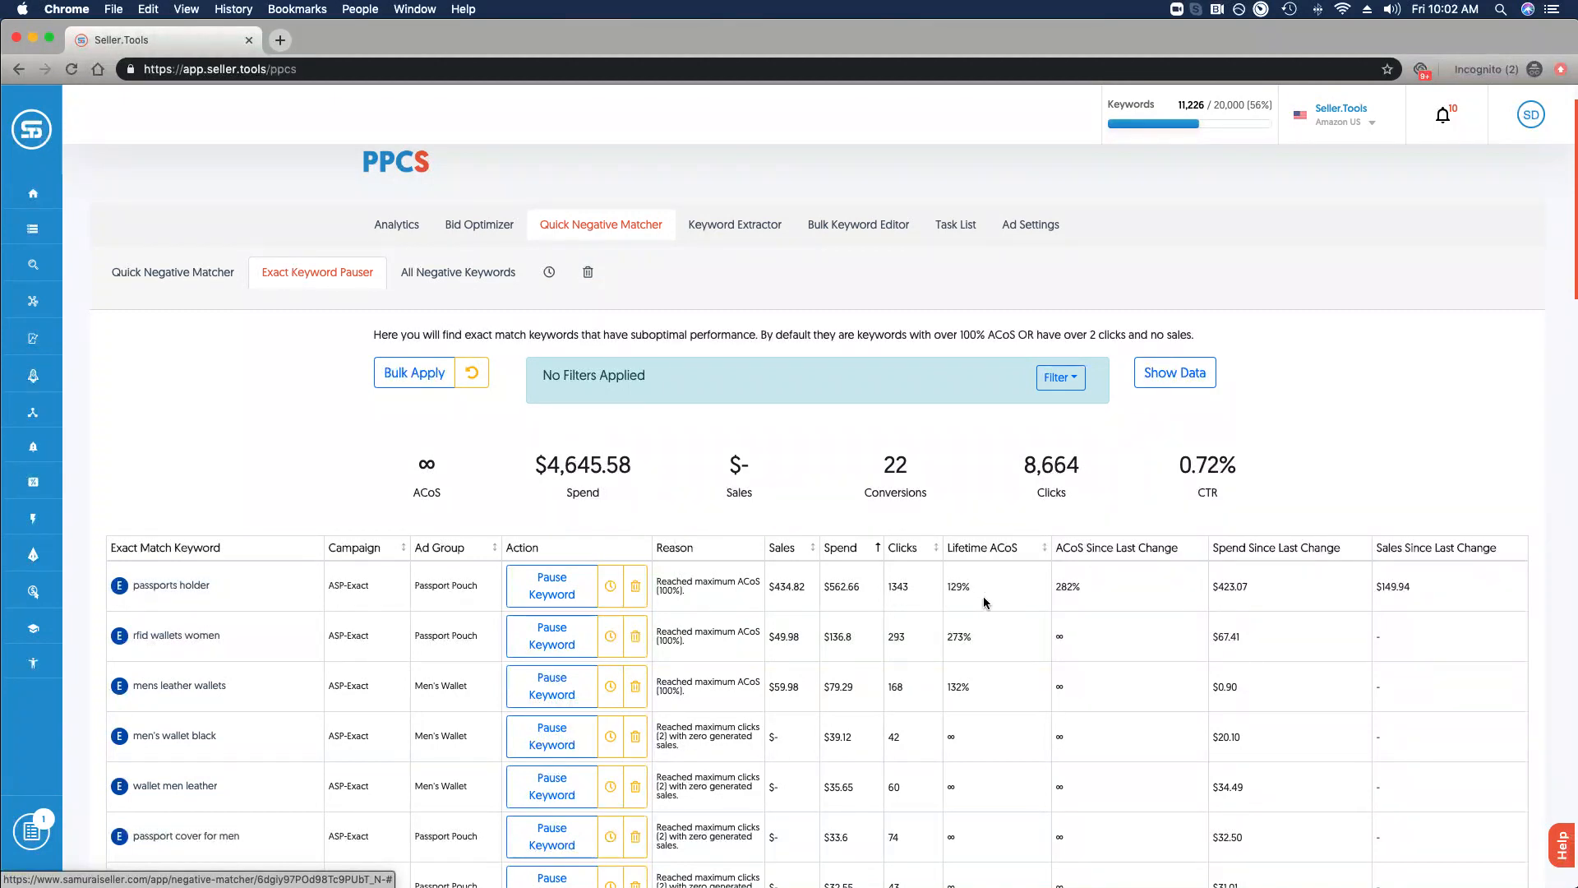
pyautogui.moveTo(997, 555)
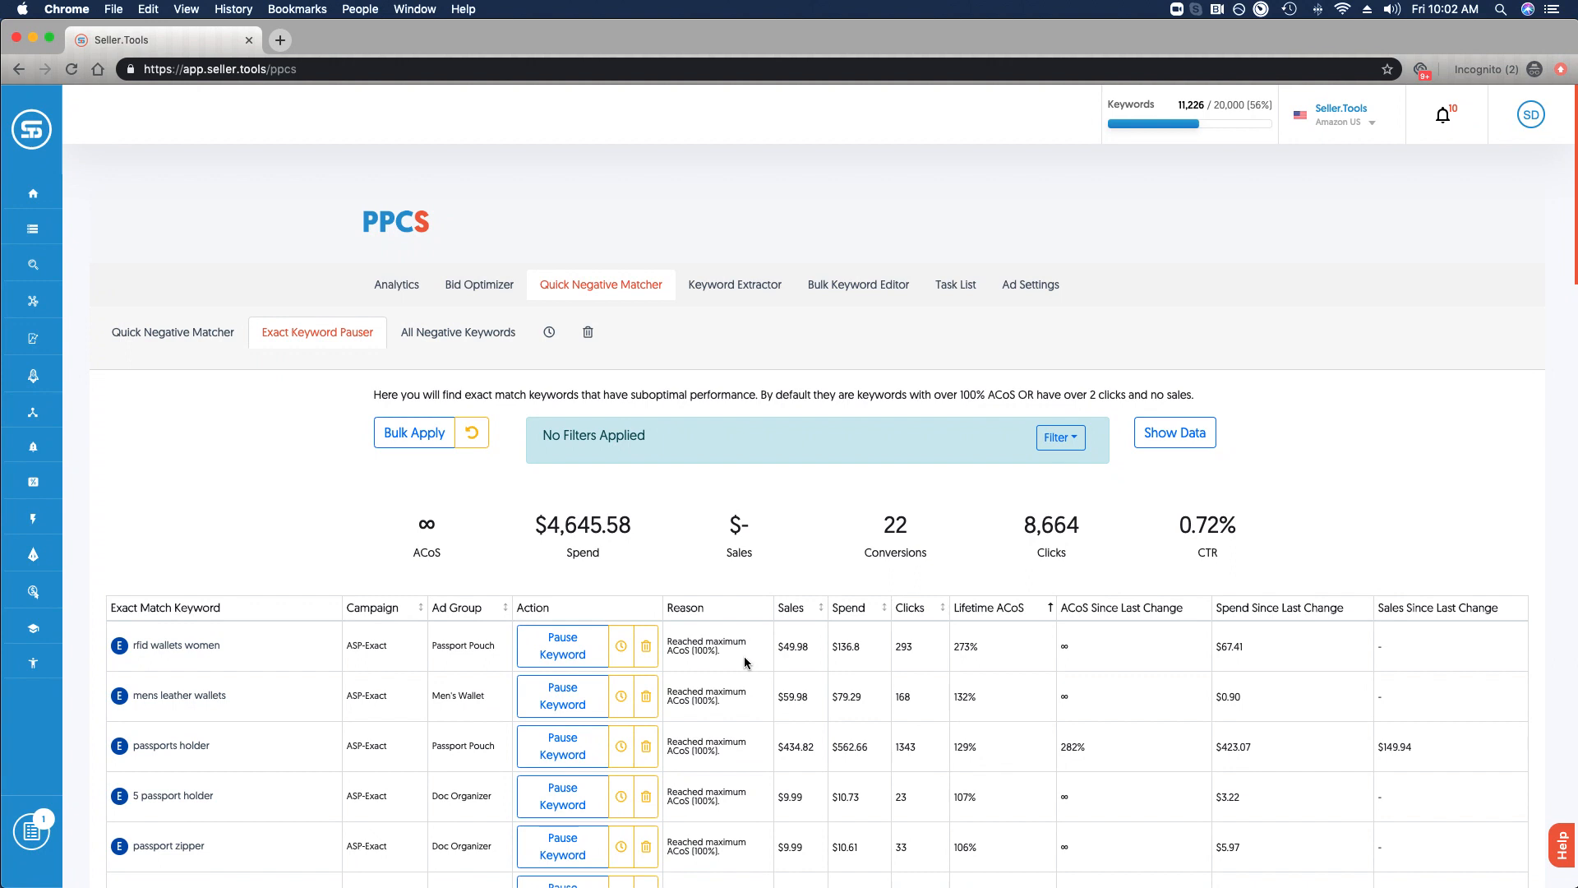
# Show CTR, CVR, CPC and impressions for exact keywords, then review and close the Filter field list.
pyautogui.click(1174, 433)
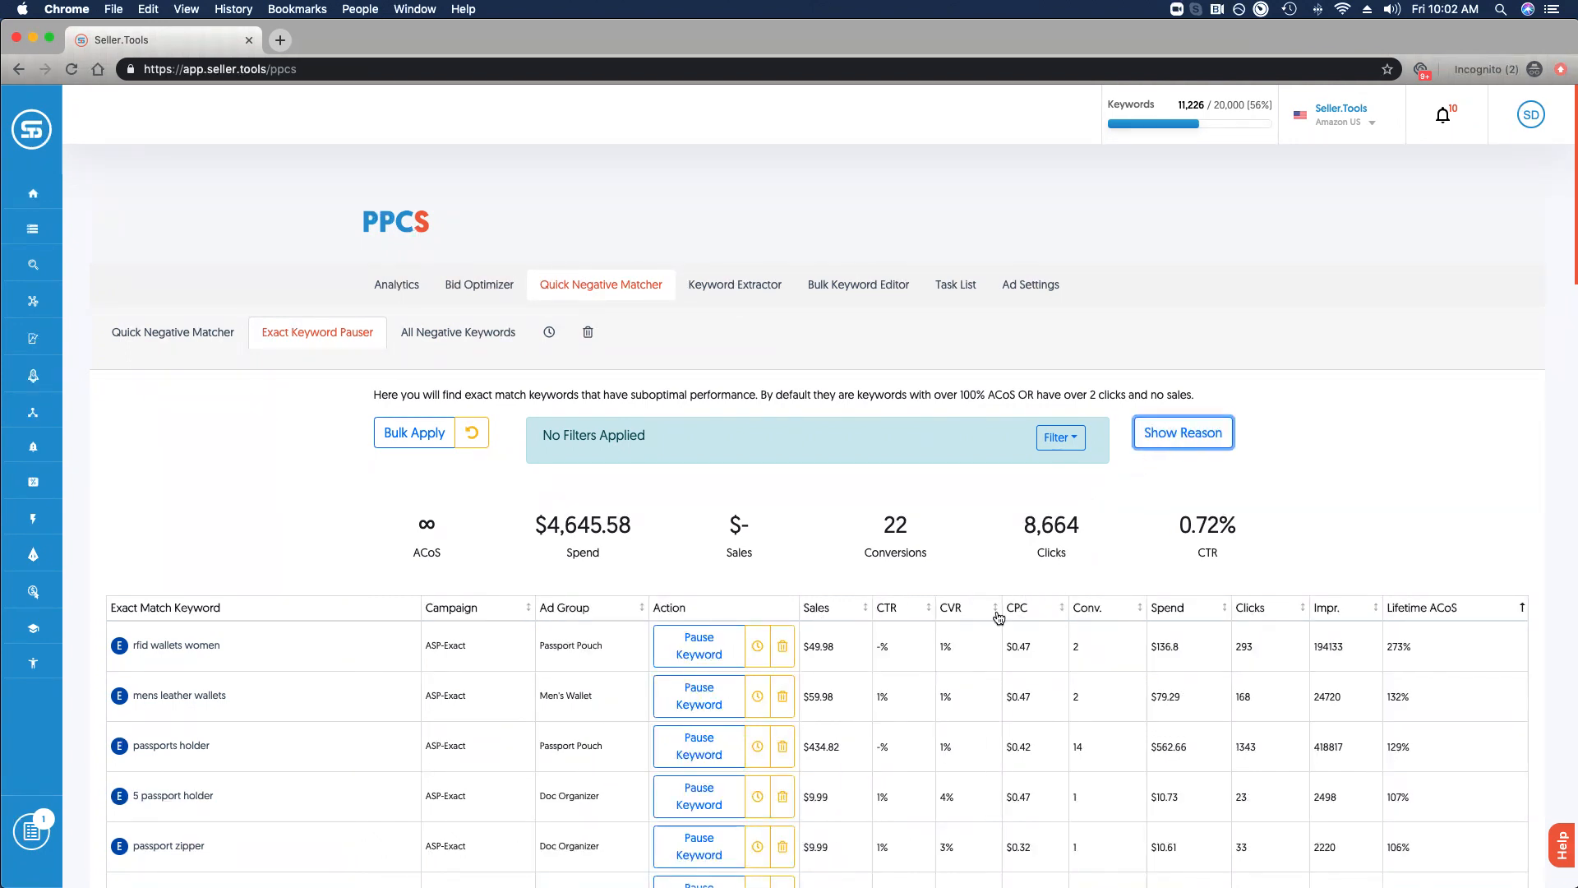
pyautogui.moveTo(698, 695)
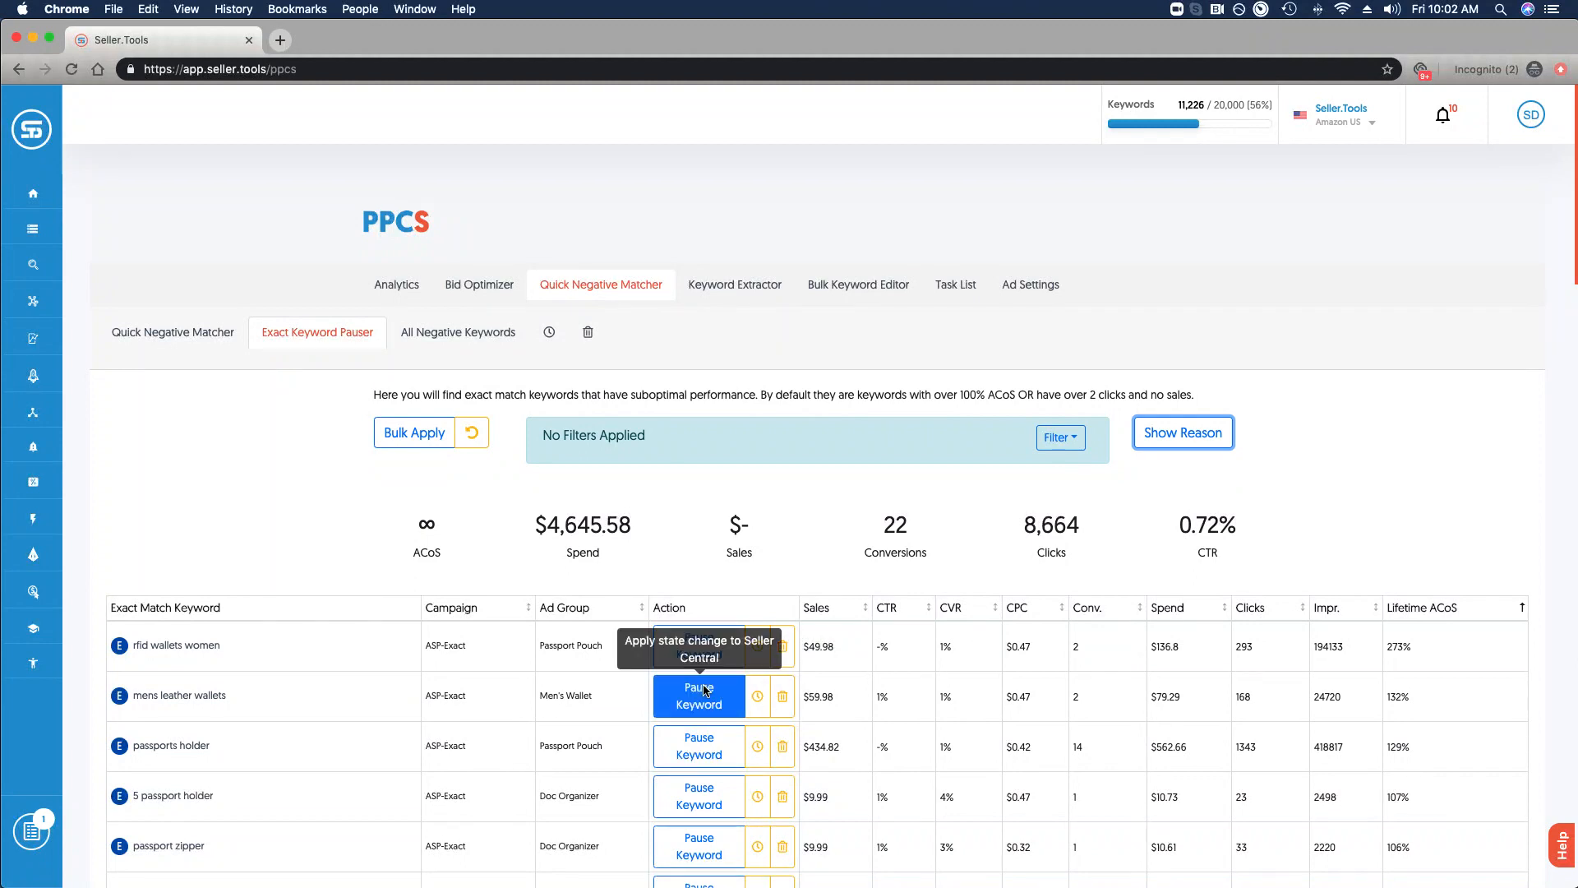
pyautogui.moveTo(1172, 738)
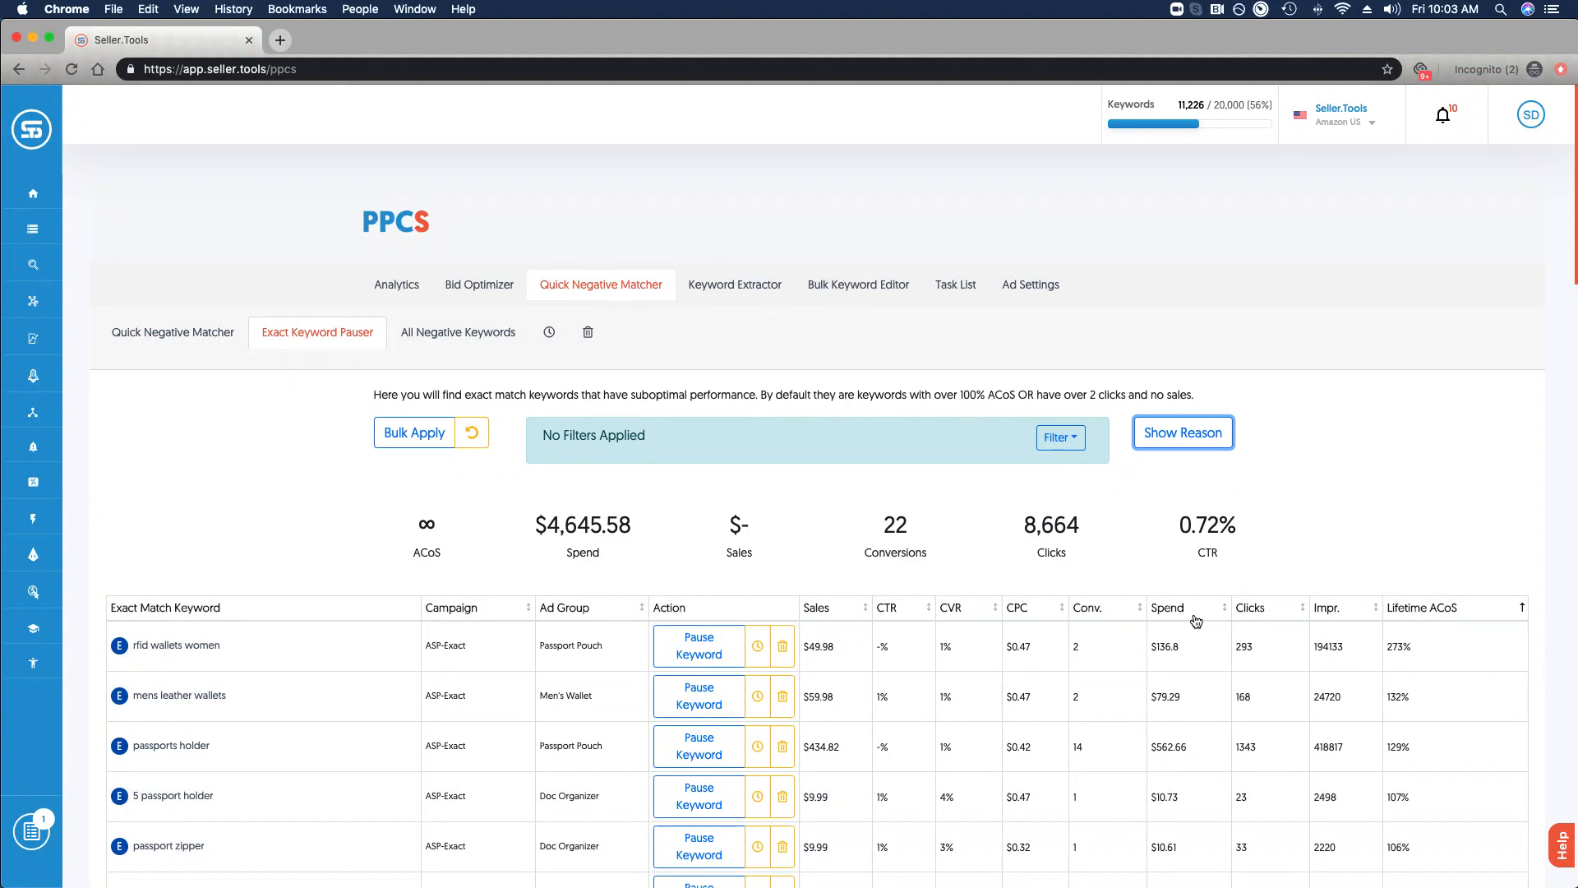
pyautogui.moveTo(1024, 587)
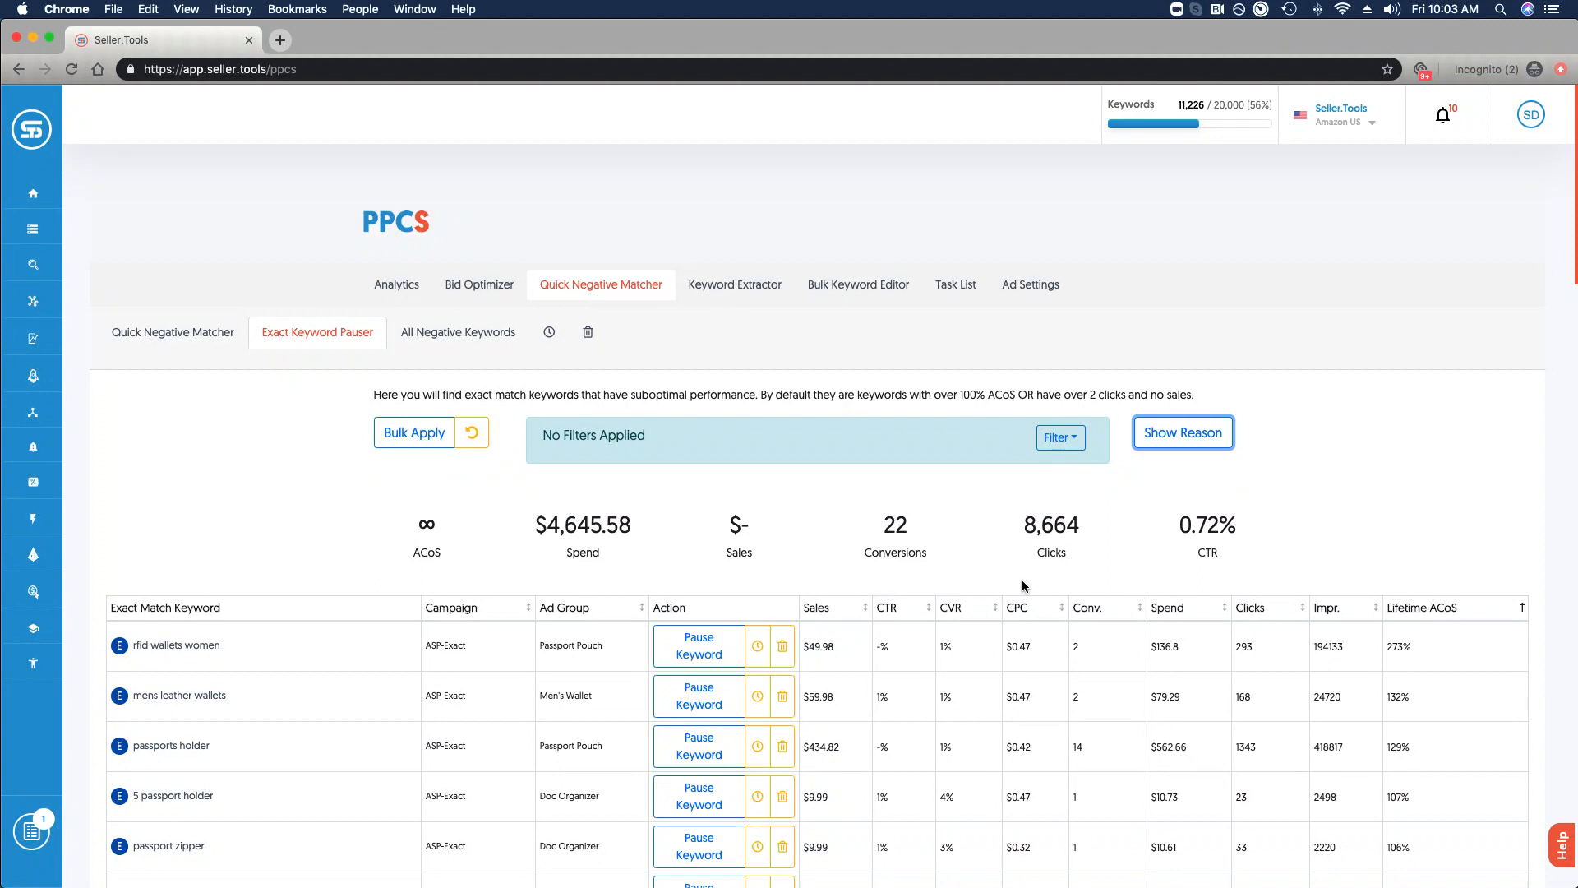
pyautogui.moveTo(699, 644)
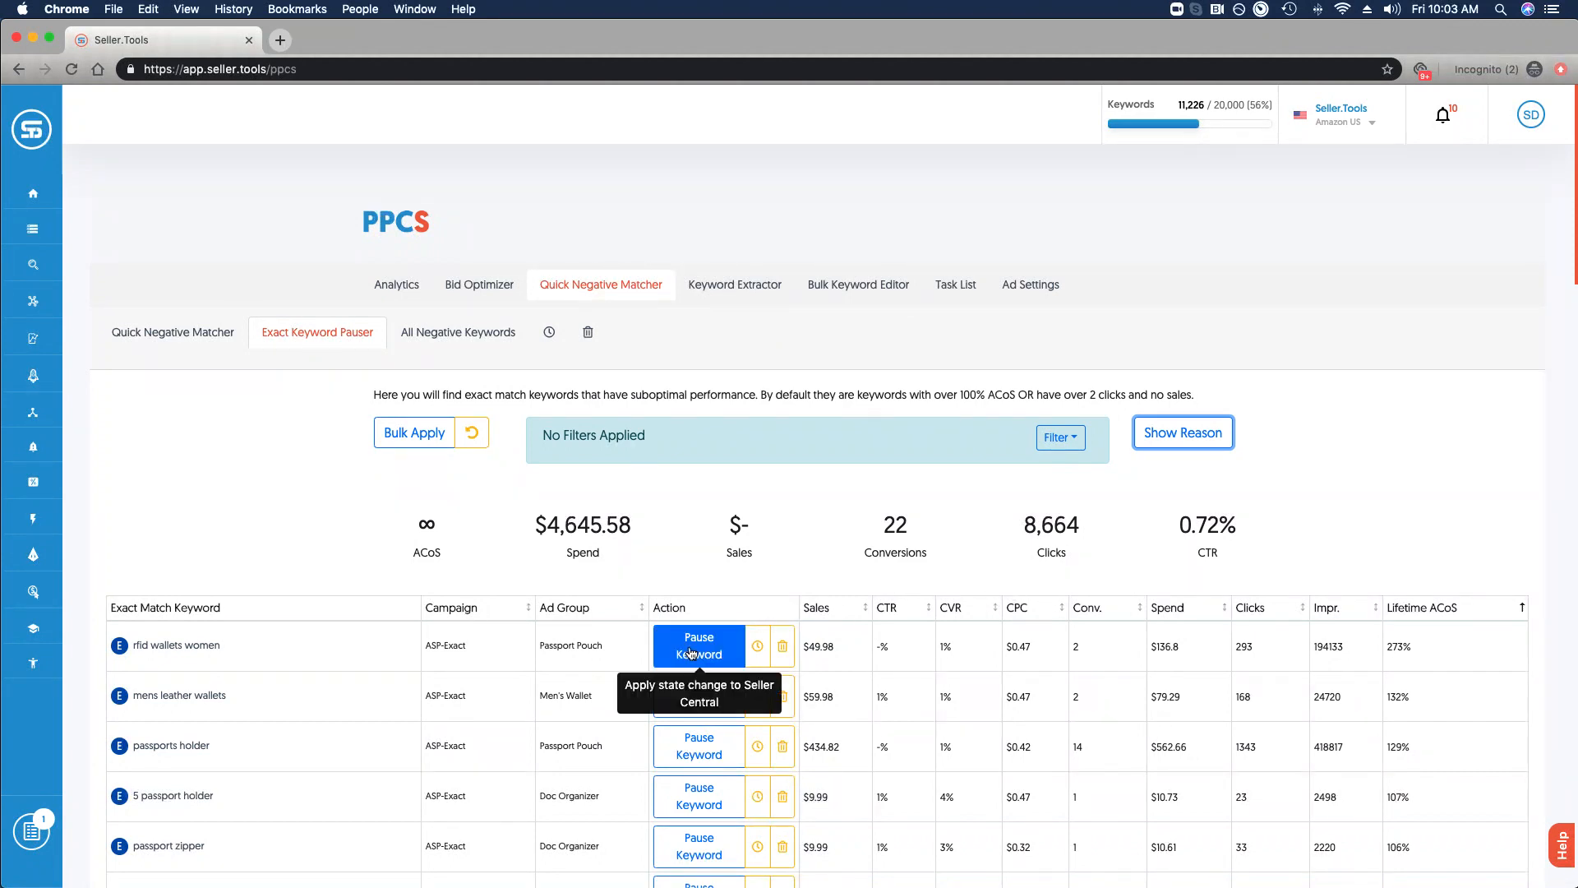
pyautogui.moveTo(756, 646)
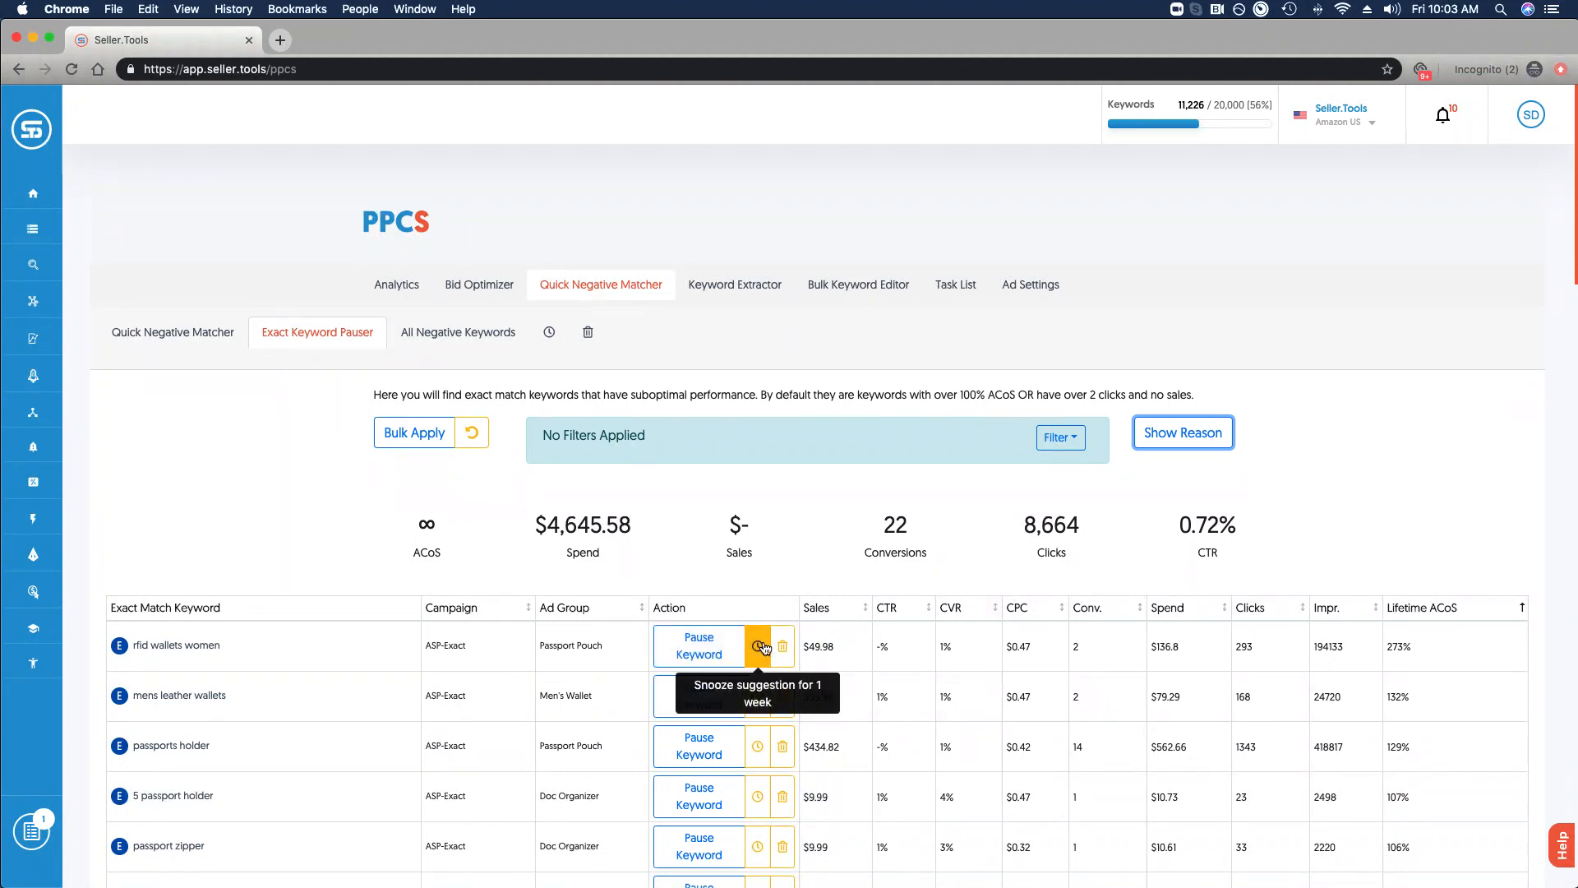
pyautogui.moveTo(783, 645)
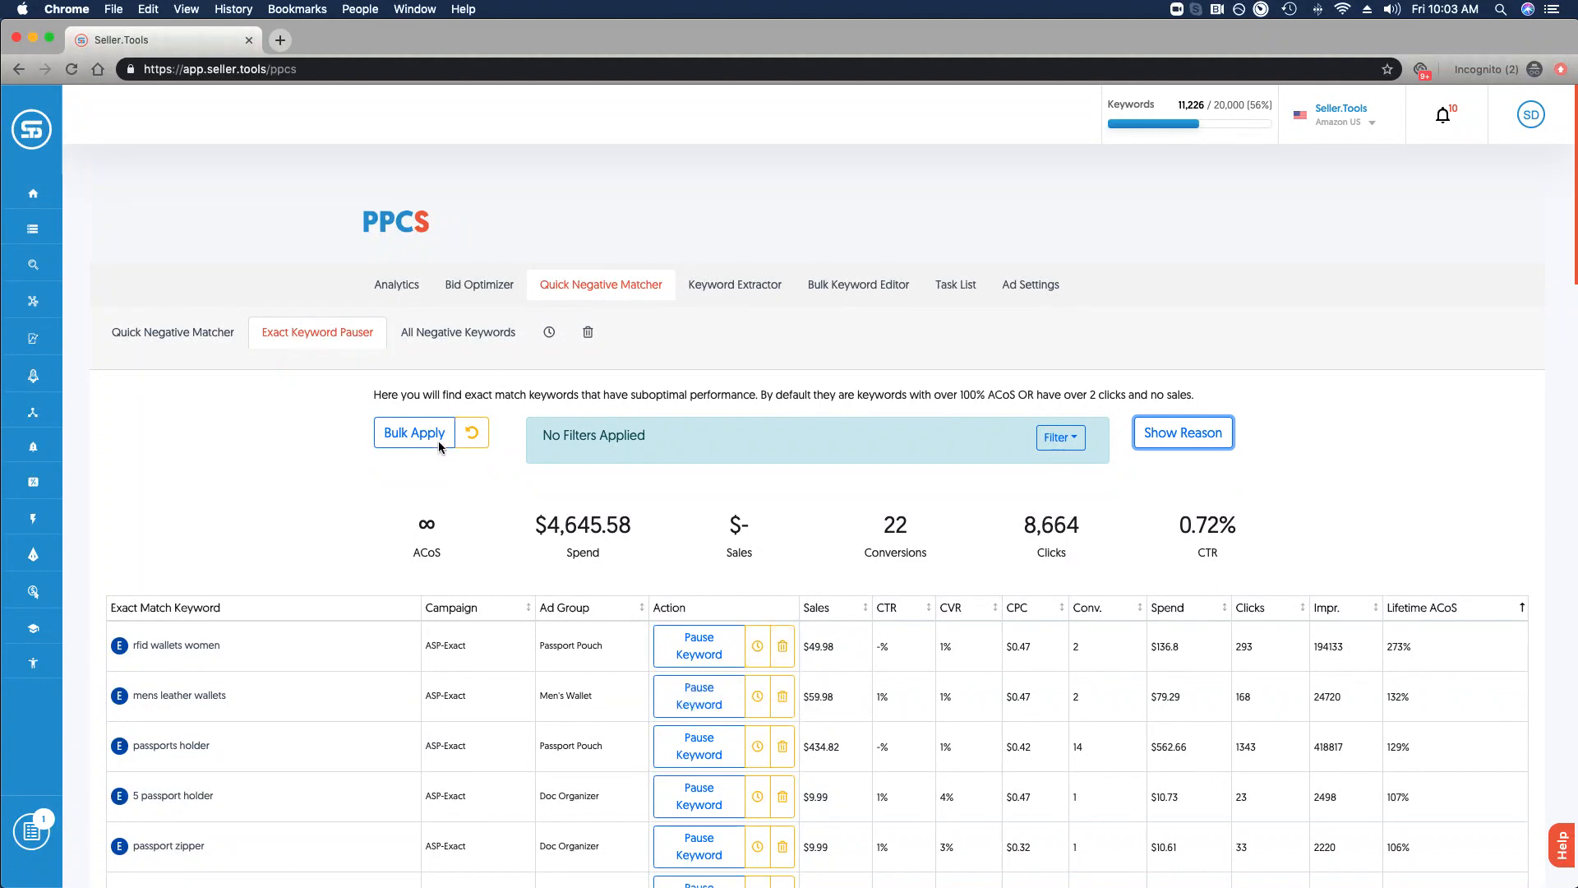
pyautogui.moveTo(415, 432)
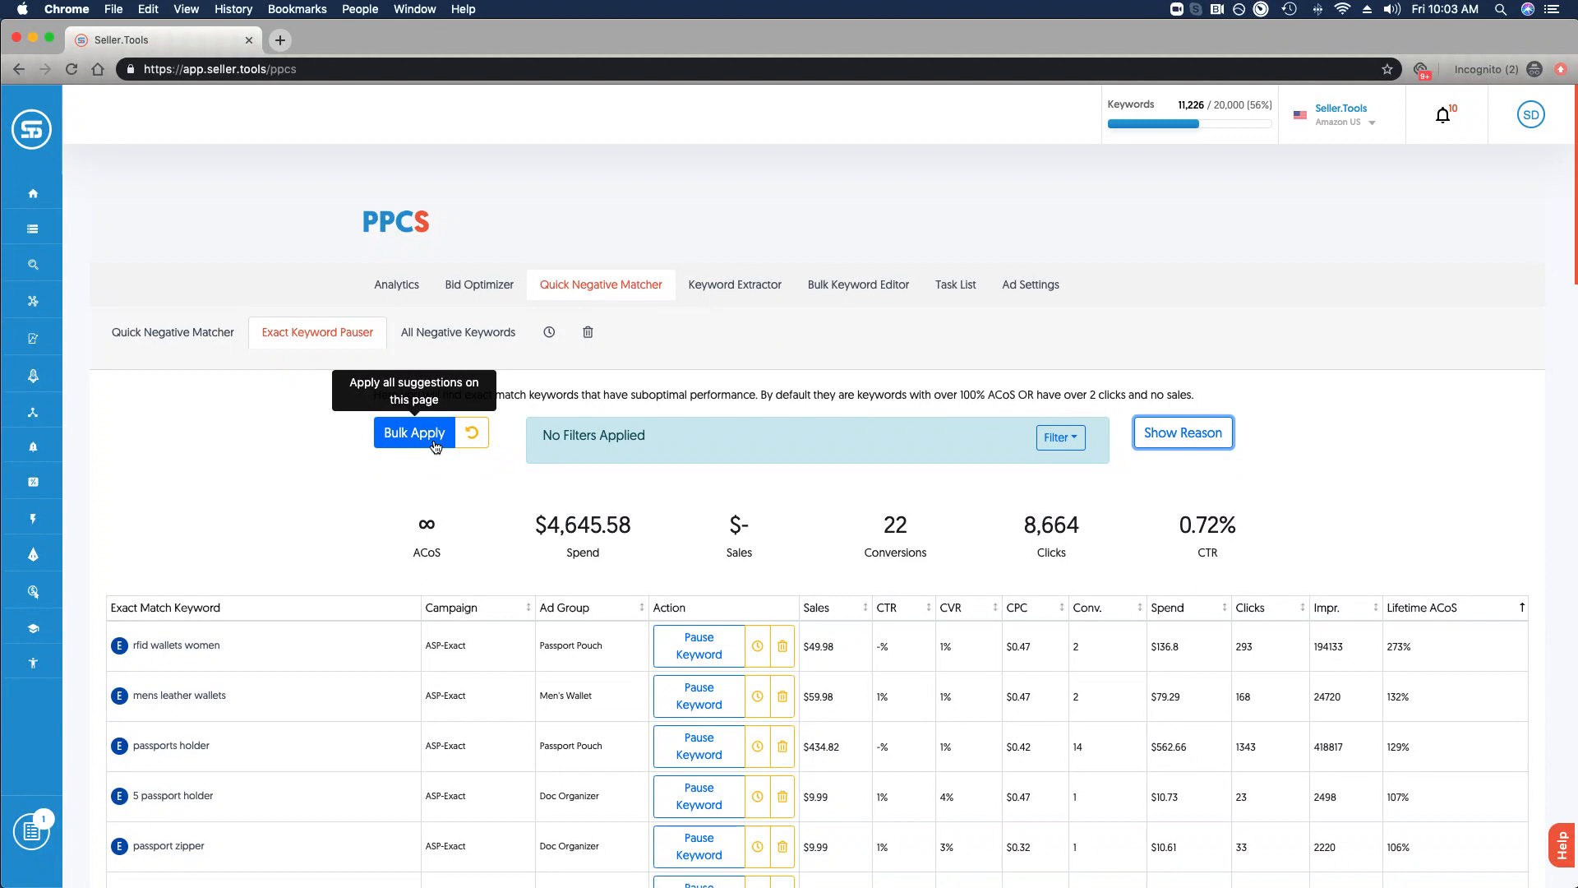
pyautogui.click(1059, 437)
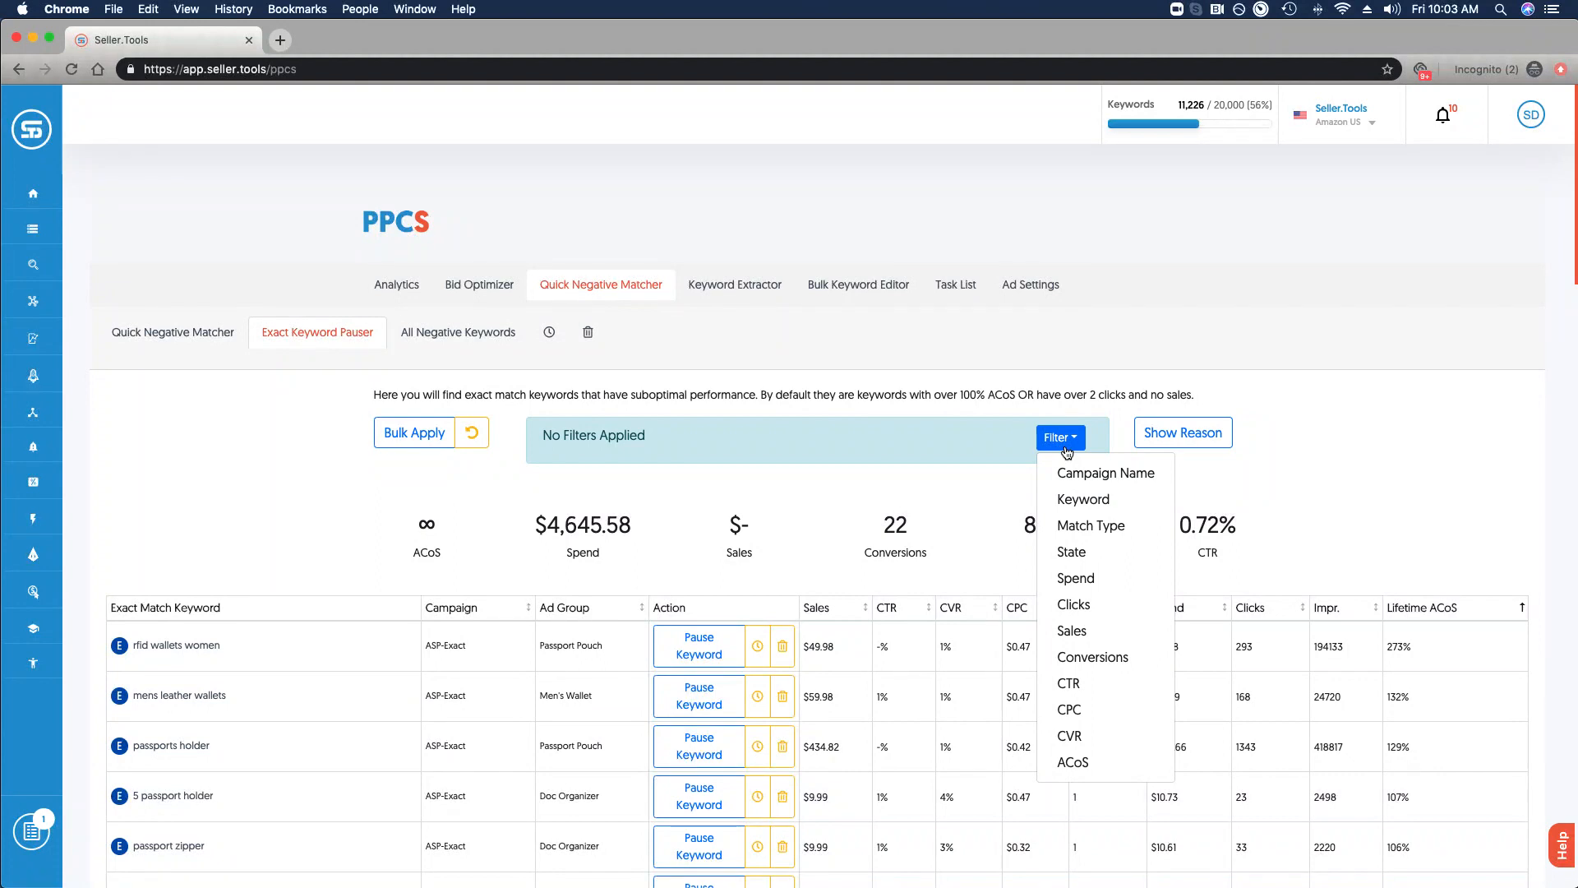
pyautogui.click(458, 332)
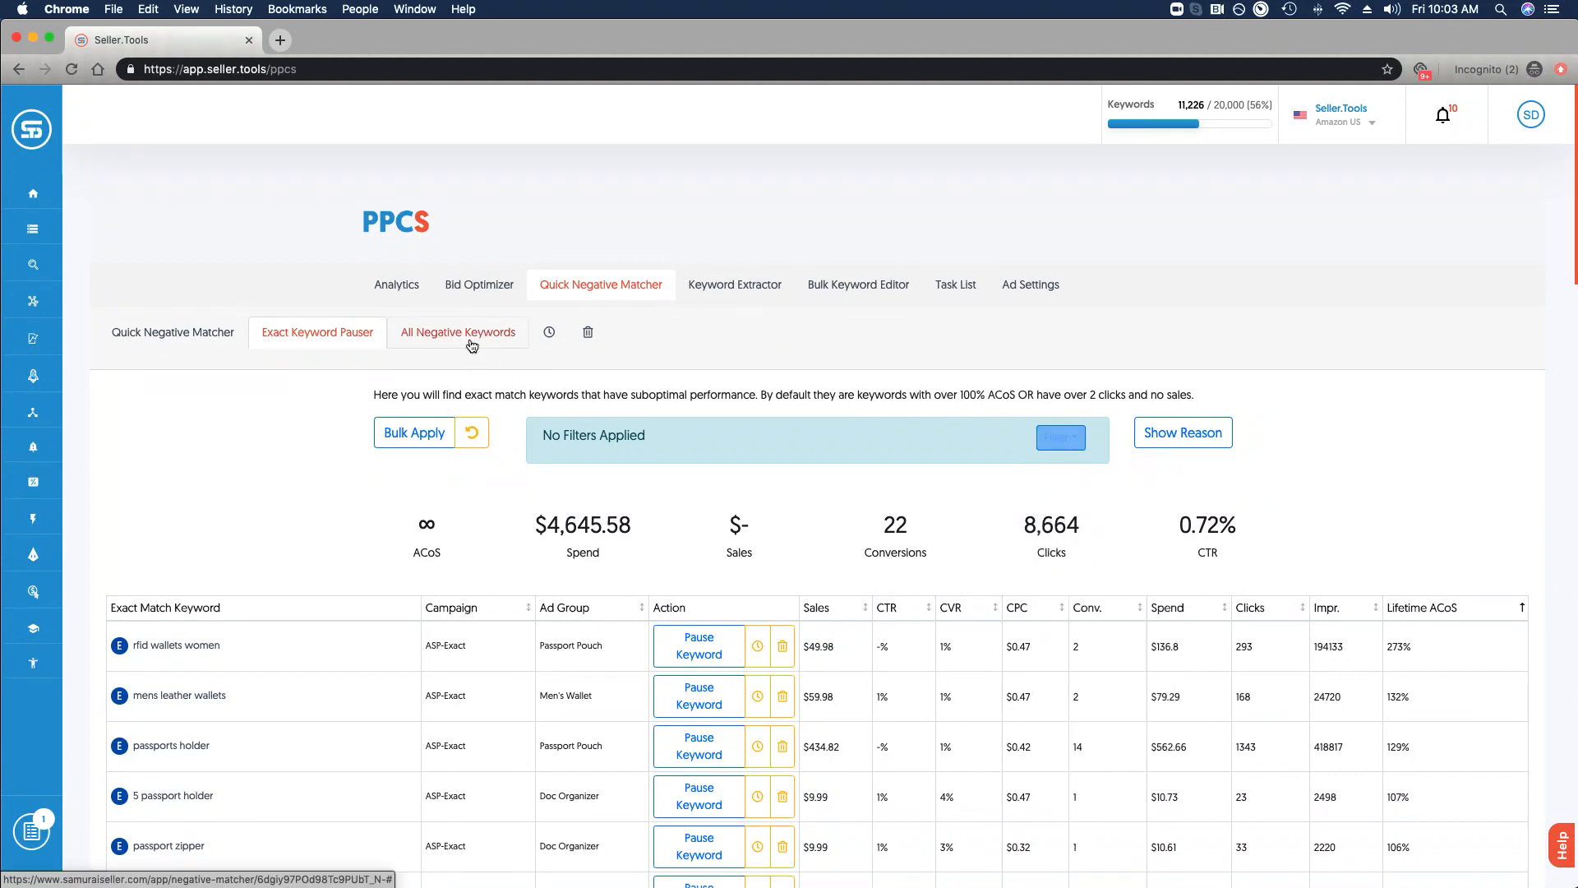
# View the All Negative Keywords list with match type, campaign, ad group and date added.
pyautogui.click(457, 332)
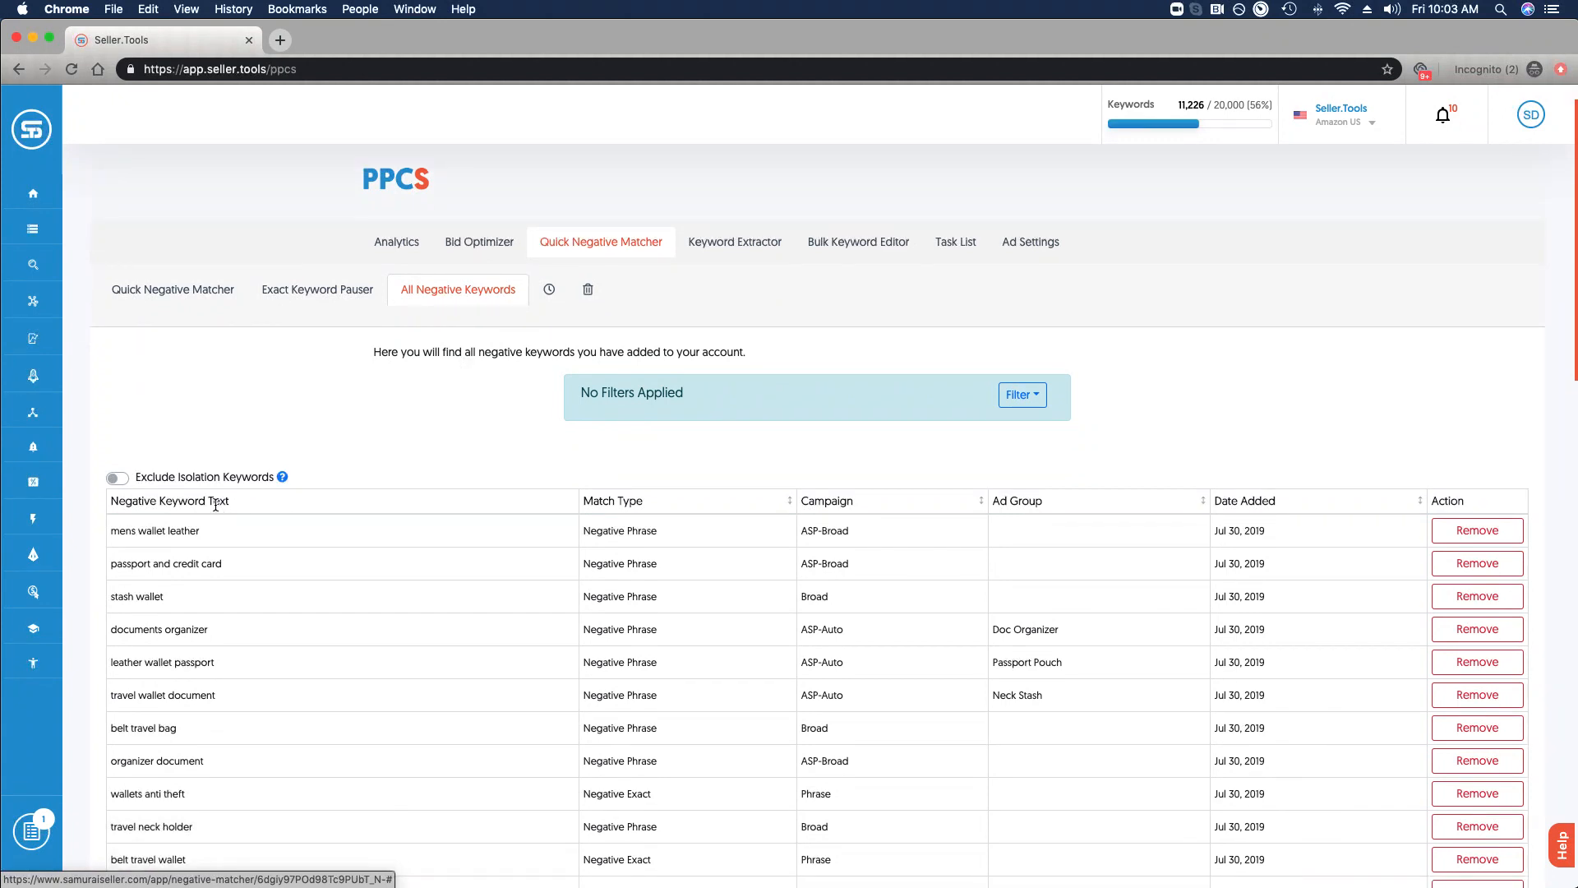
pyautogui.moveTo(812, 527)
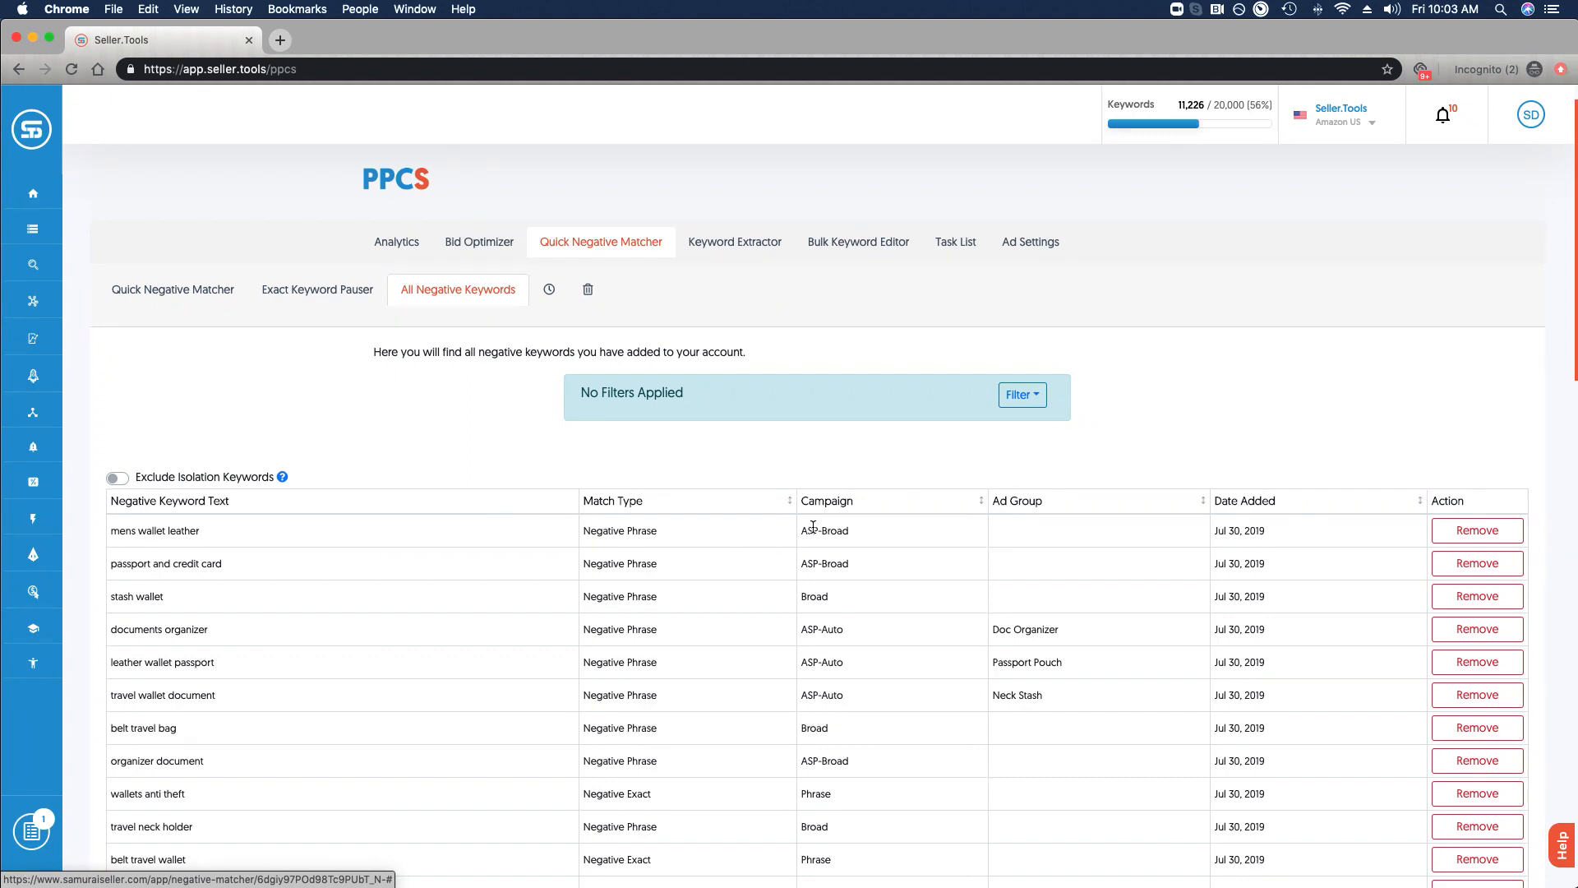
pyautogui.moveTo(1132, 508)
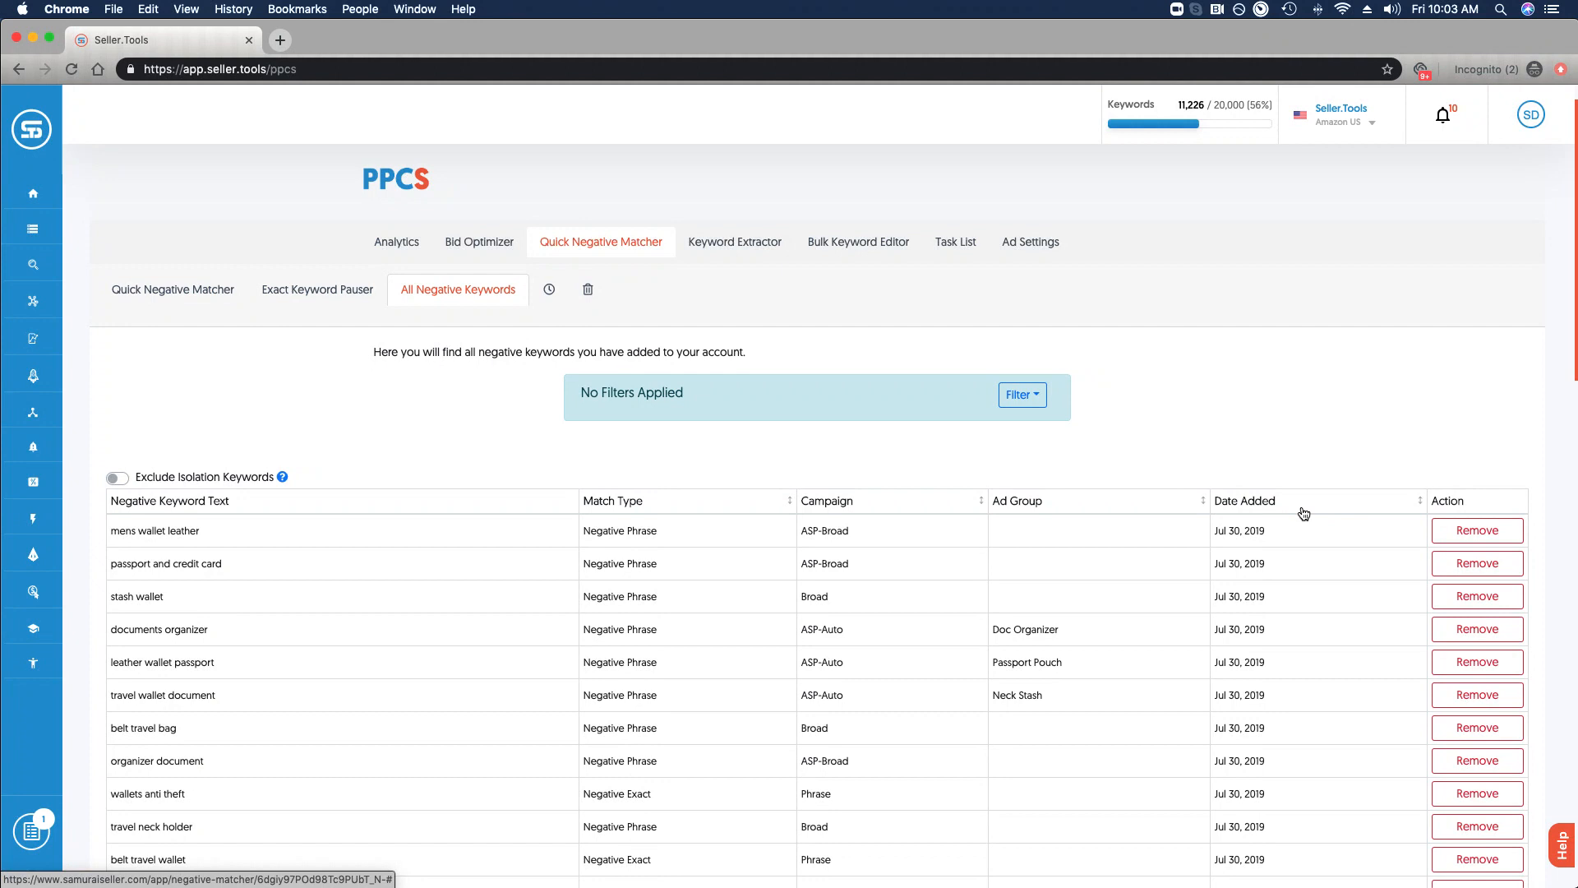
pyautogui.moveTo(1476, 531)
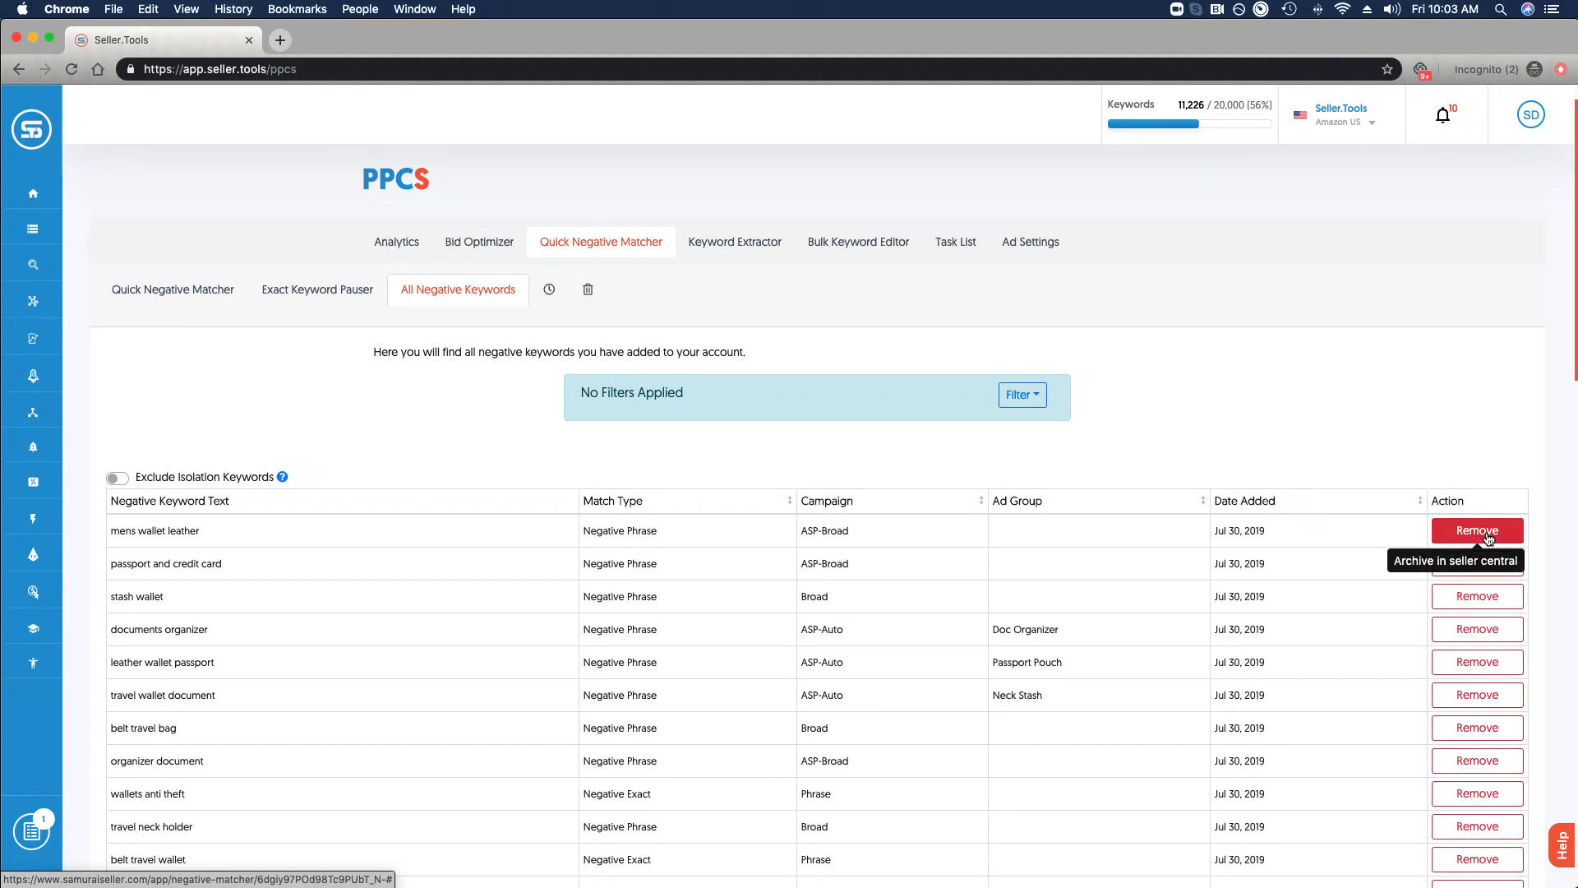
pyautogui.moveTo(1077, 428)
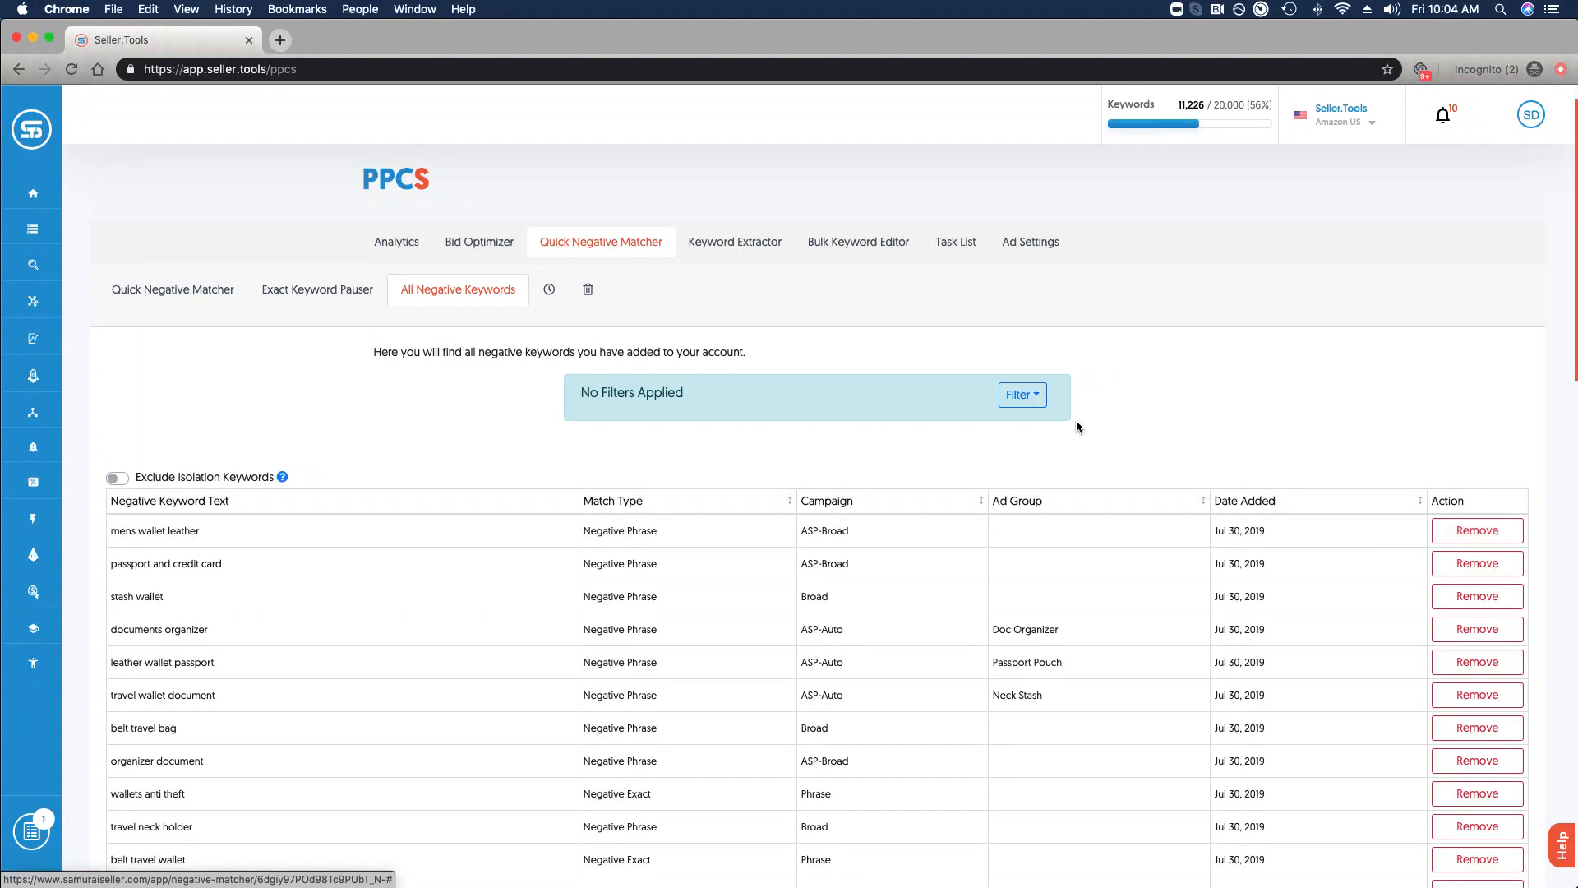
pyautogui.click(1019, 392)
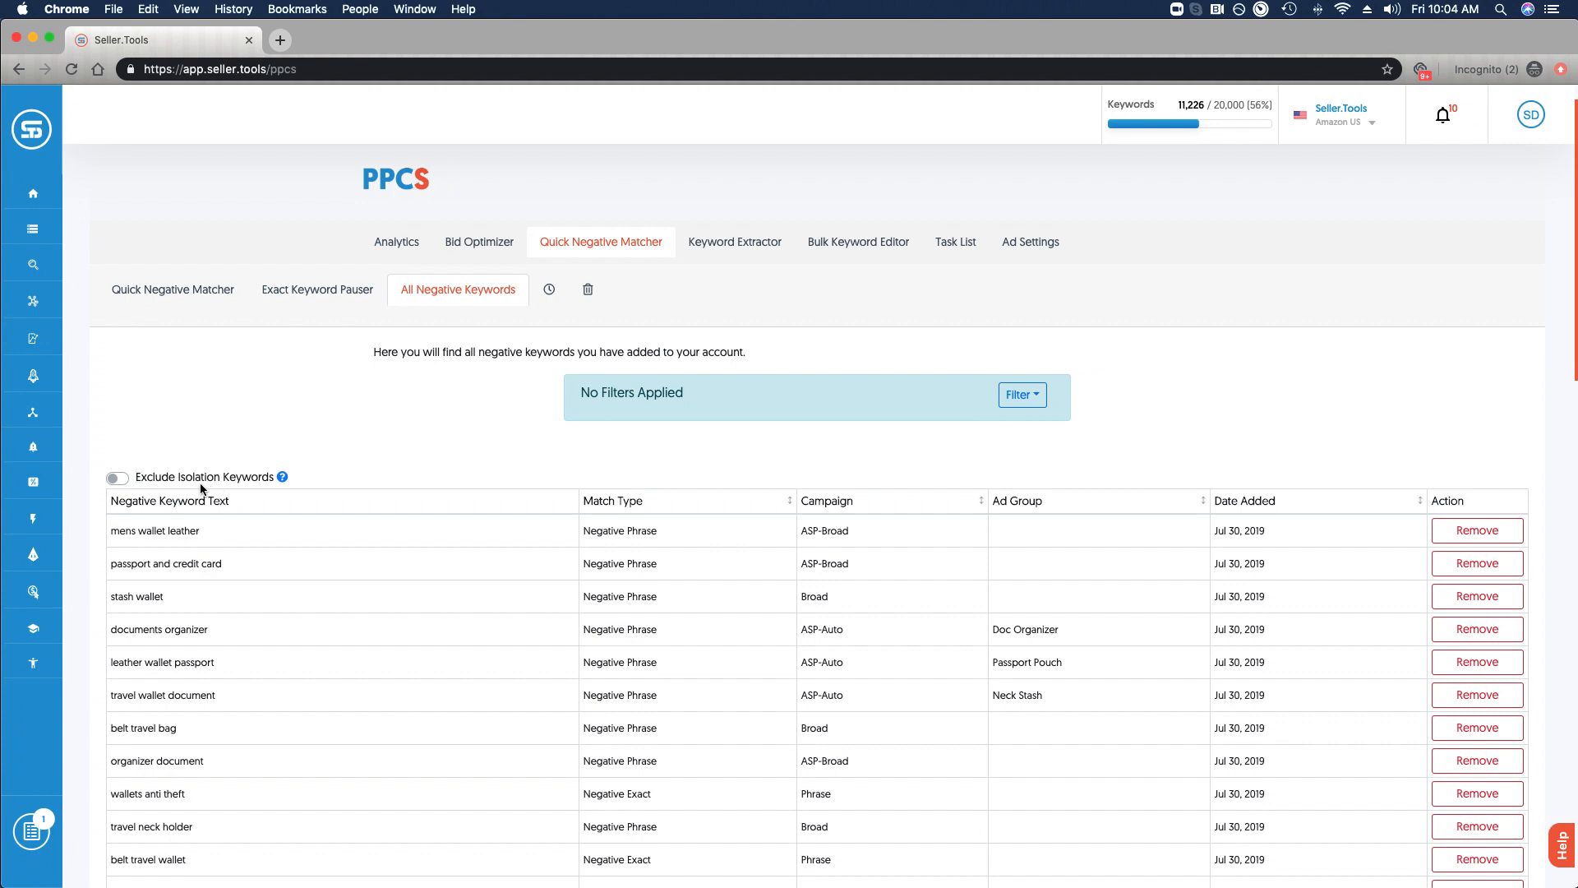
pyautogui.moveTo(282, 477)
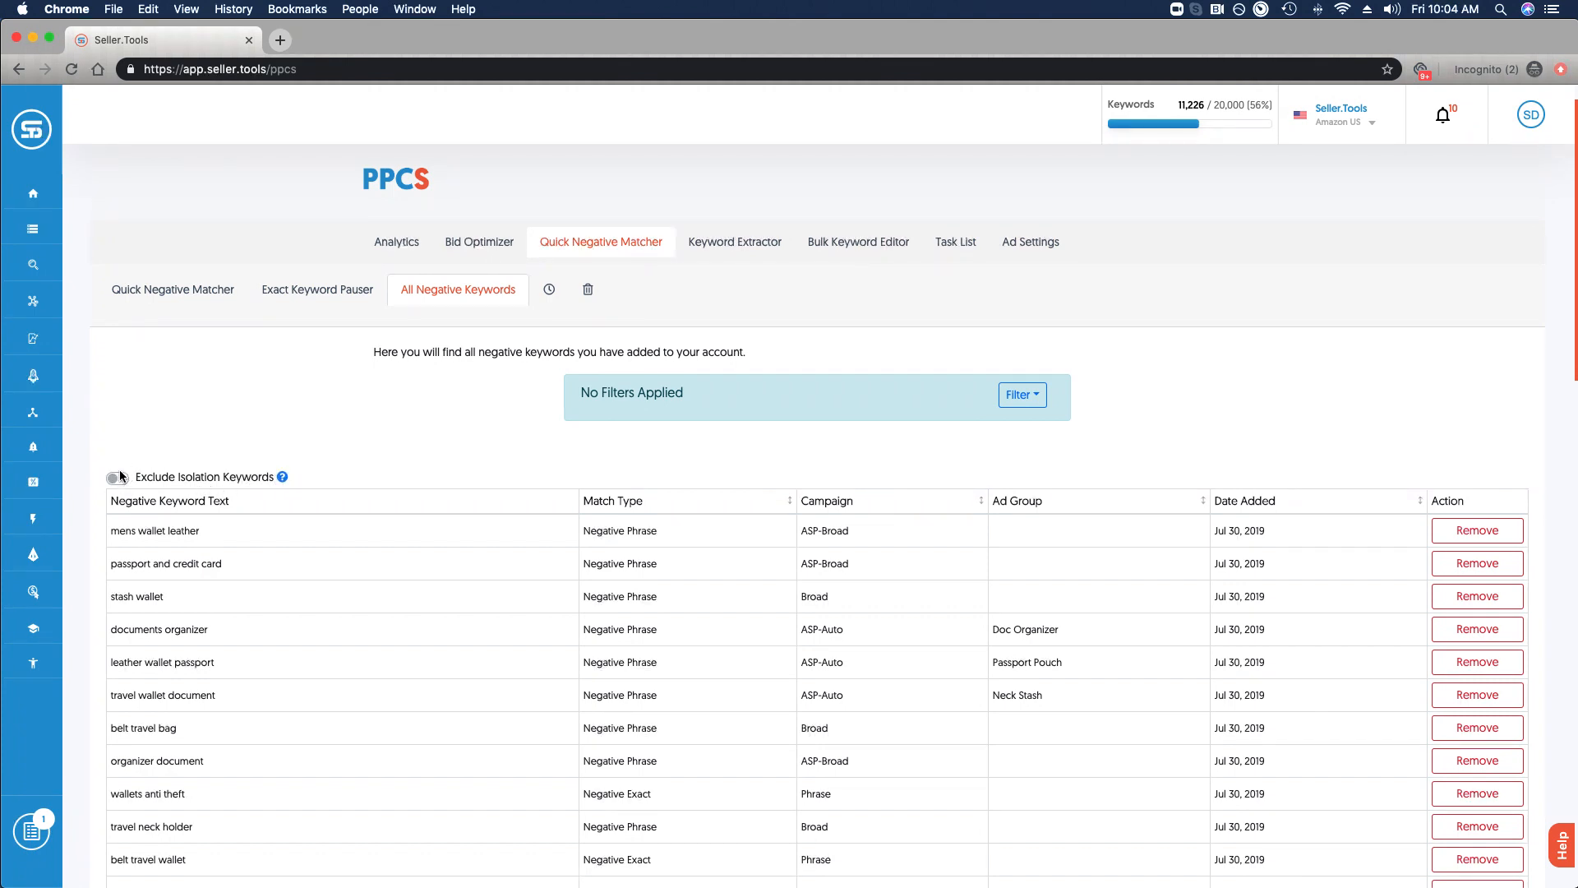
# Exclude isolation keywords from the negatives list, then view the empty snoozed suggestions.
pyautogui.click(116, 476)
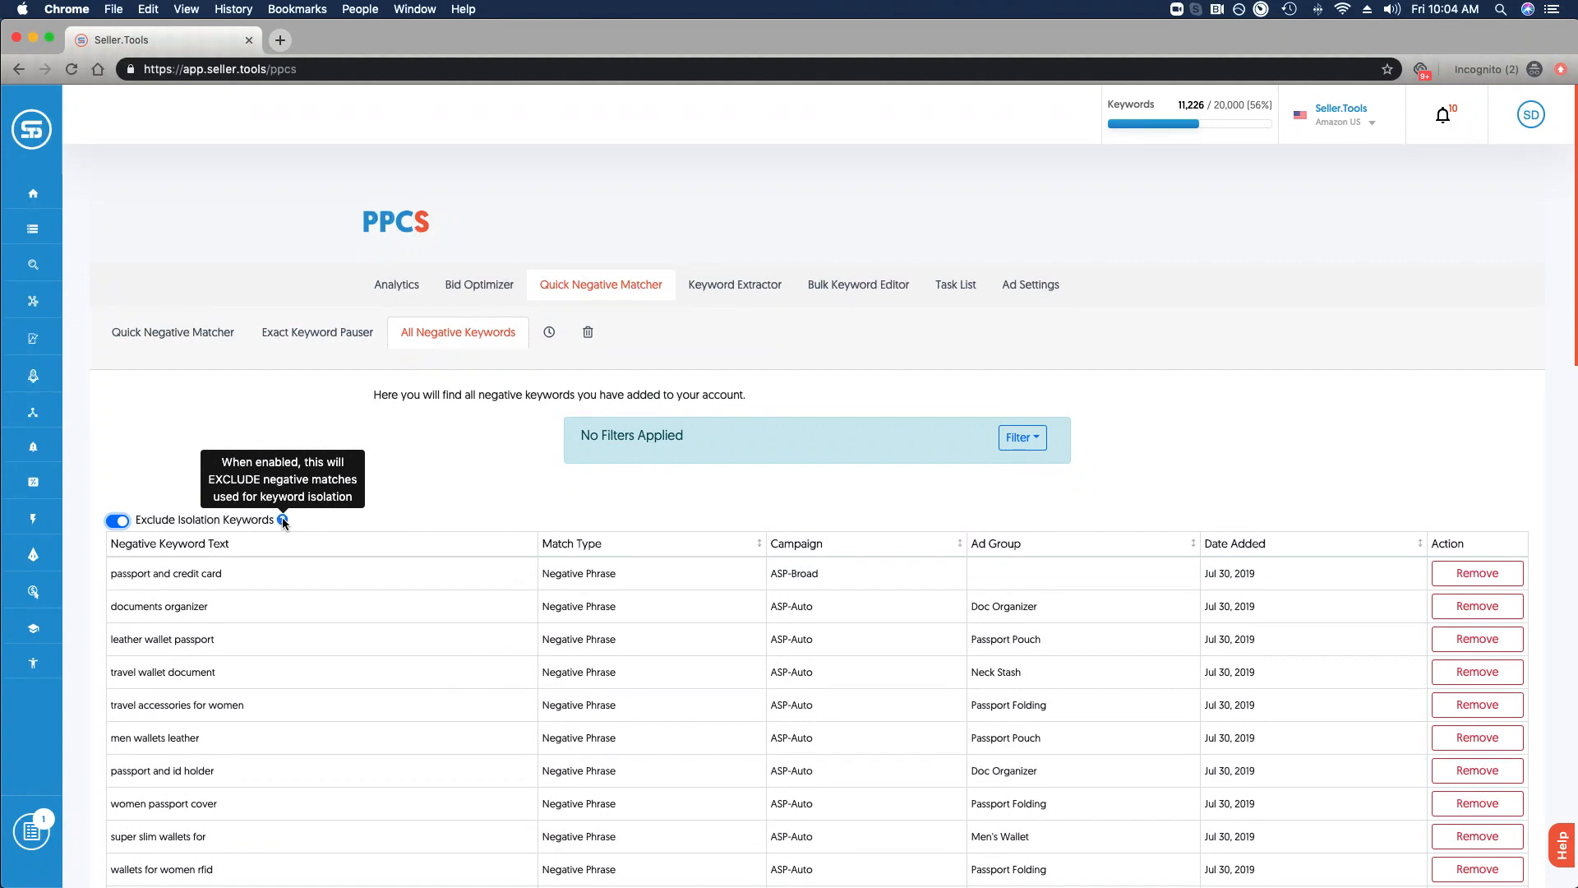
pyautogui.click(549, 332)
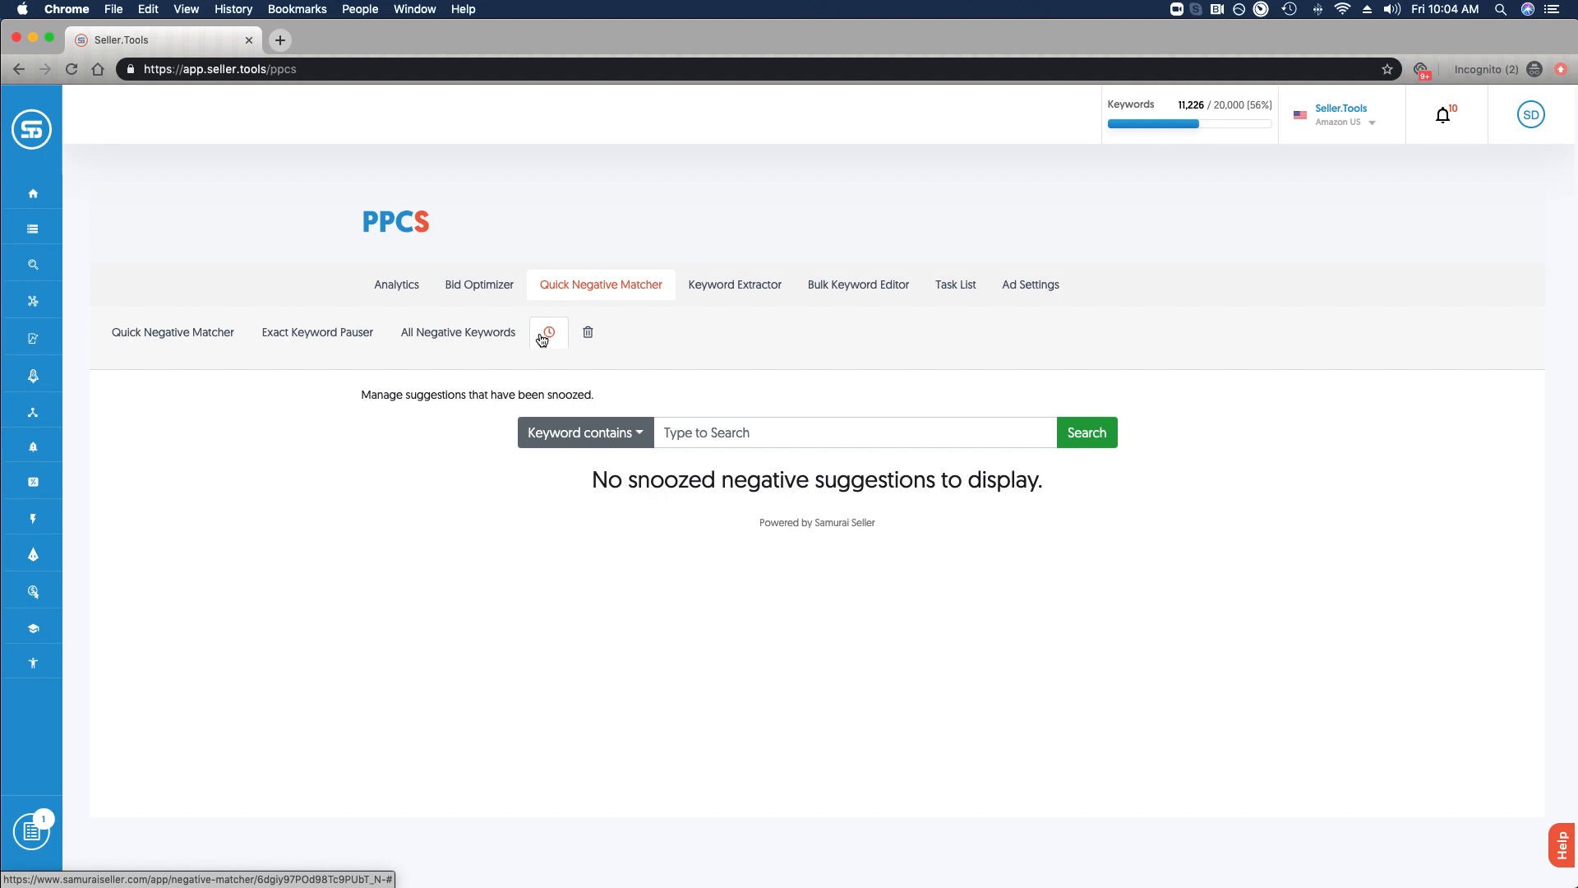
pyautogui.moveTo(586, 332)
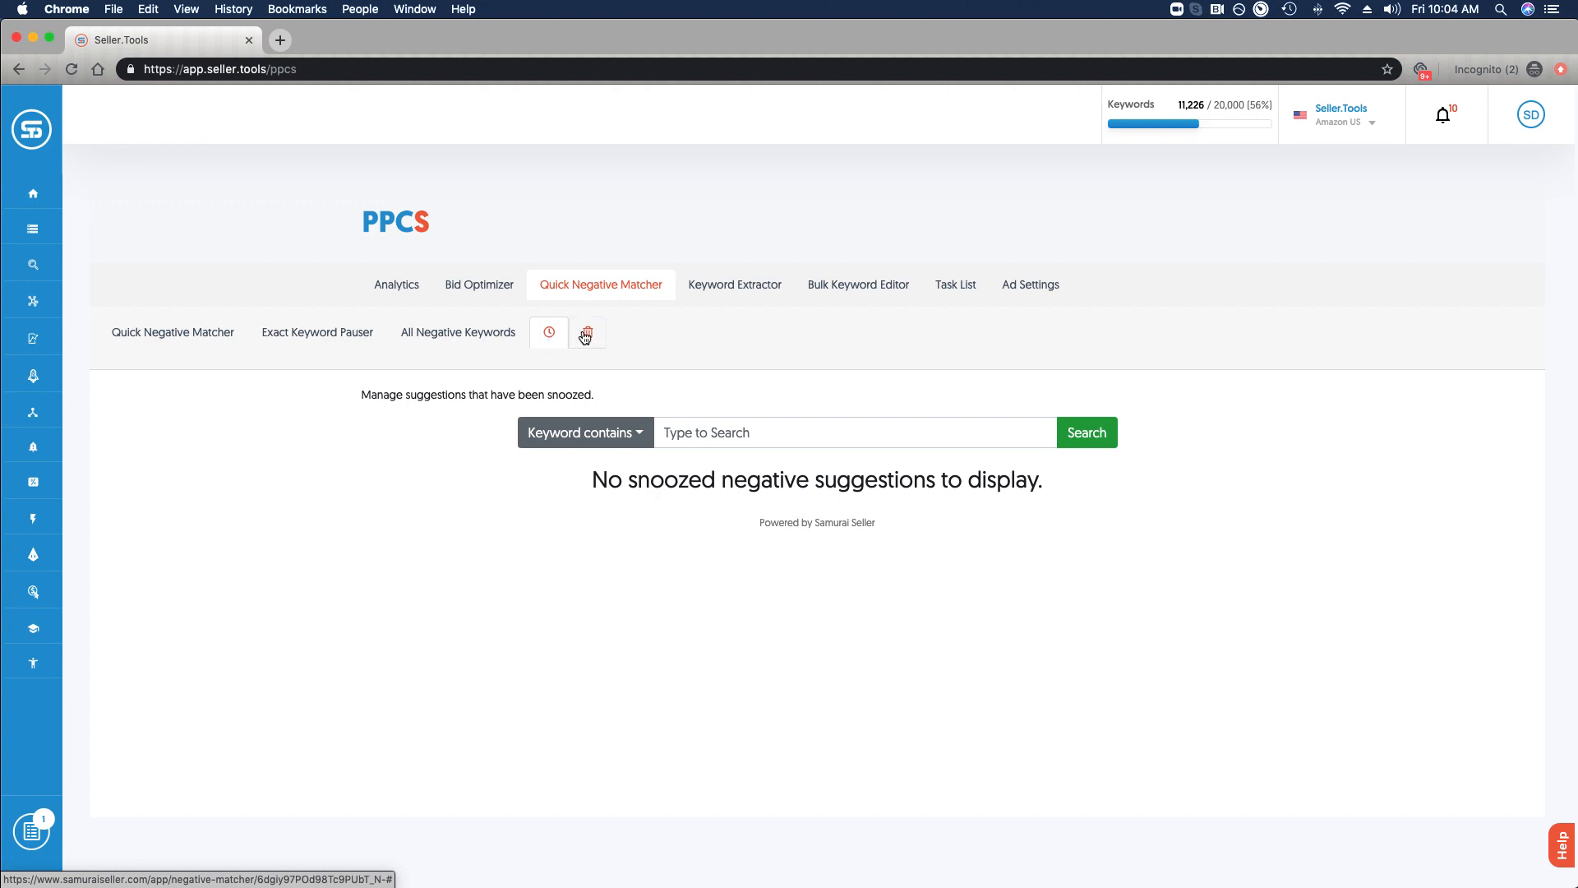
# View the empty ignored suggestions, then return to the Quick Negative Matcher suggestions.
pyautogui.click(586, 333)
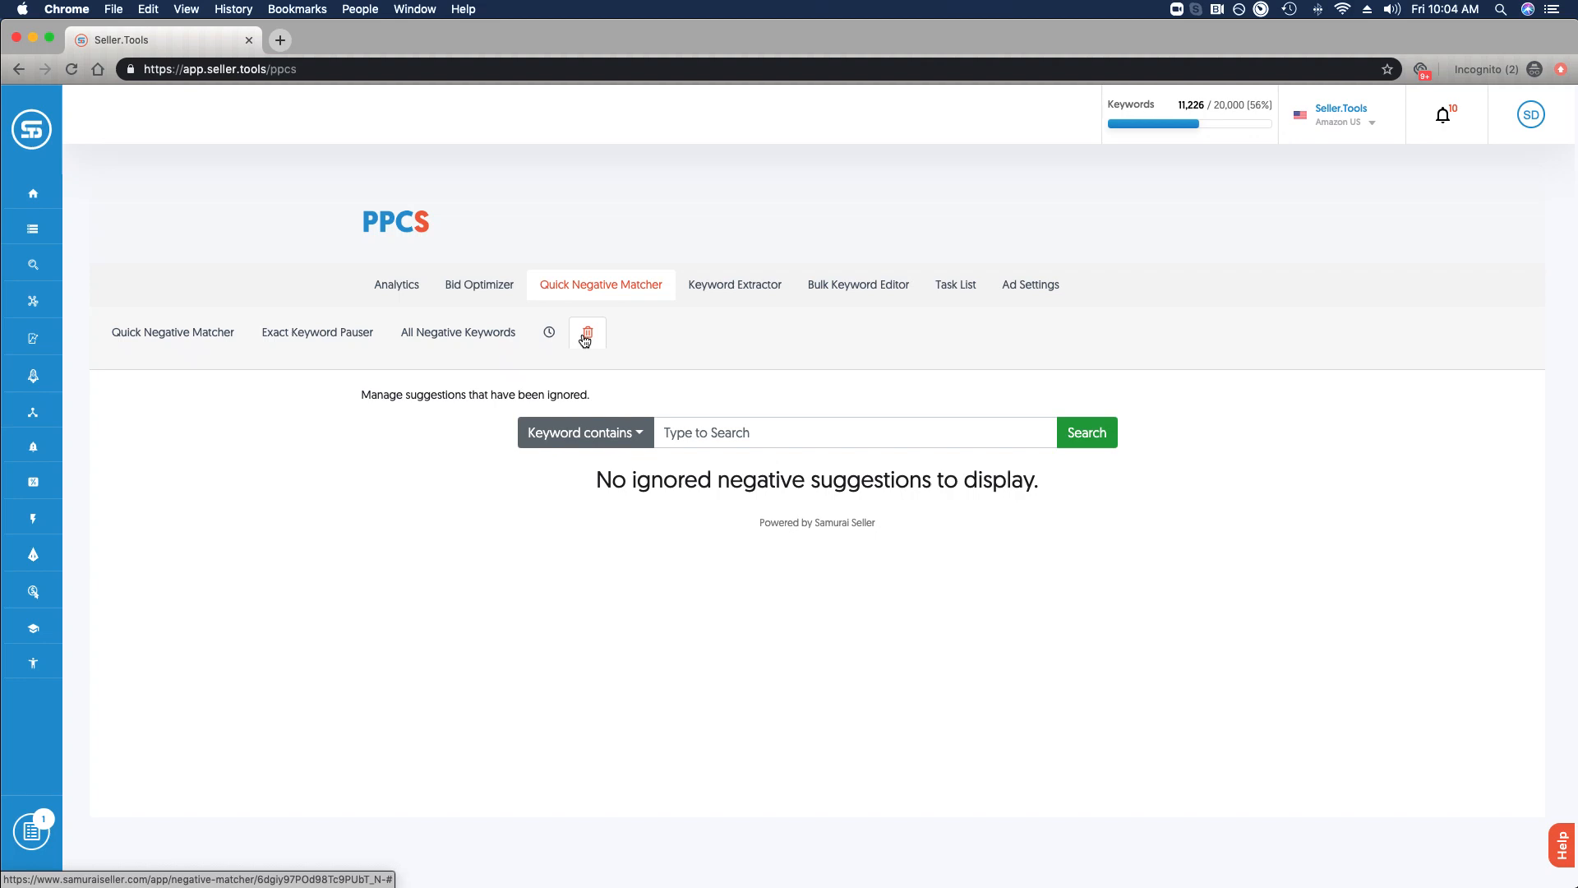
pyautogui.moveTo(590, 324)
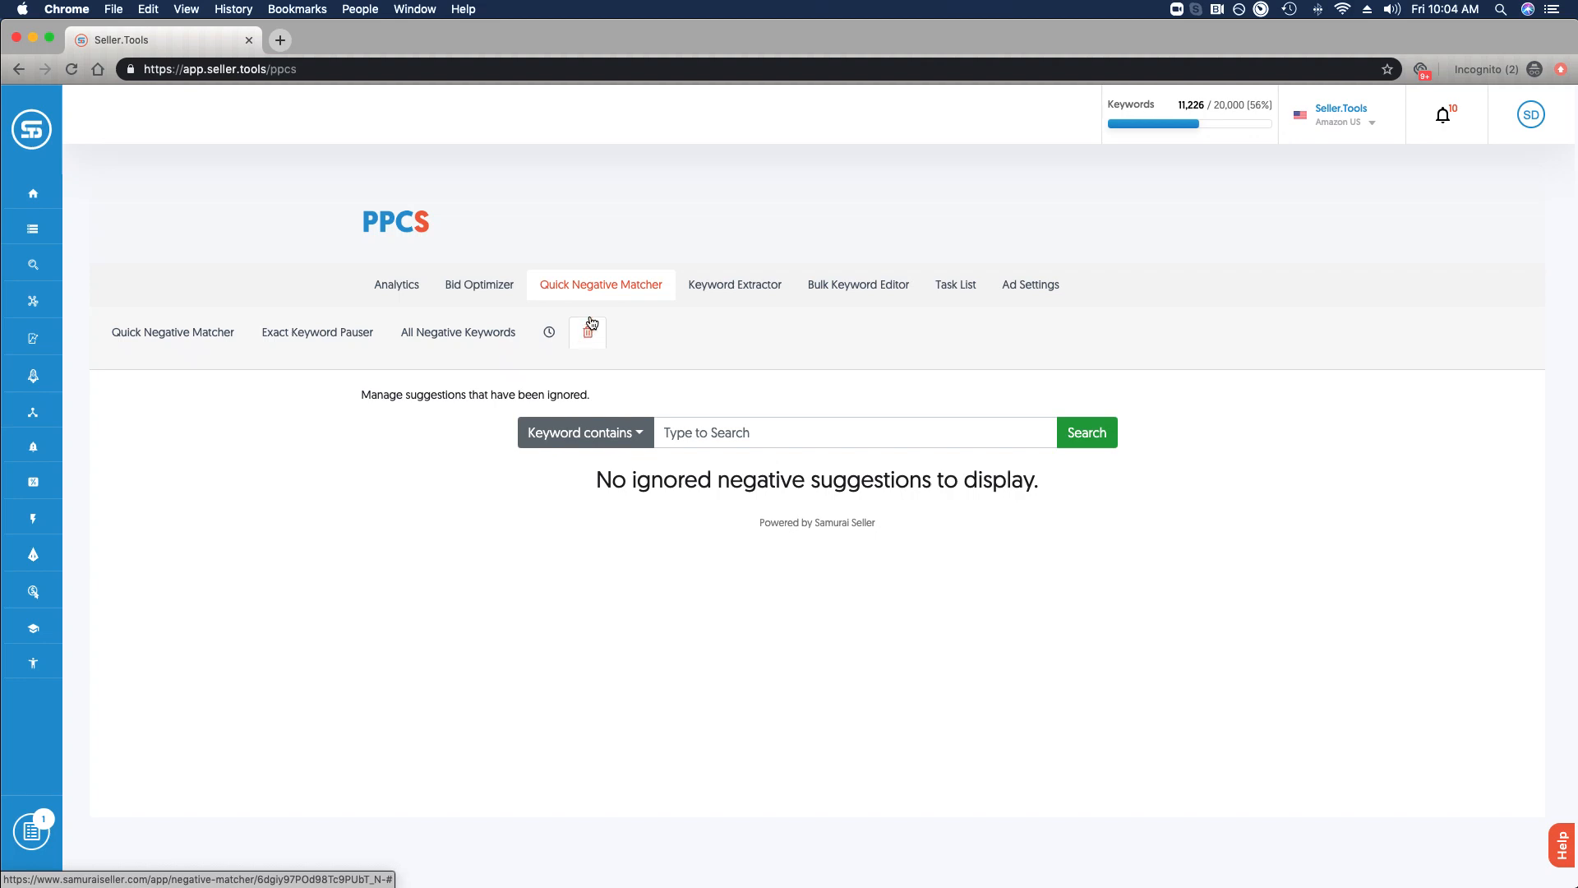
pyautogui.moveTo(317, 332)
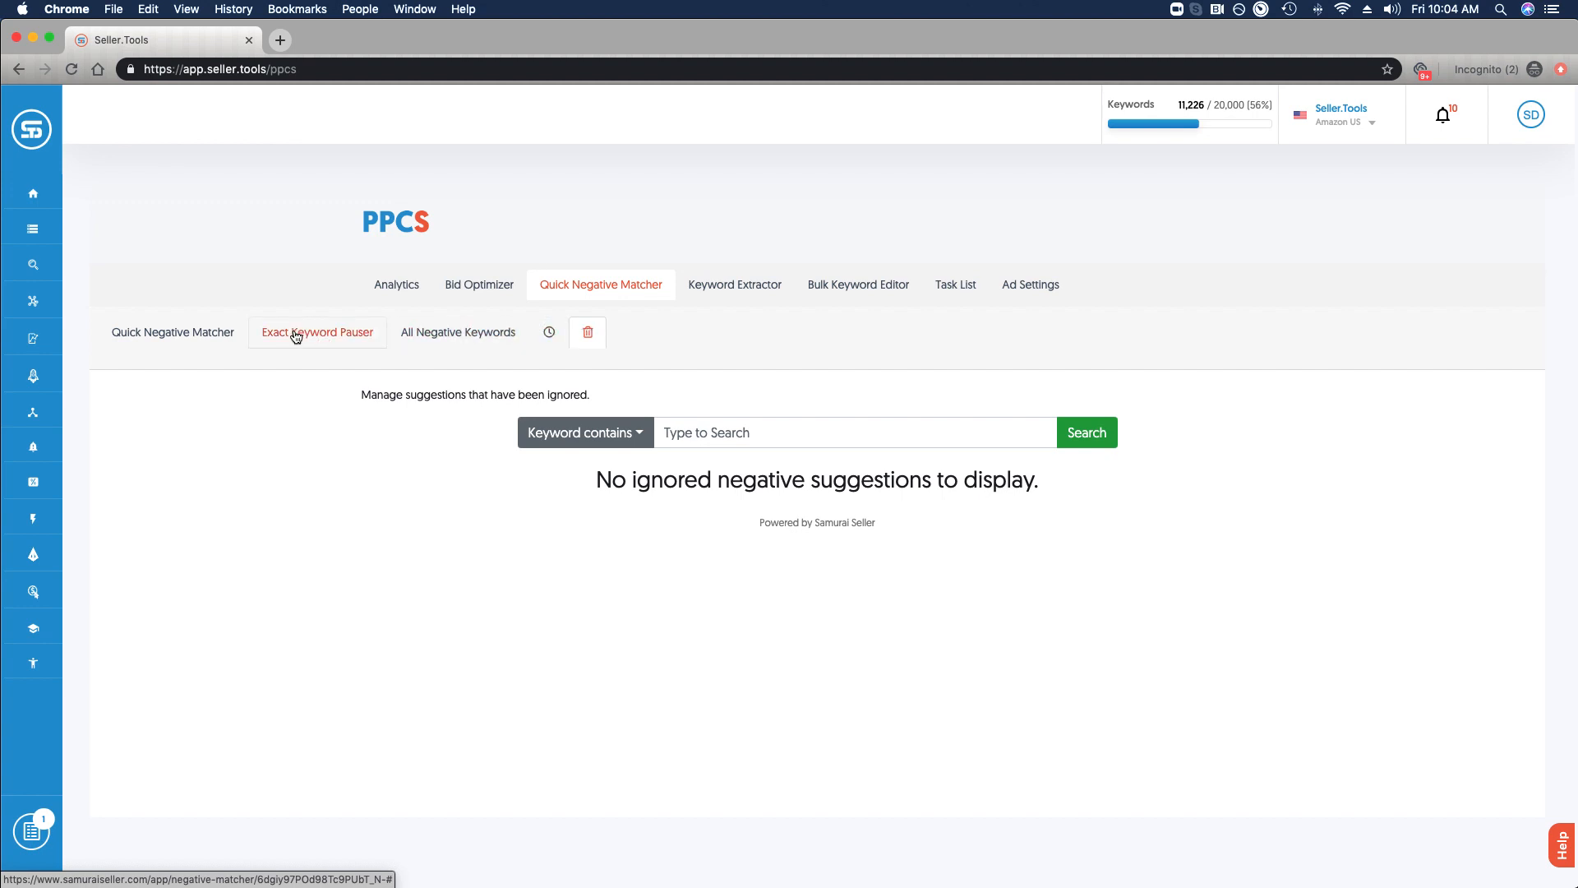
pyautogui.click(173, 332)
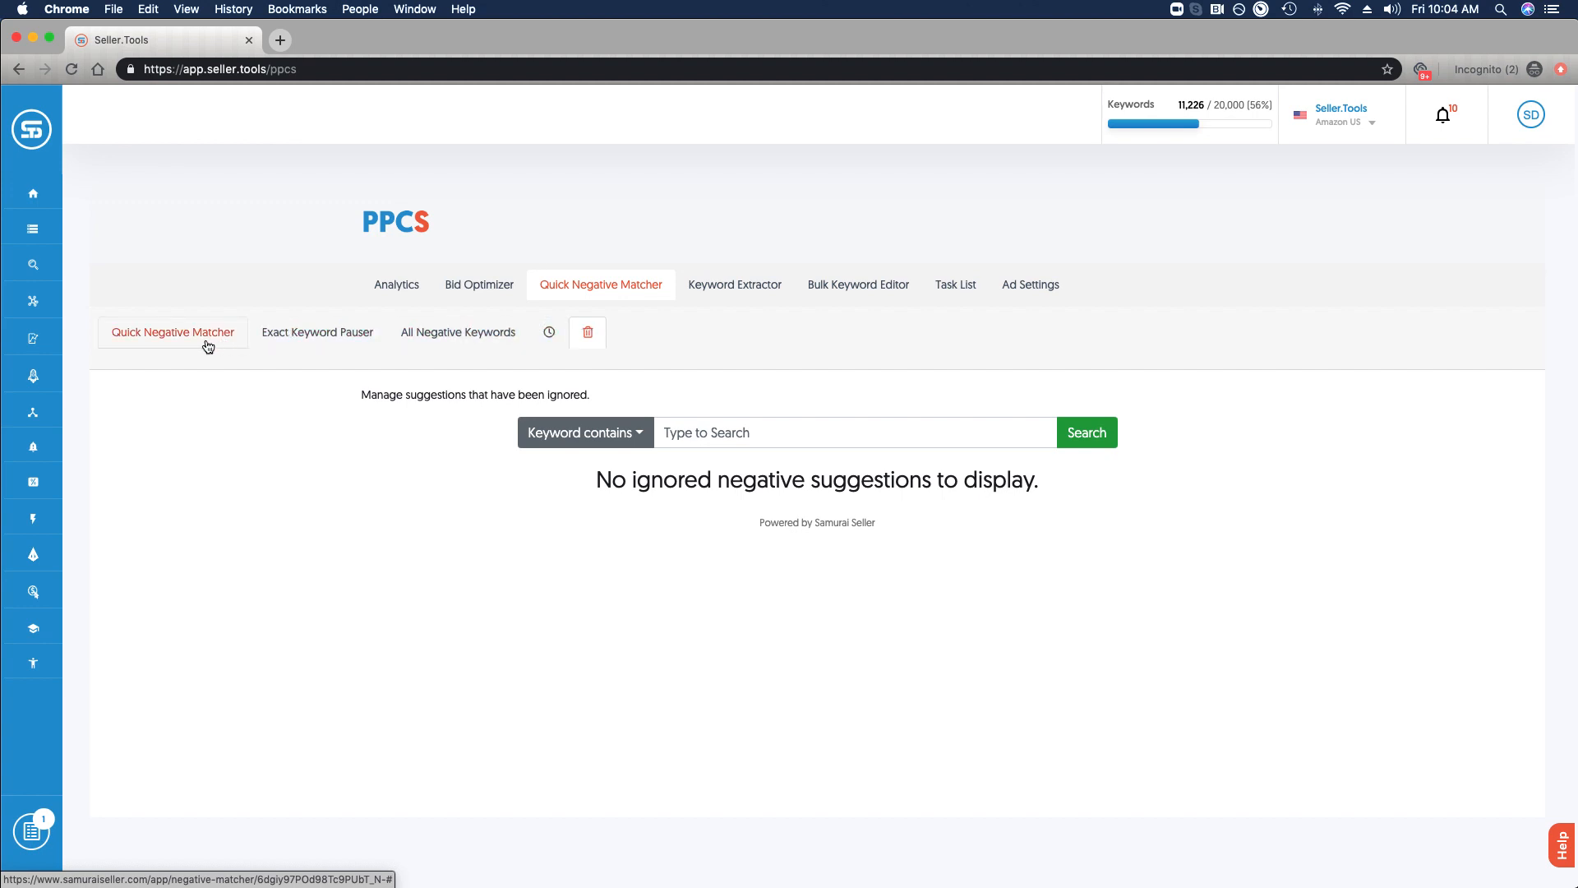